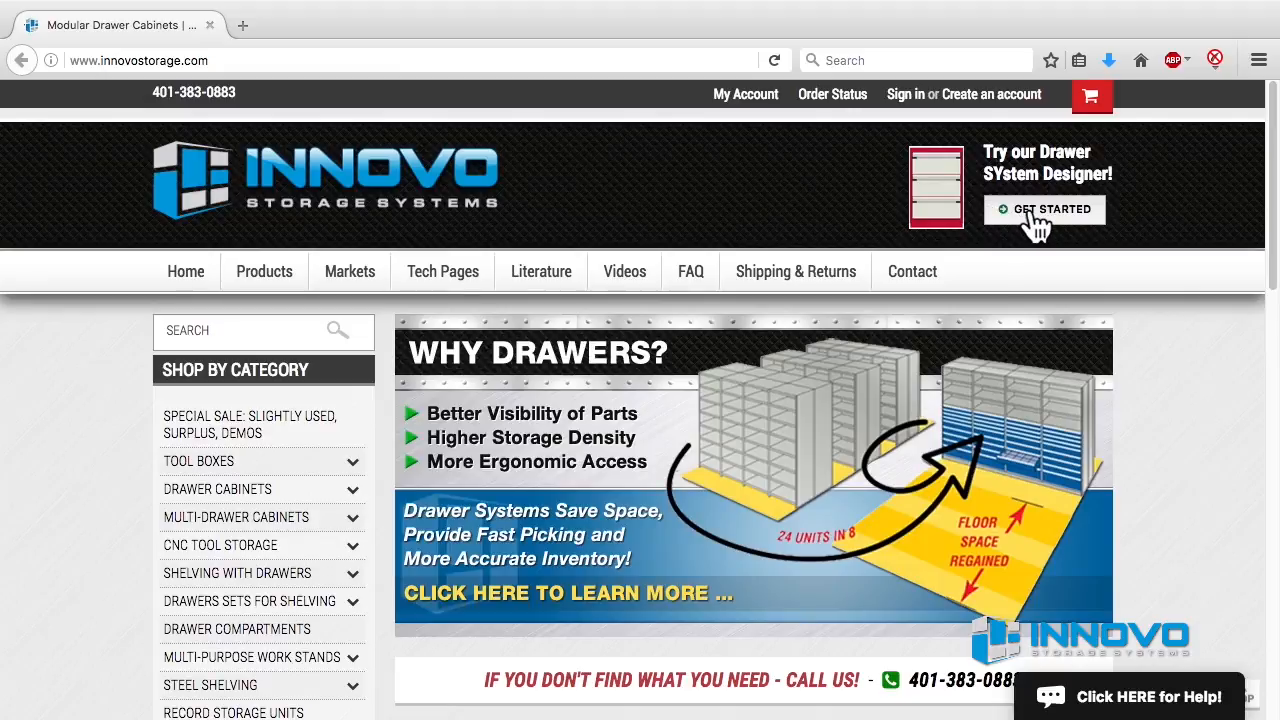
Launch the Drawer System Designer from the Innovo Storage site header.
left_click(1044, 210)
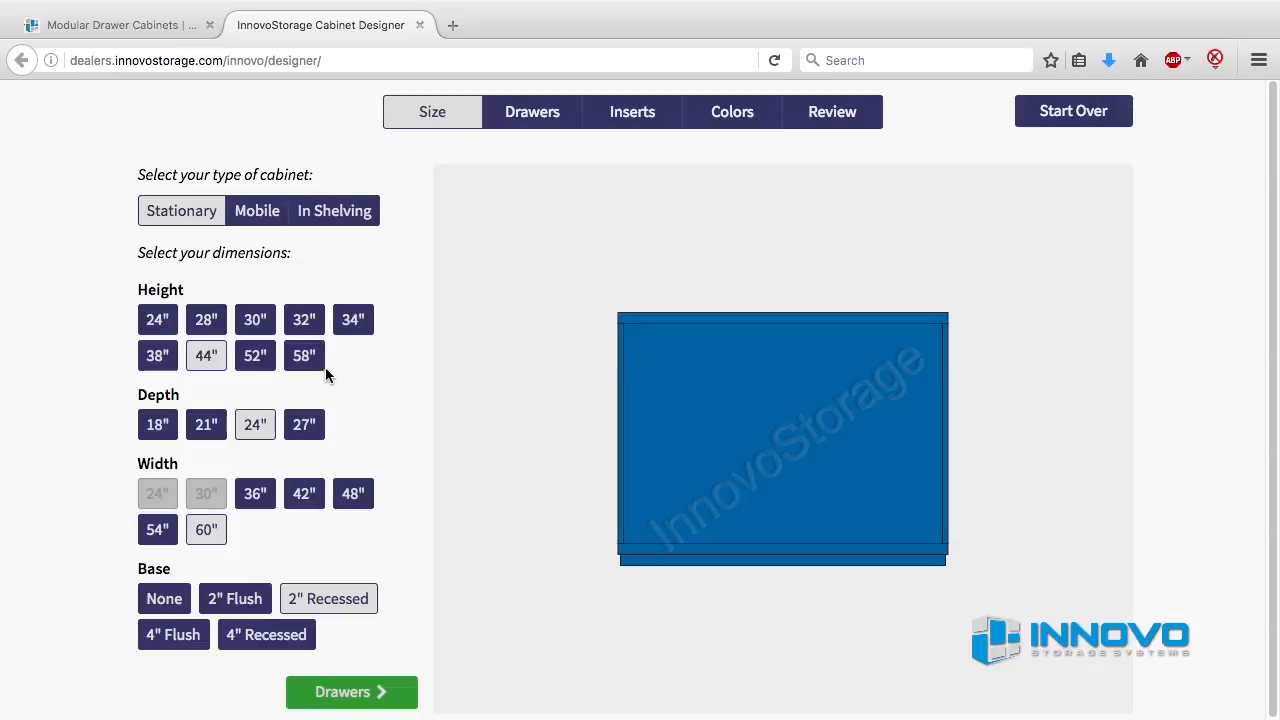
Set height 58" and width 48", try no base and 2" flush, then keep 2" recessed.
left_click(304, 356)
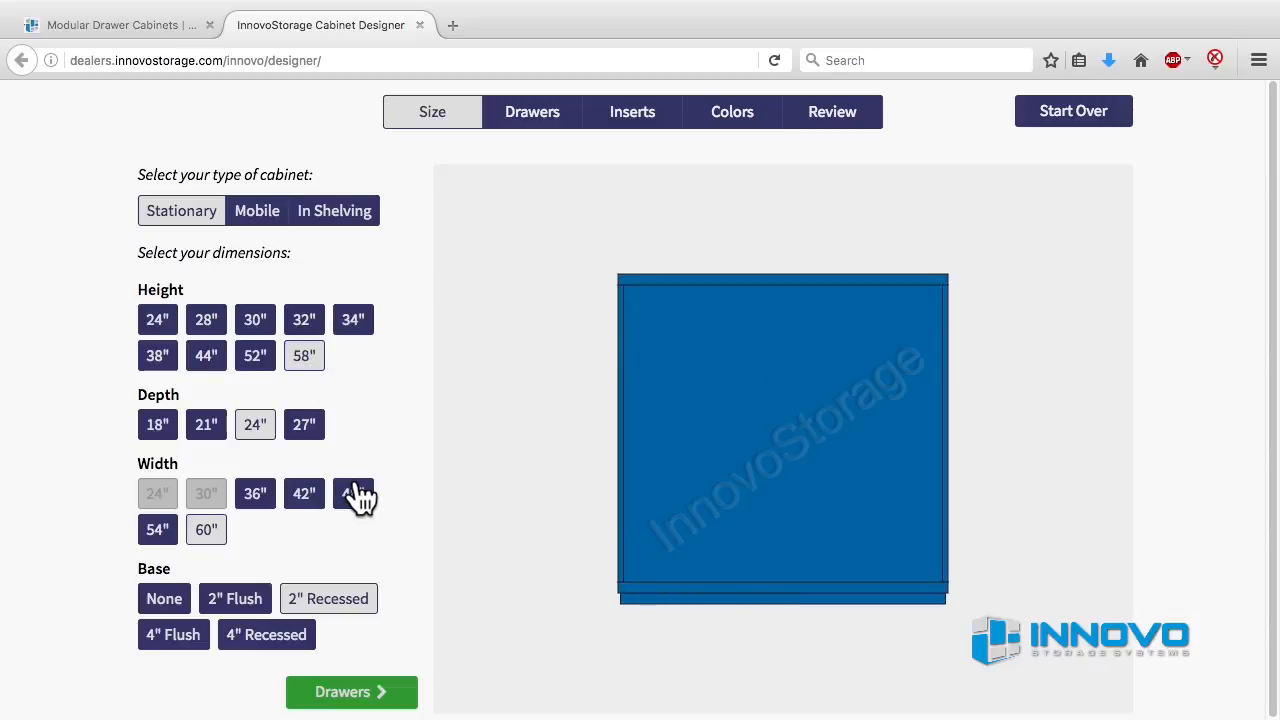
left_click(352, 494)
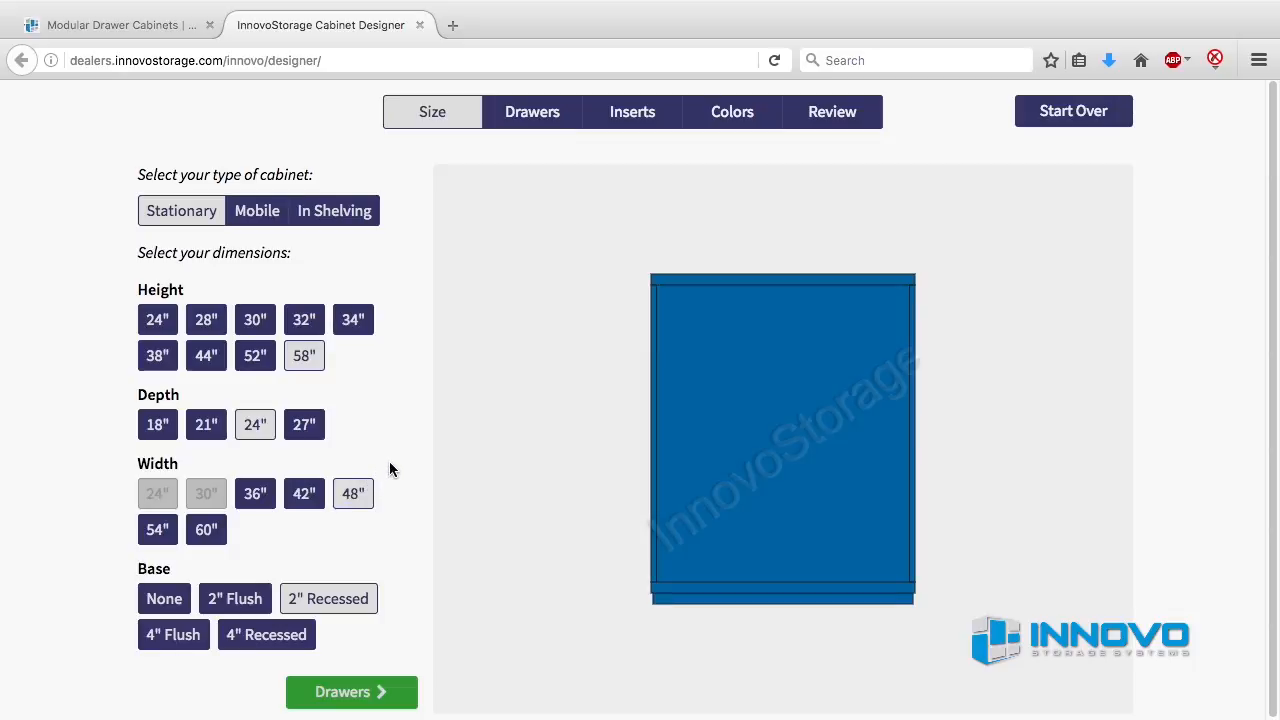
mouse_move(402, 444)
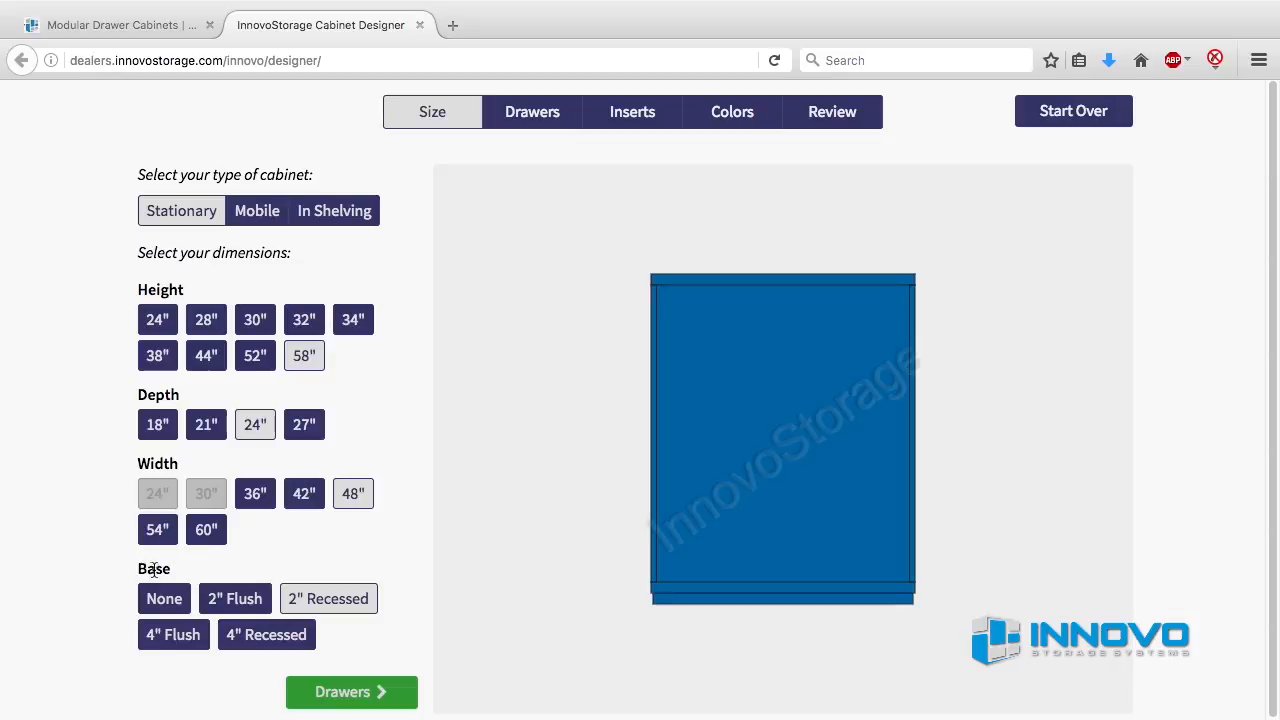
left_click(164, 598)
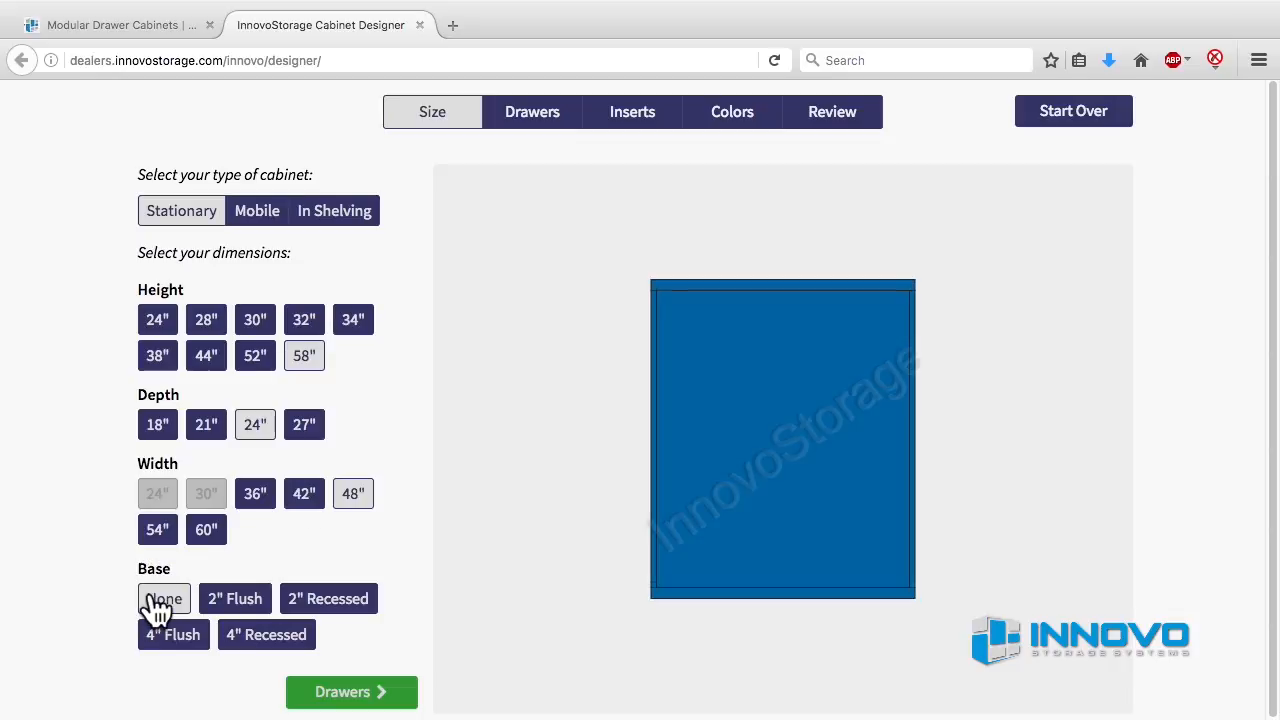
left_click(236, 598)
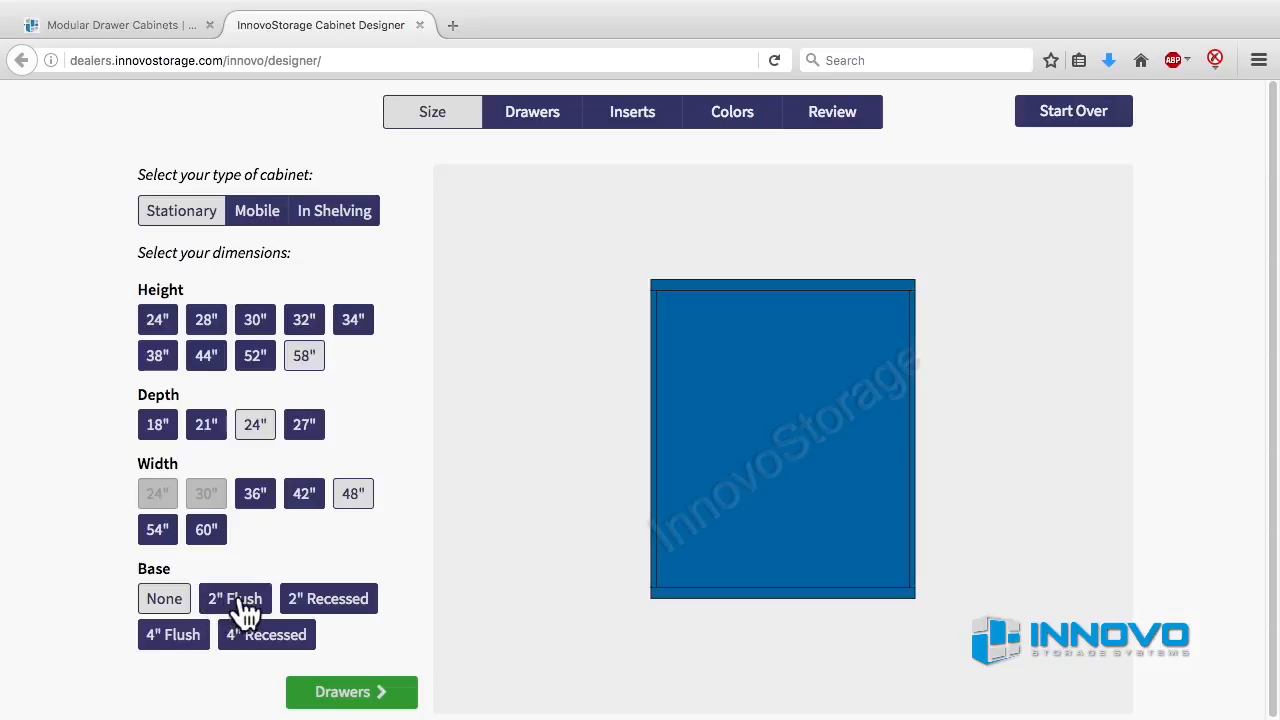
left_click(328, 598)
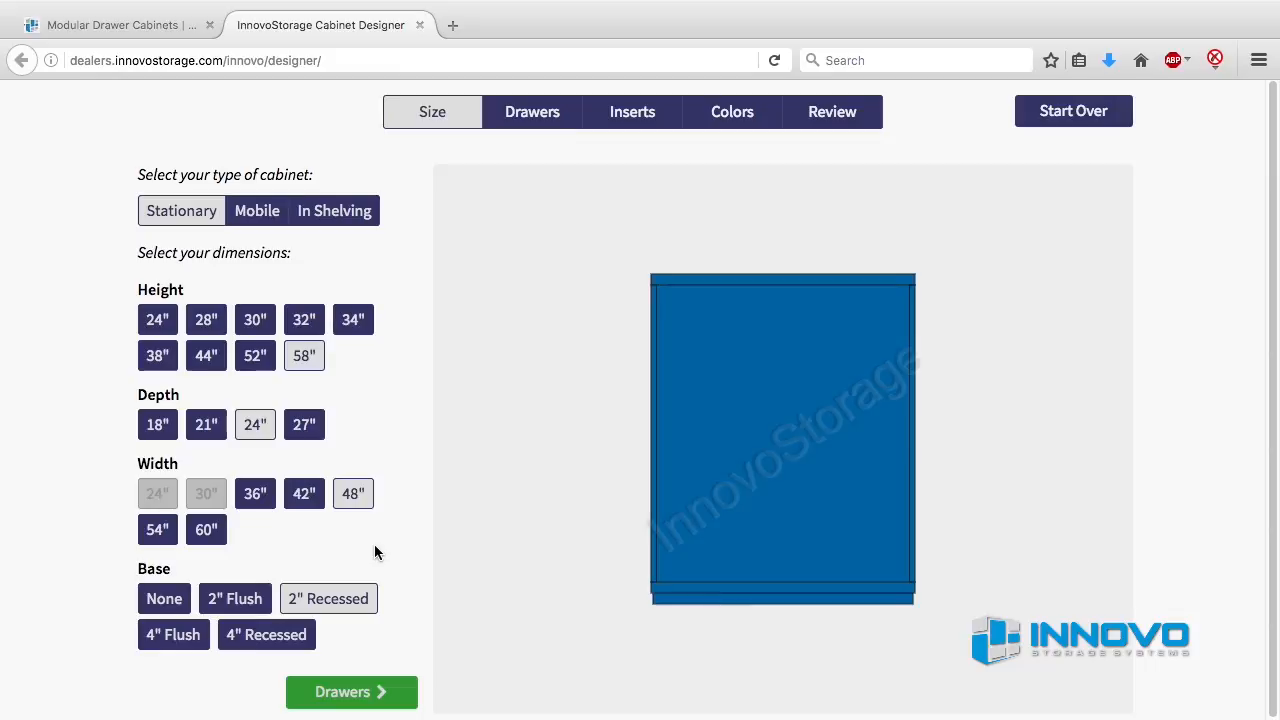
Add a 12" drawer and two 4" drawers to the cabinet on the Drawers step.
left_click(352, 692)
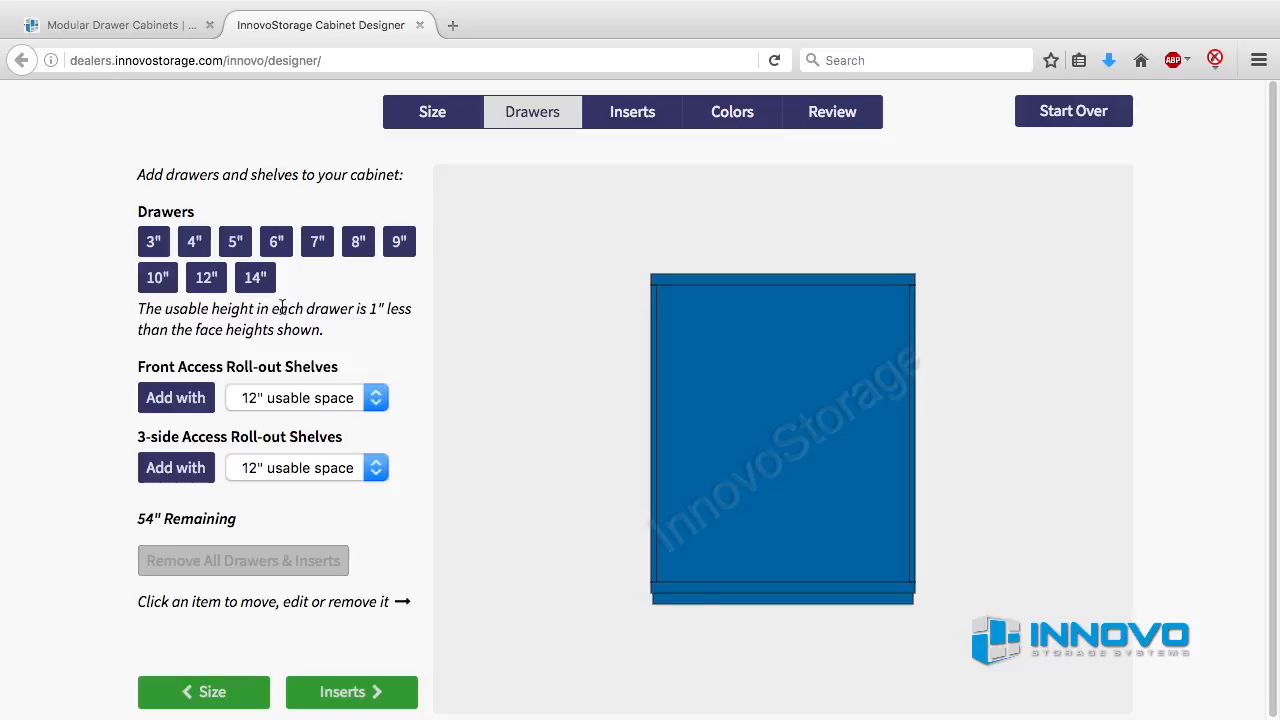
mouse_move(208, 288)
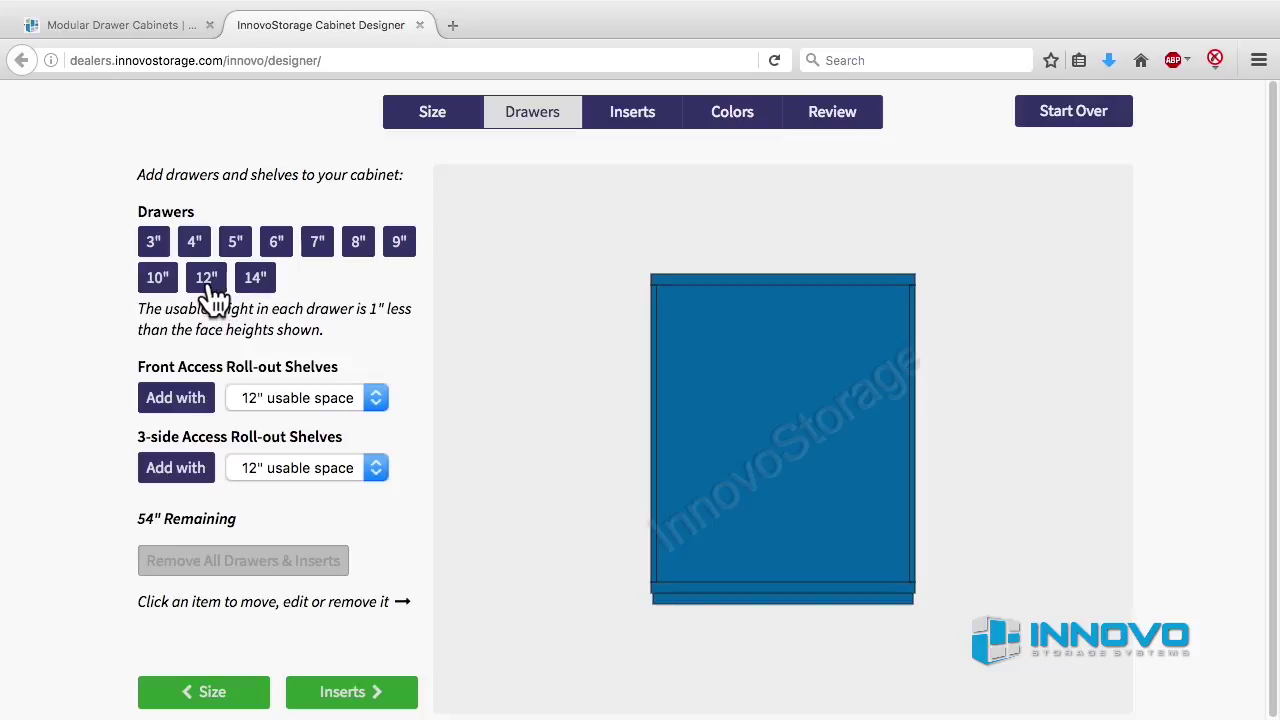
left_click(356, 240)
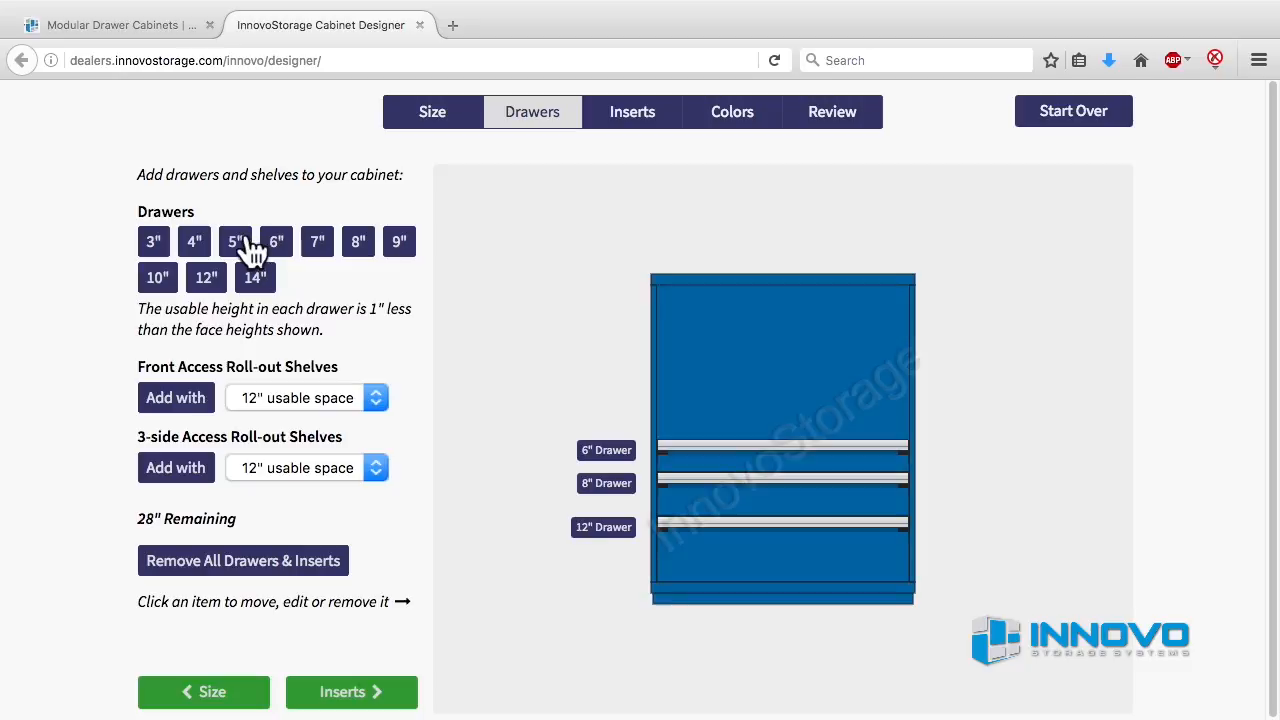
left_click(194, 240)
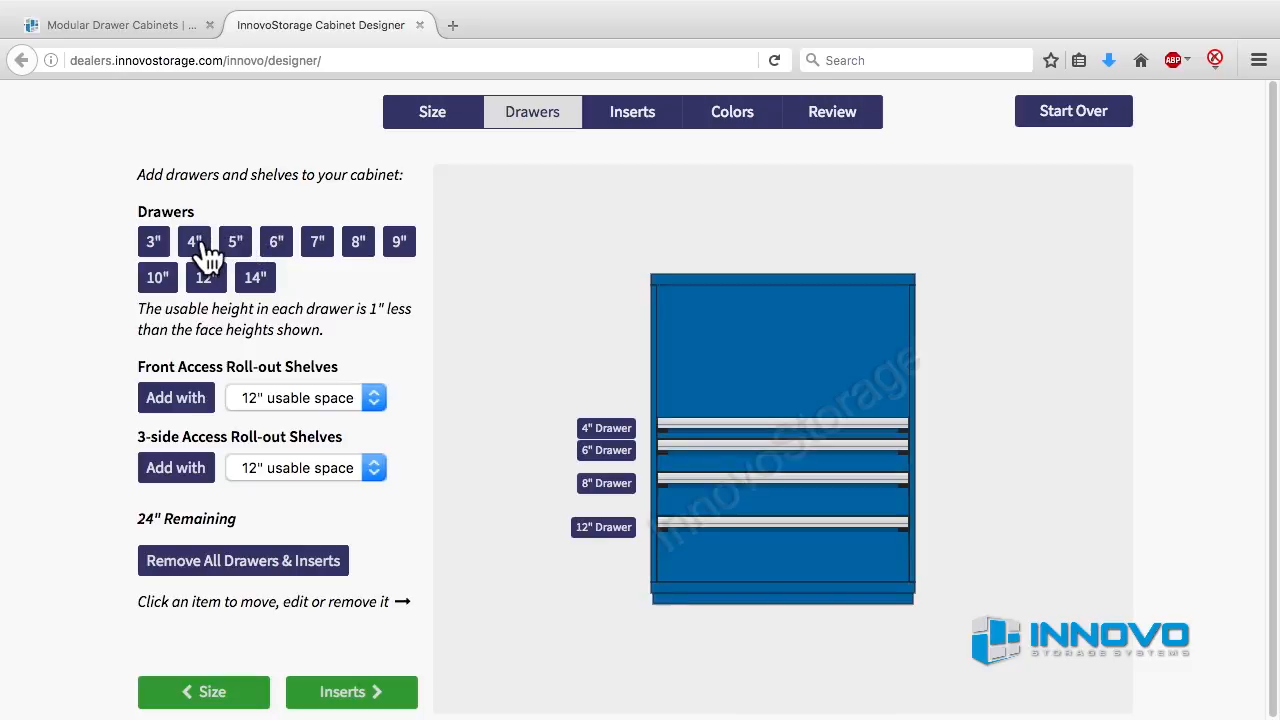
left_click(194, 240)
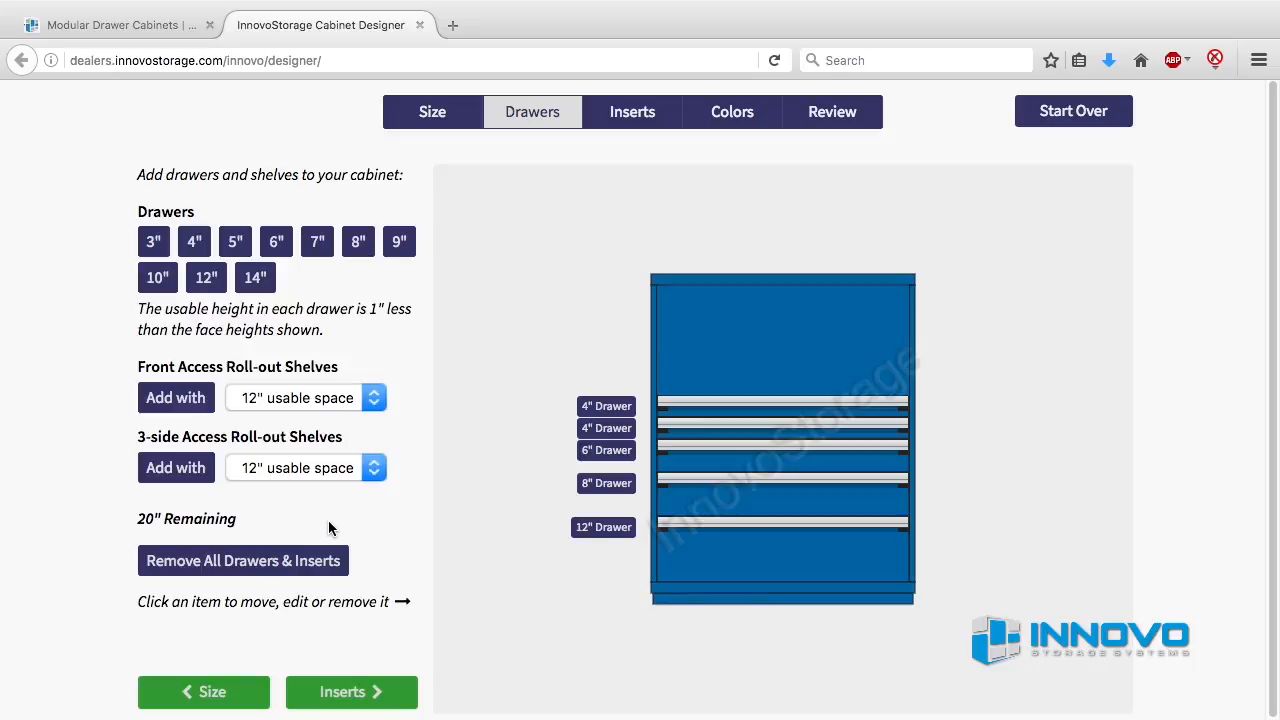
mouse_move(418, 500)
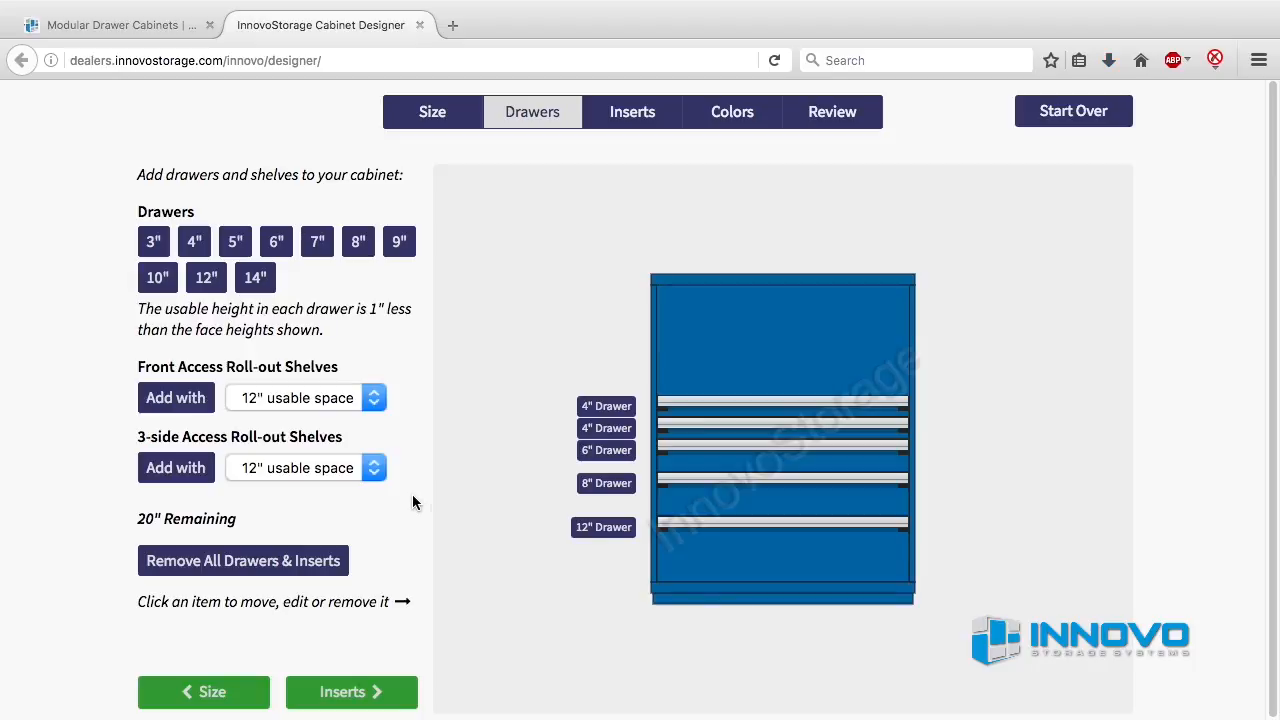
Add a front-access roll-out shelf with 17" usable space above the drawers.
left_click(372, 396)
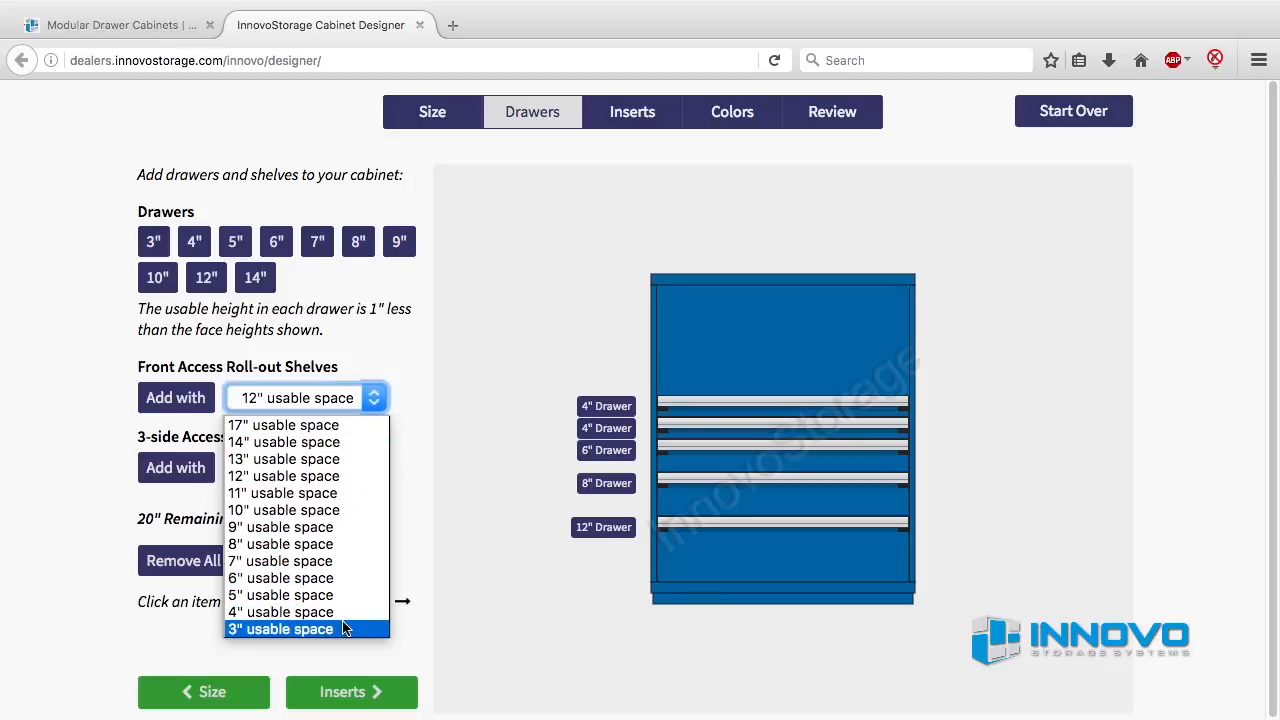
mouse_move(338, 510)
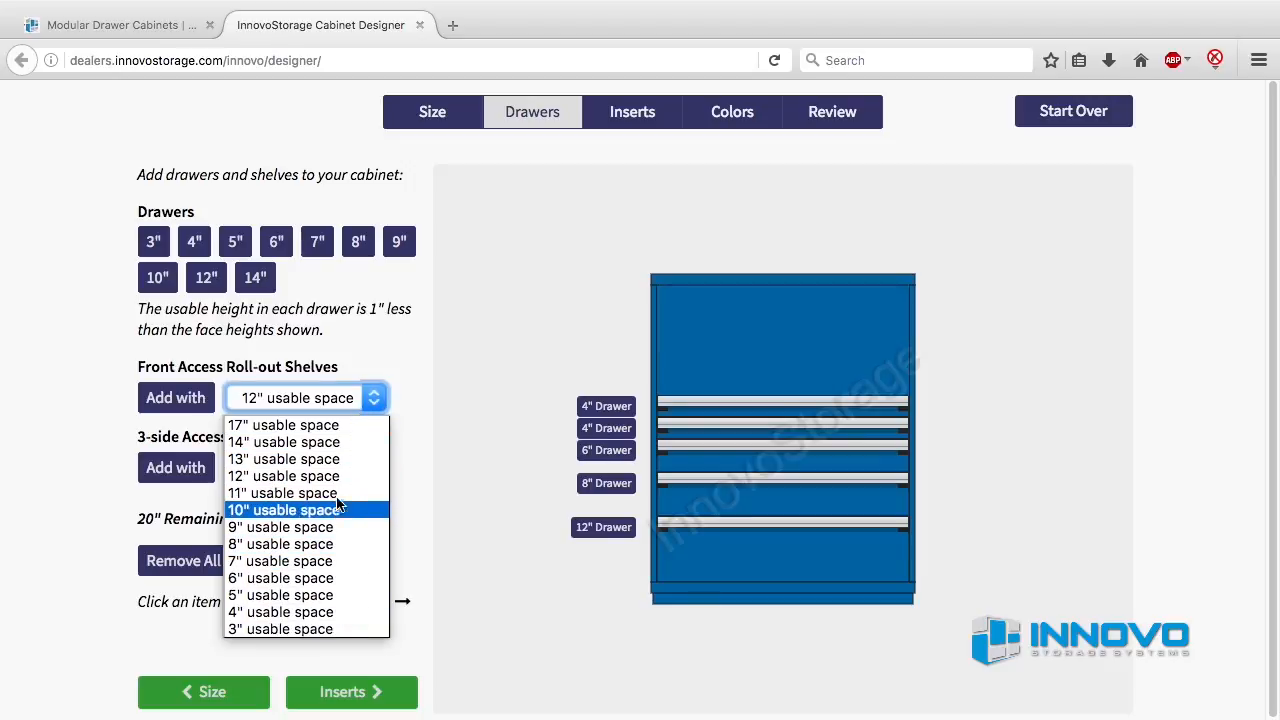
left_click(284, 424)
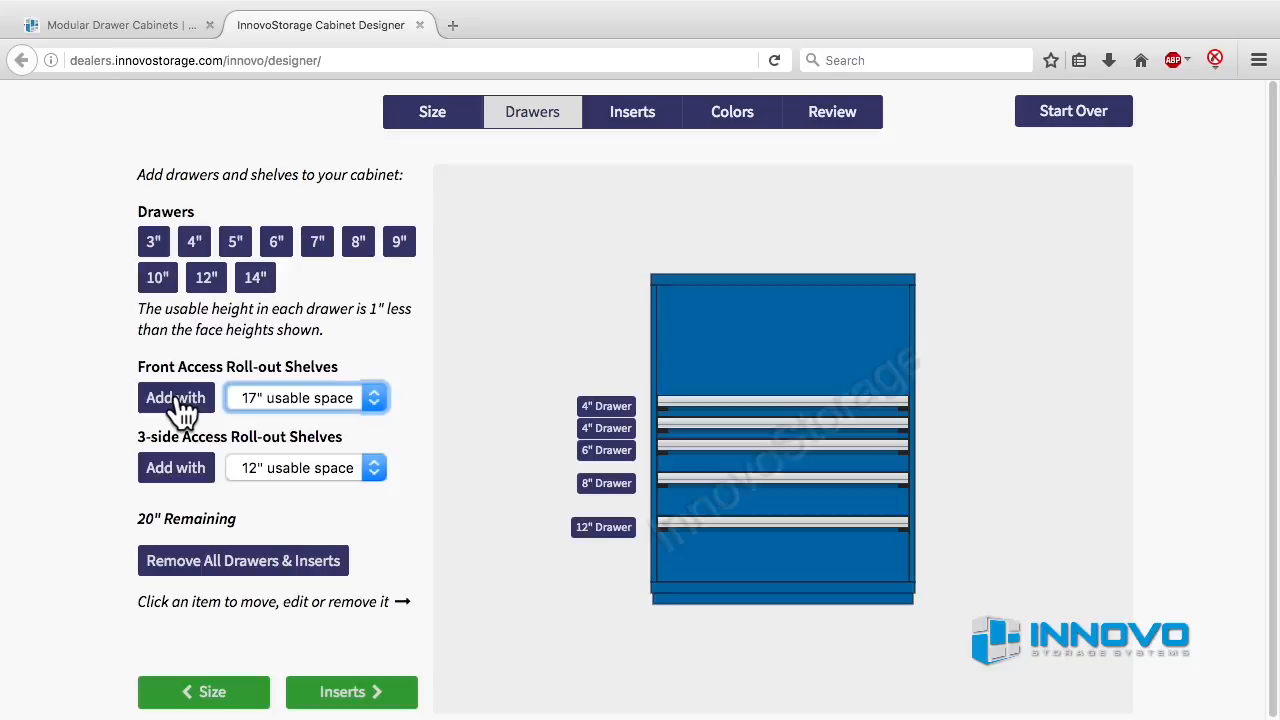
left_click(176, 398)
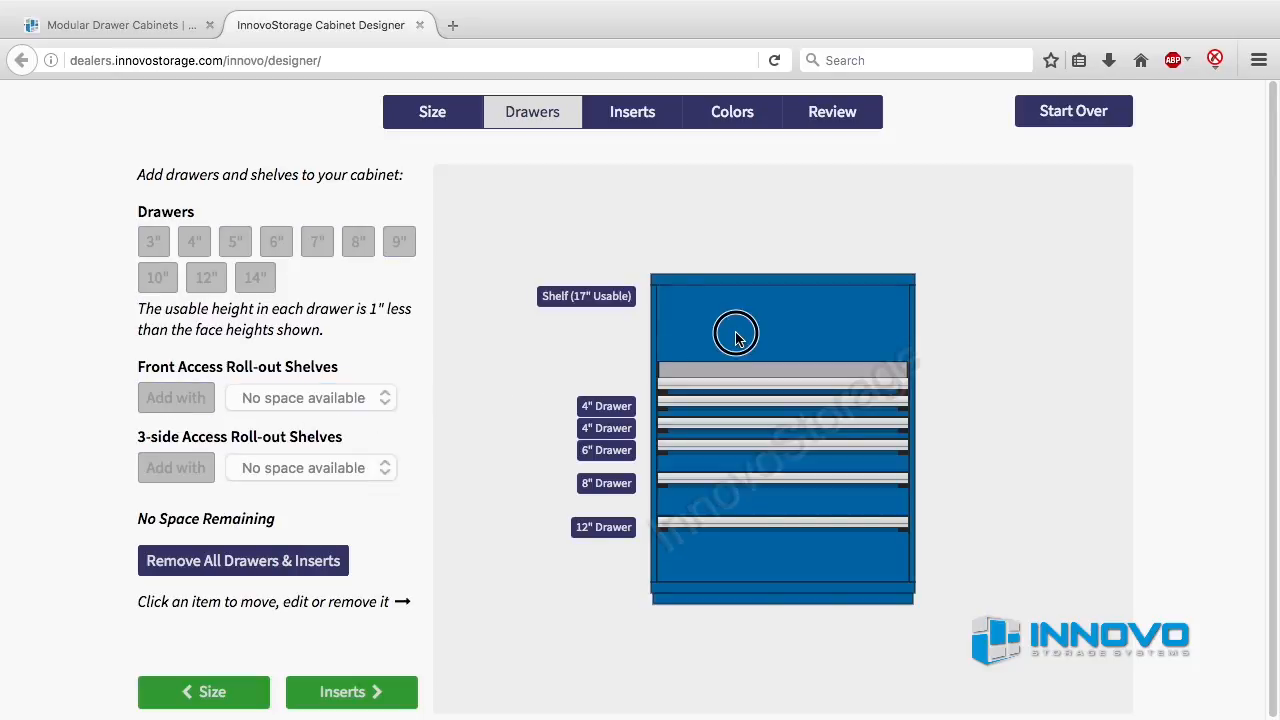
Move the roll-out shelf down the cabinet, then remove it.
left_click(736, 332)
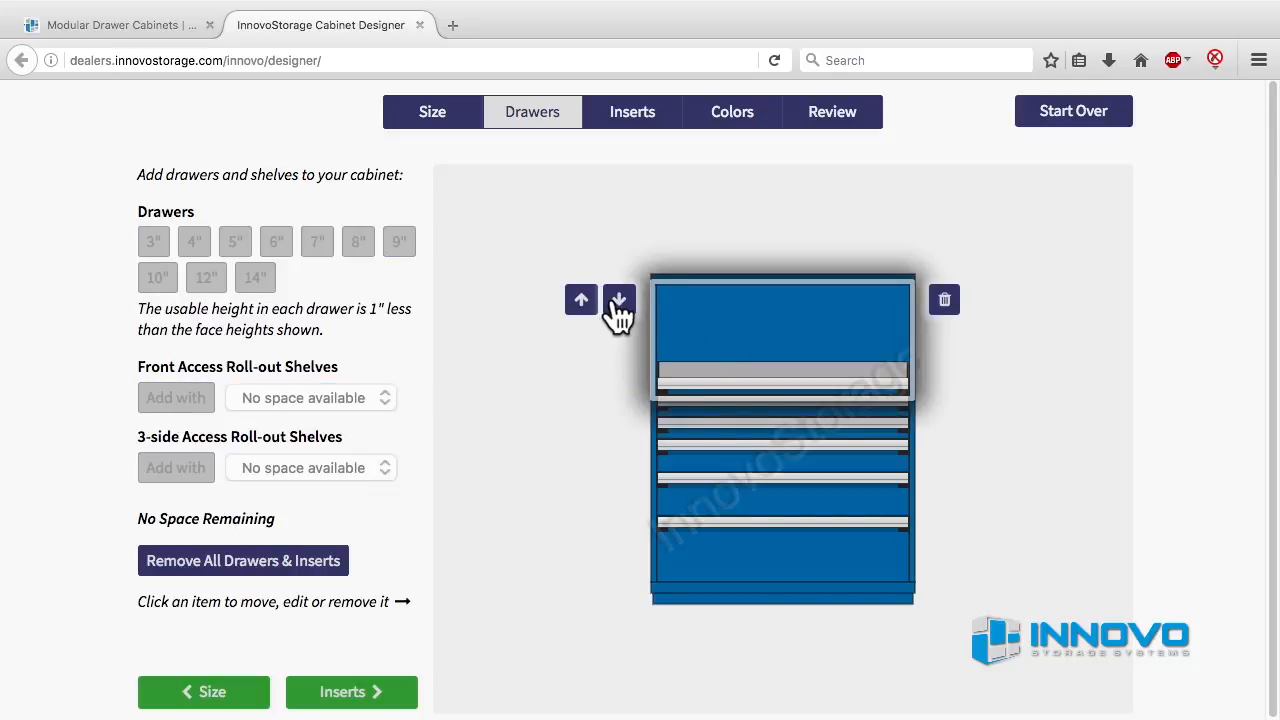
left_click(620, 300)
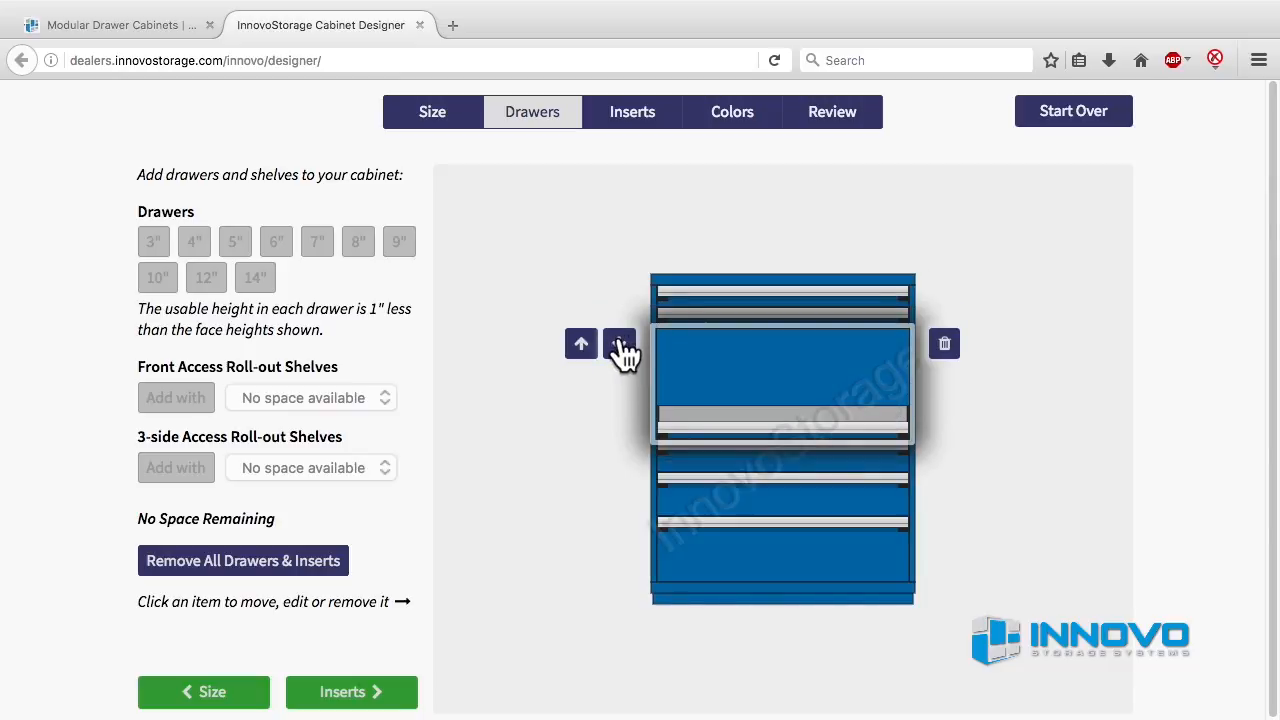
left_click(620, 344)
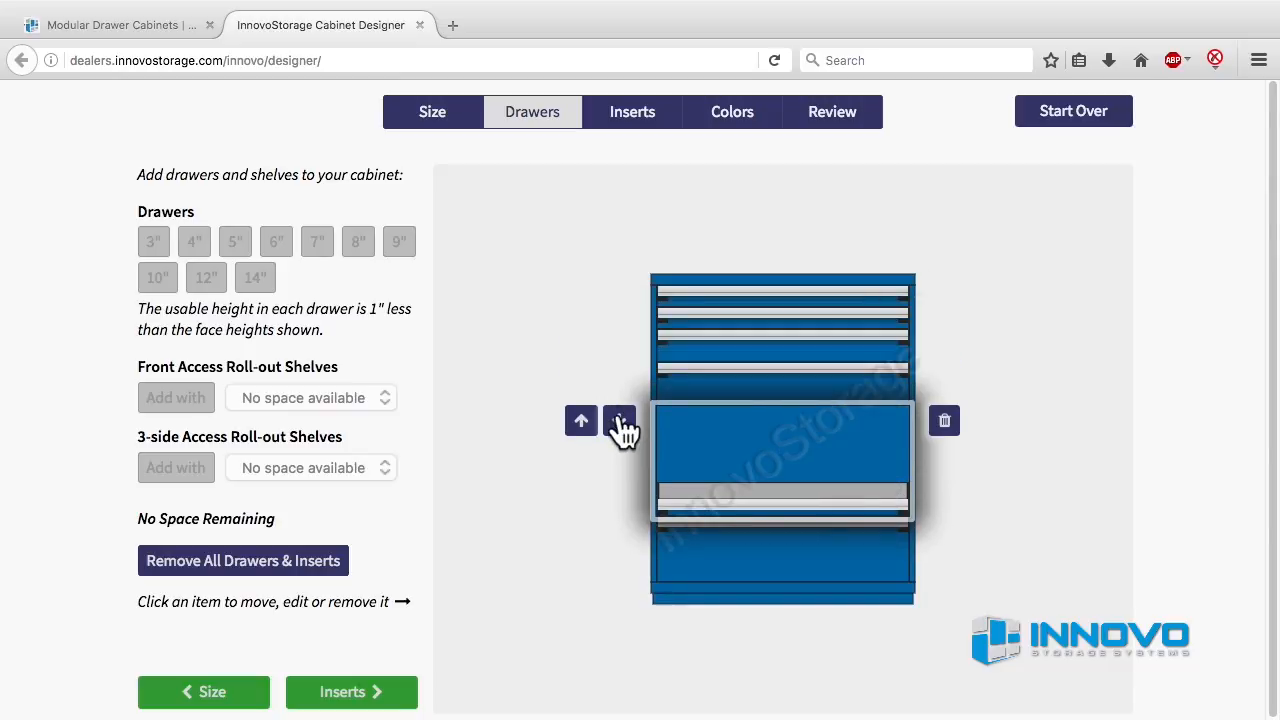
left_click(620, 420)
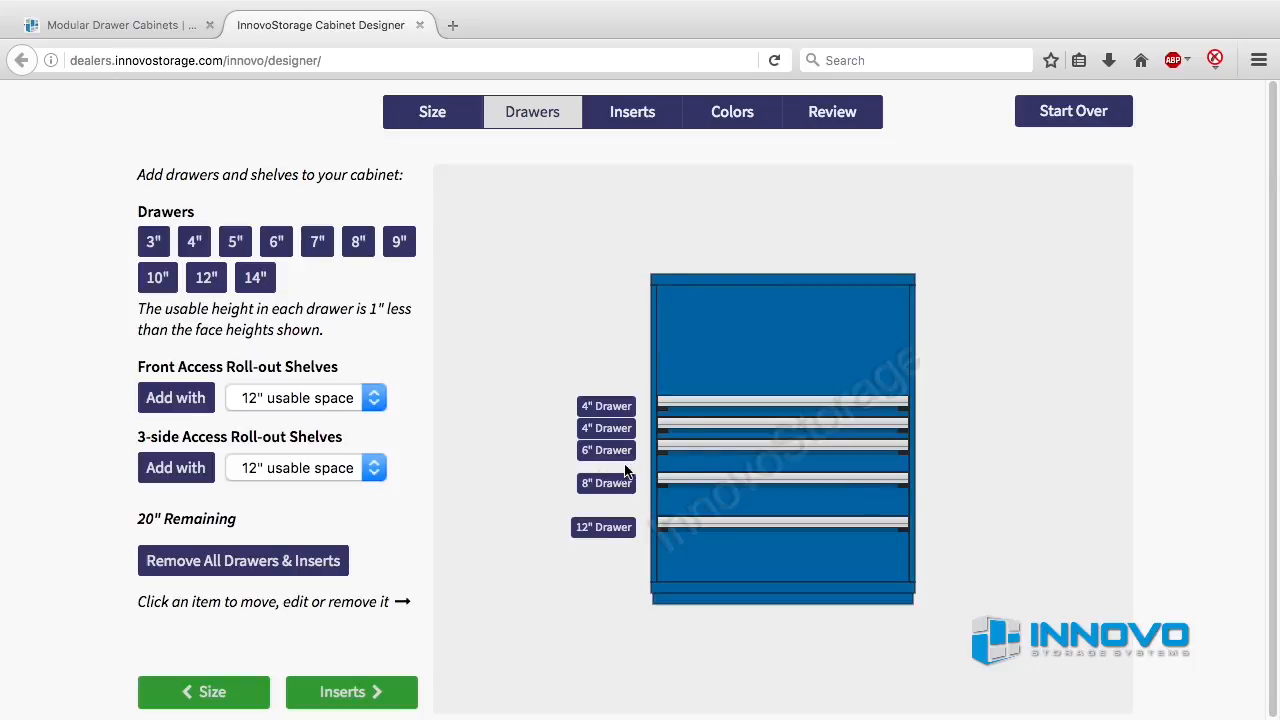
mouse_move(194, 250)
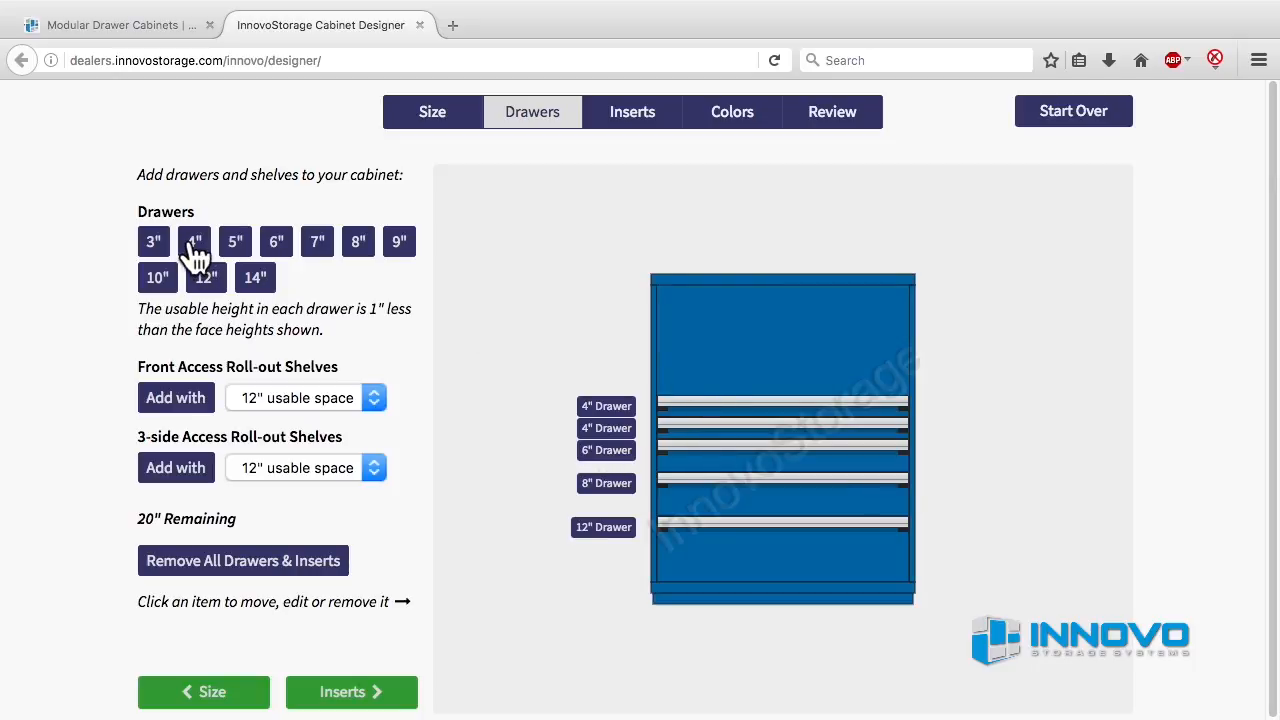
Fill the freed space with 4" drawers, then cancel the Remove All Drawers & Inserts warning.
left_click(194, 240)
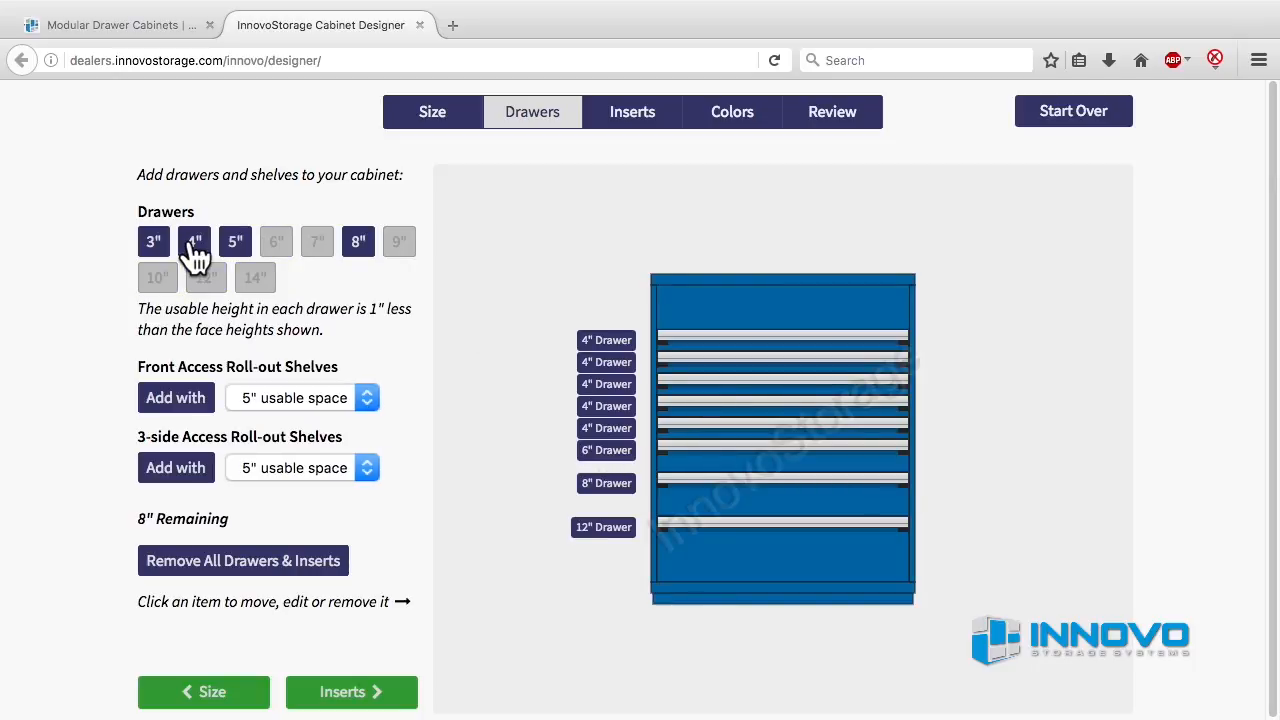
left_click(194, 240)
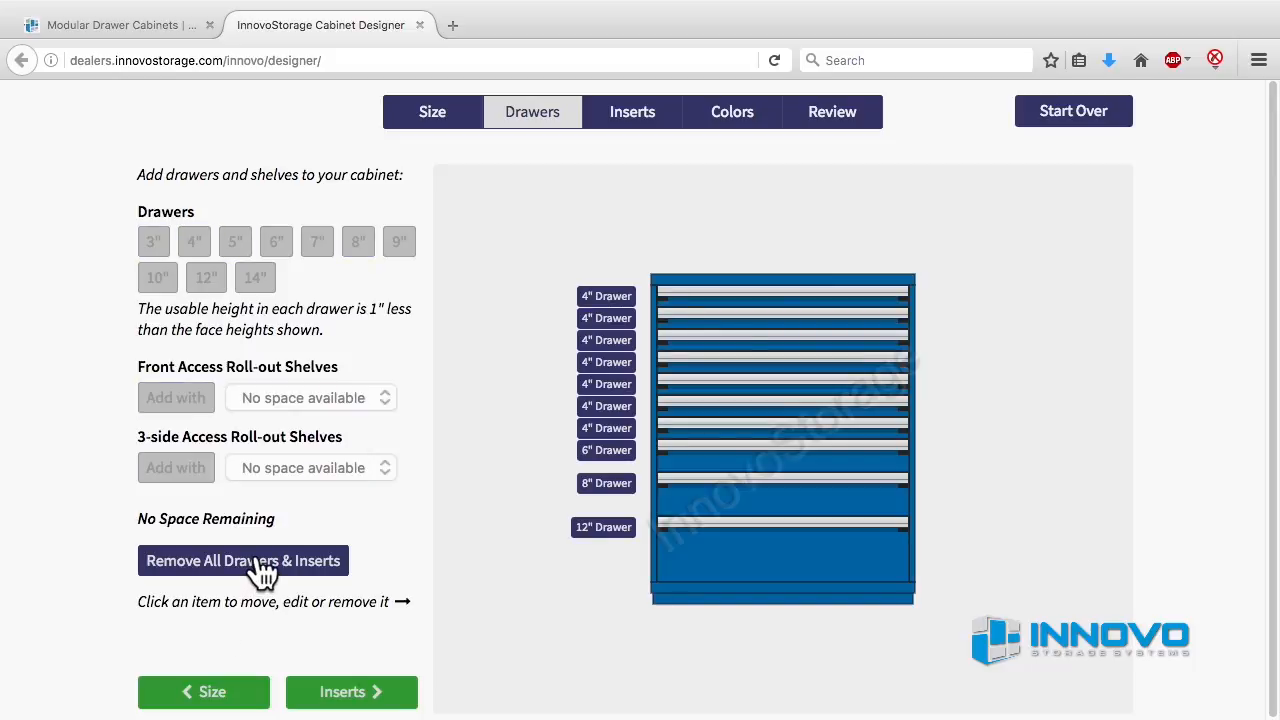
left_click(242, 560)
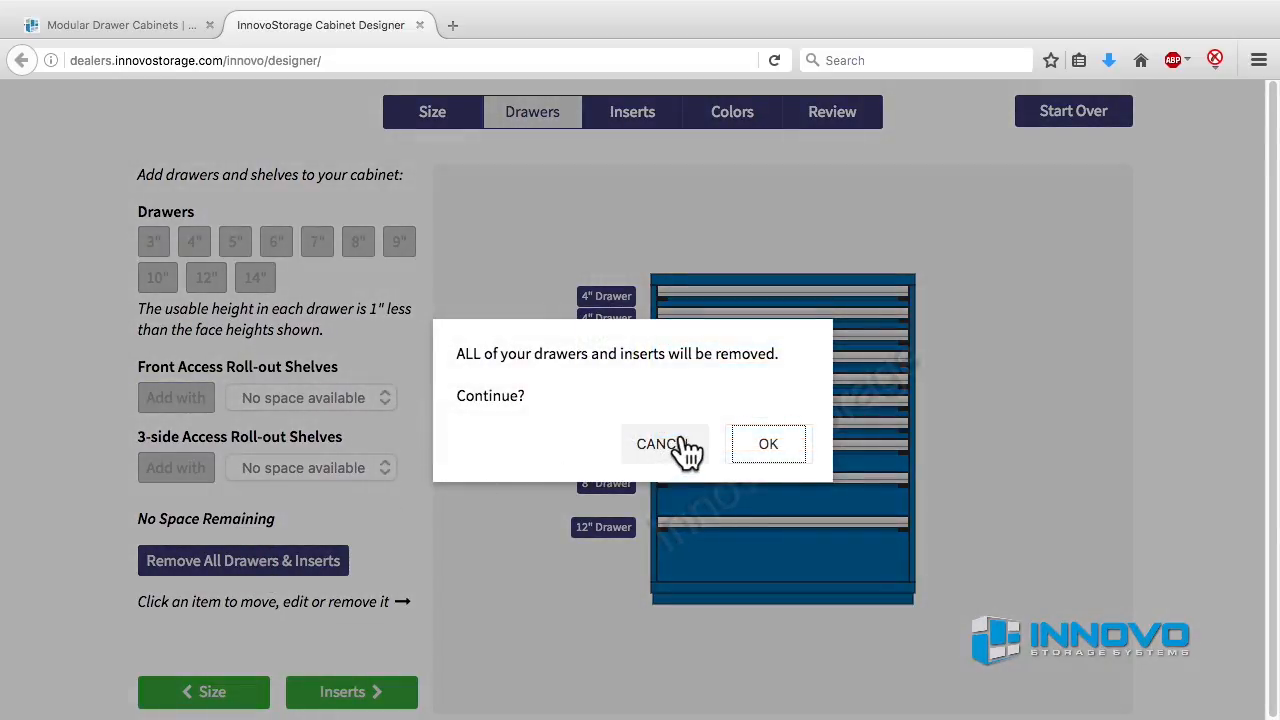
left_click(658, 444)
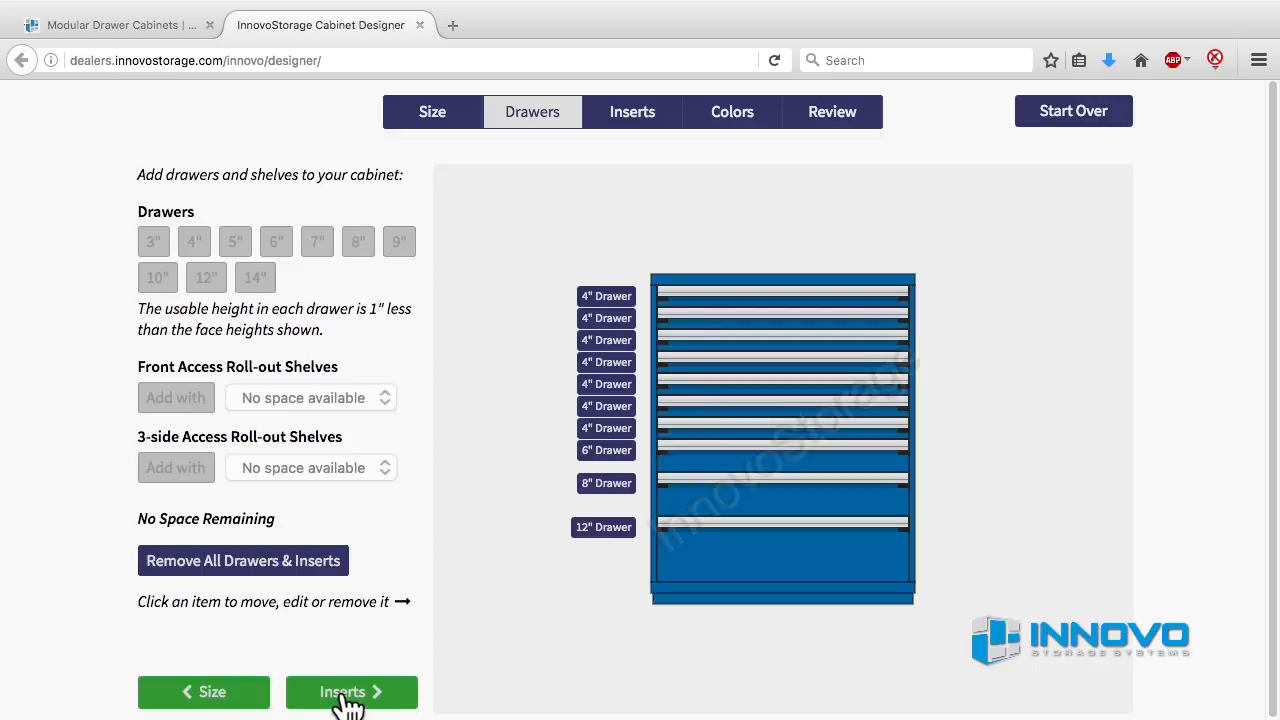
Give the top drawer groove trays and the second drawer bin cups.
left_click(352, 692)
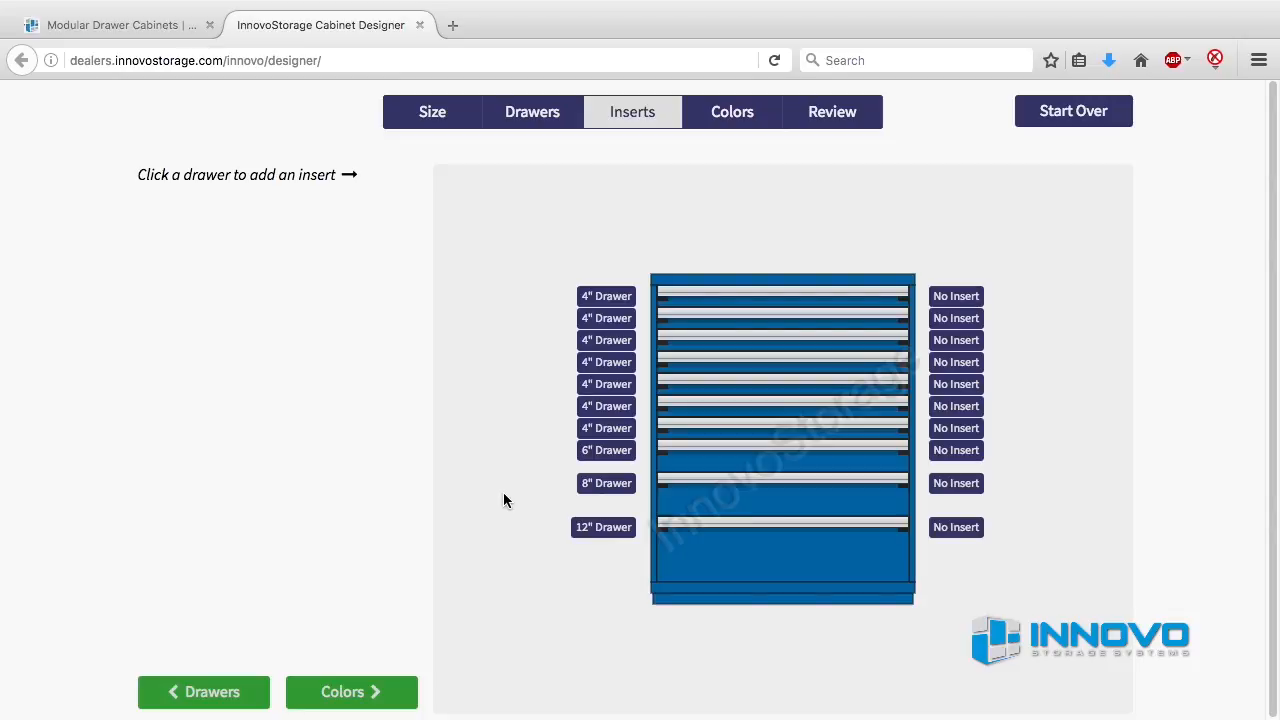
mouse_move(764, 302)
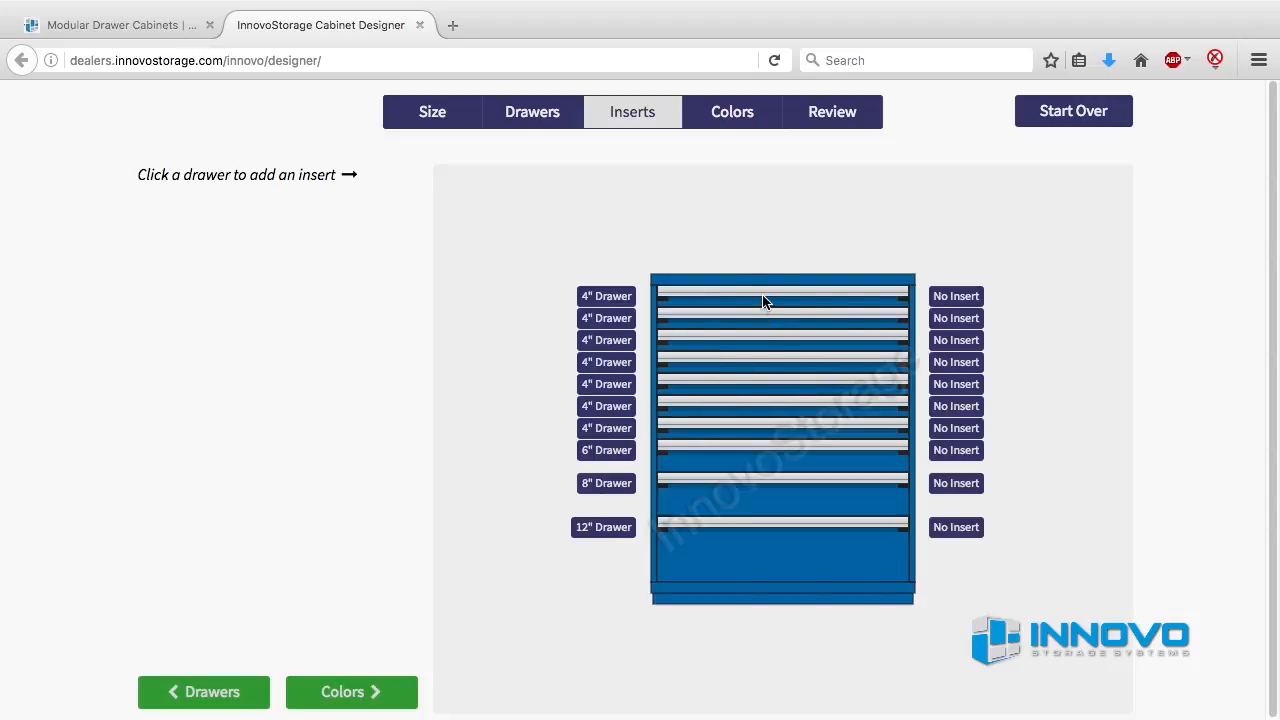
left_click(780, 296)
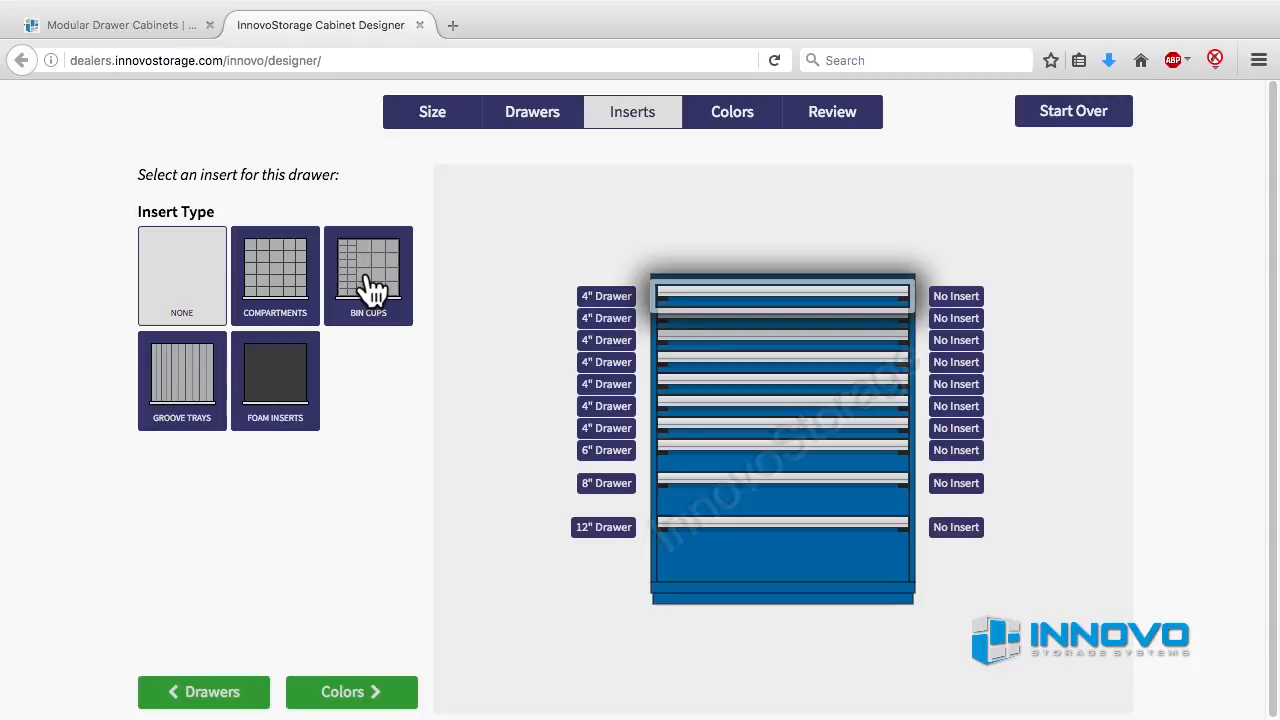
left_click(180, 380)
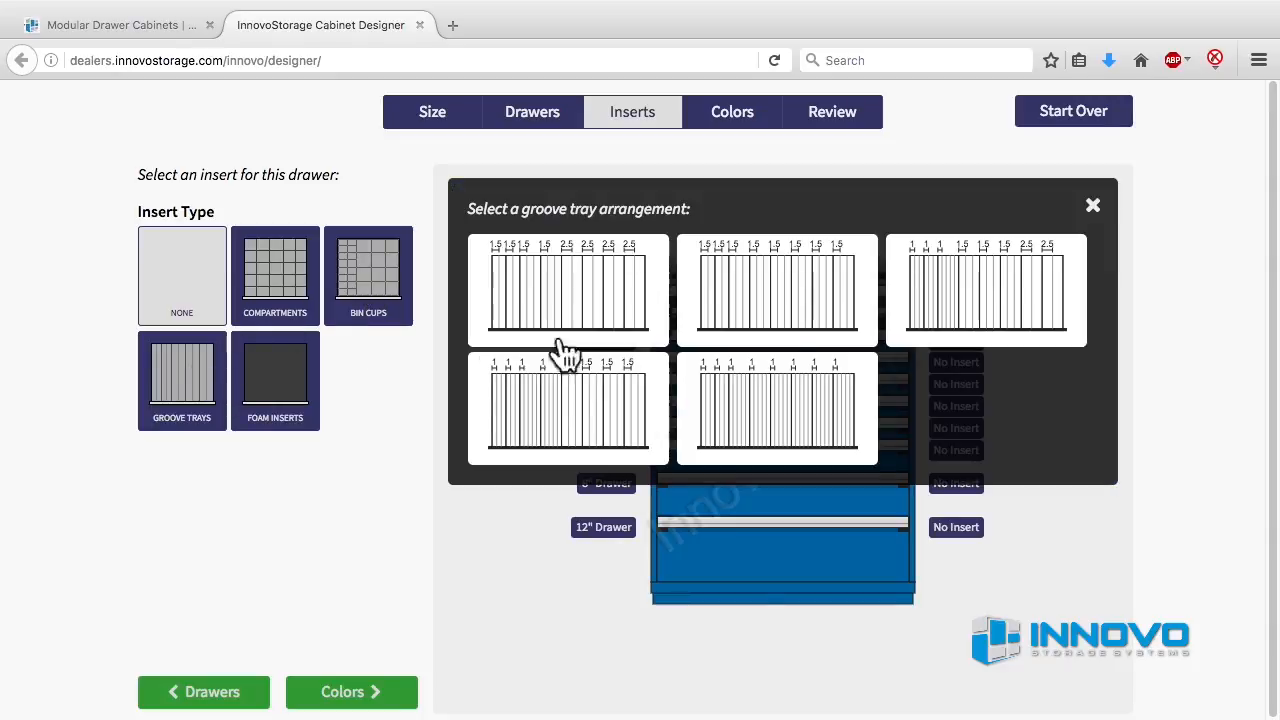
left_click(568, 290)
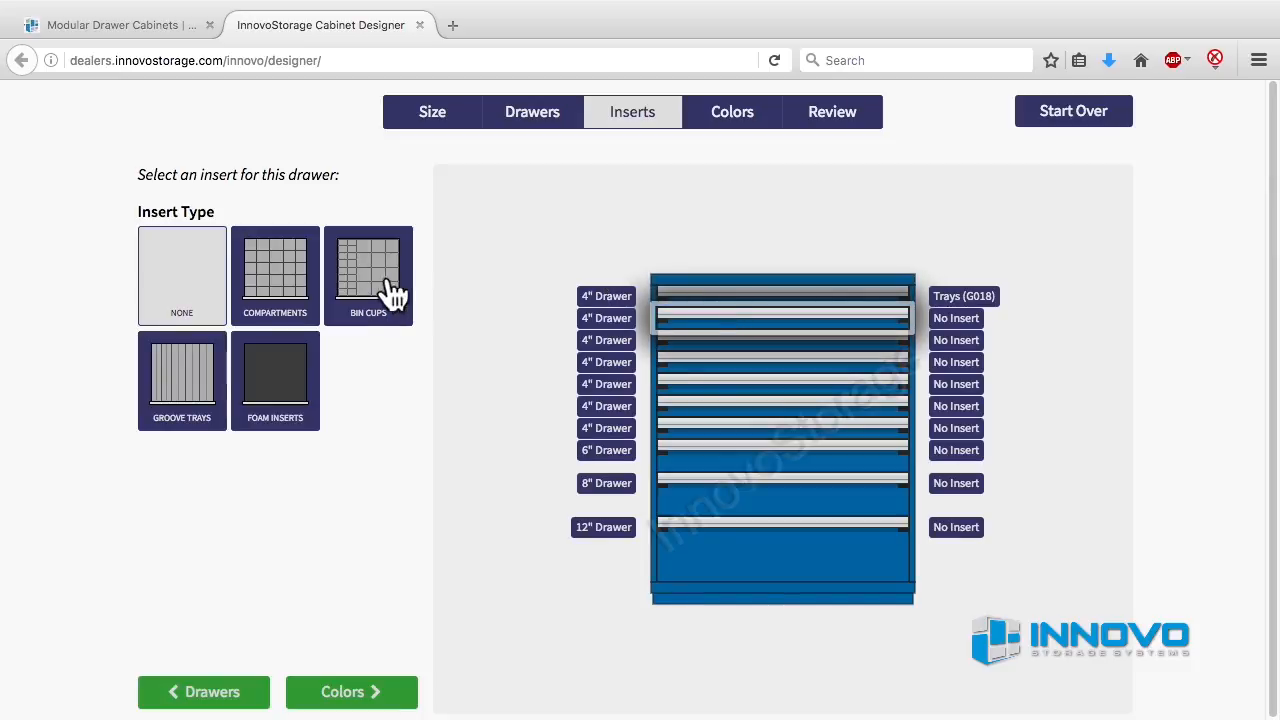
left_click(368, 276)
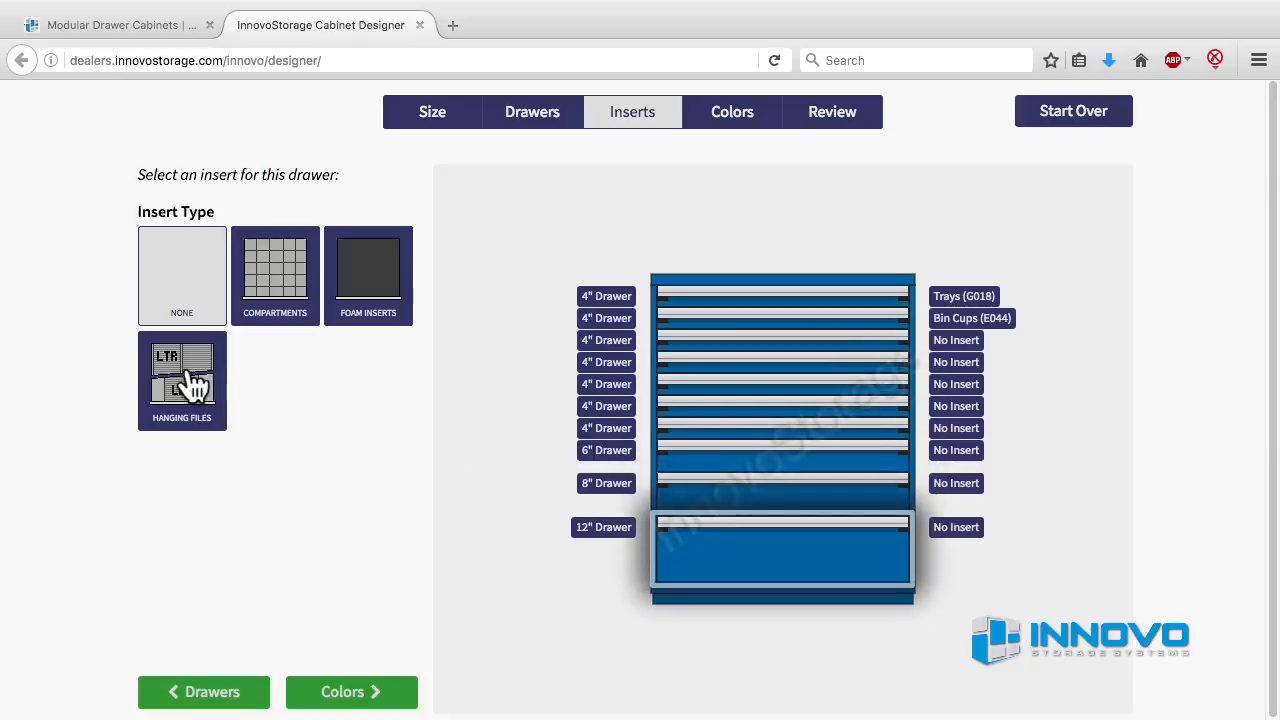
Put letter/legal hanging files in the 12" drawer and pick the 6" and 8" drawers for foam inserts.
left_click(182, 380)
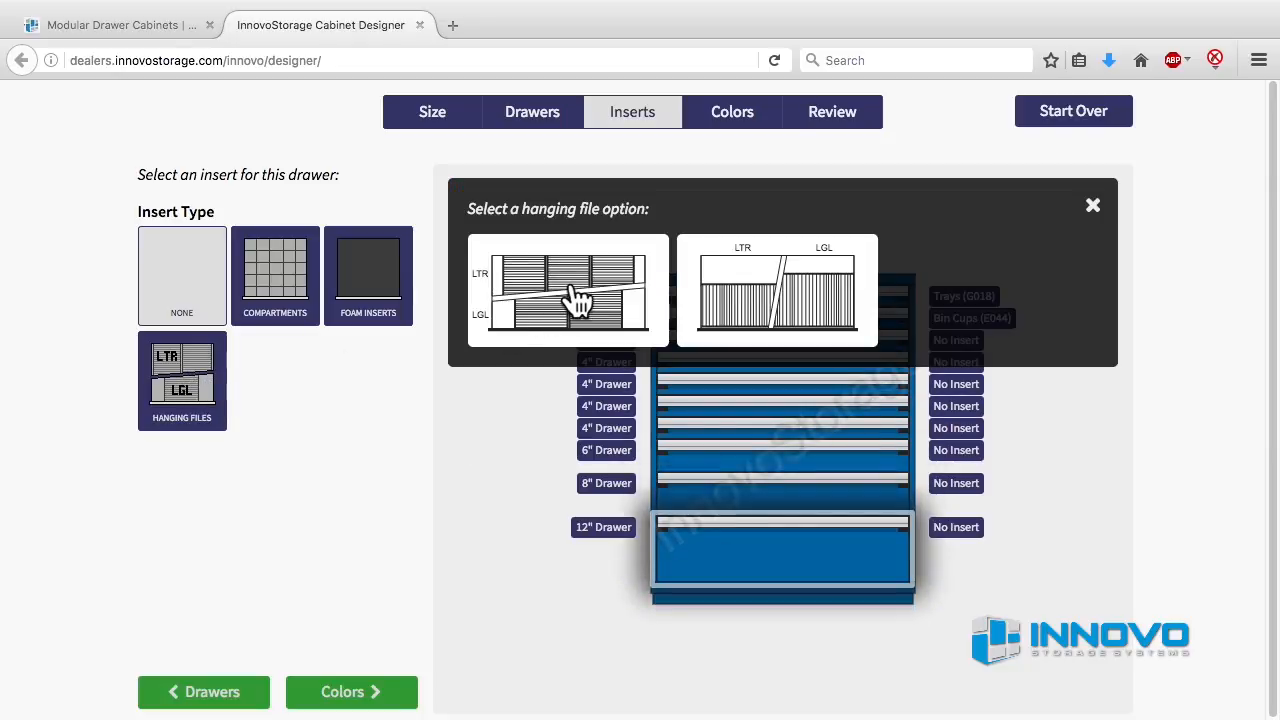
left_click(568, 290)
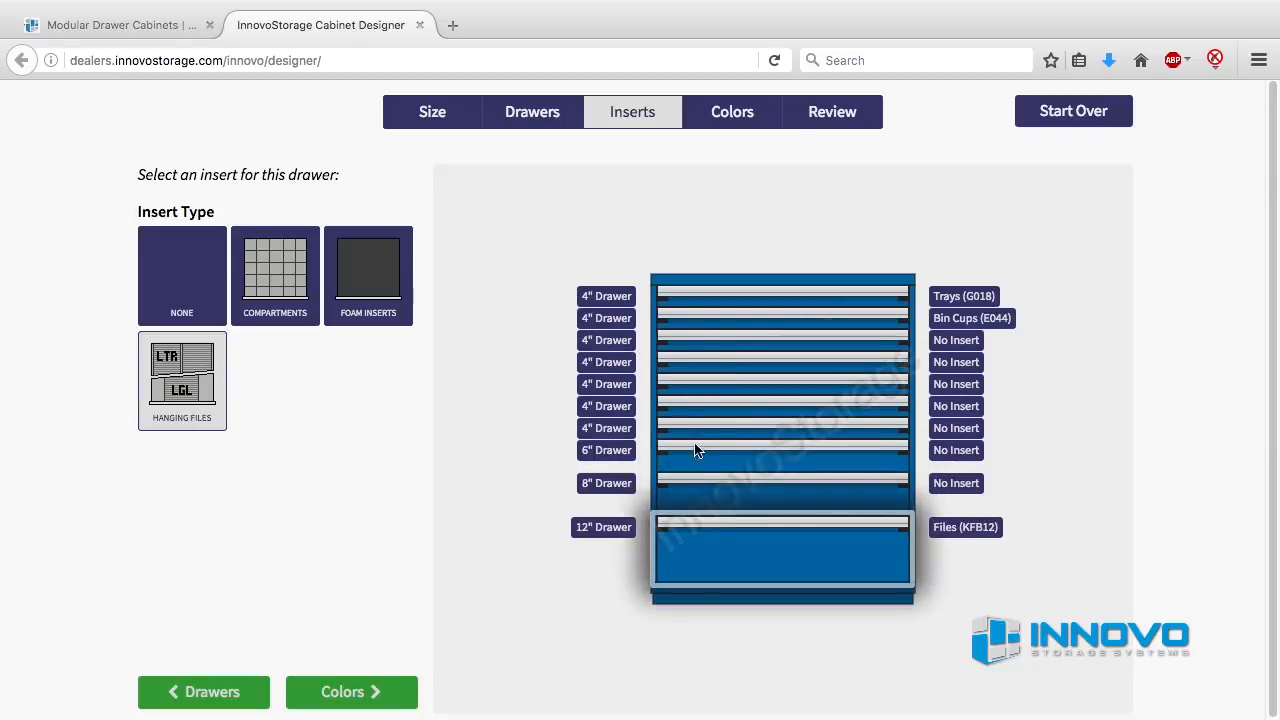
left_click(368, 276)
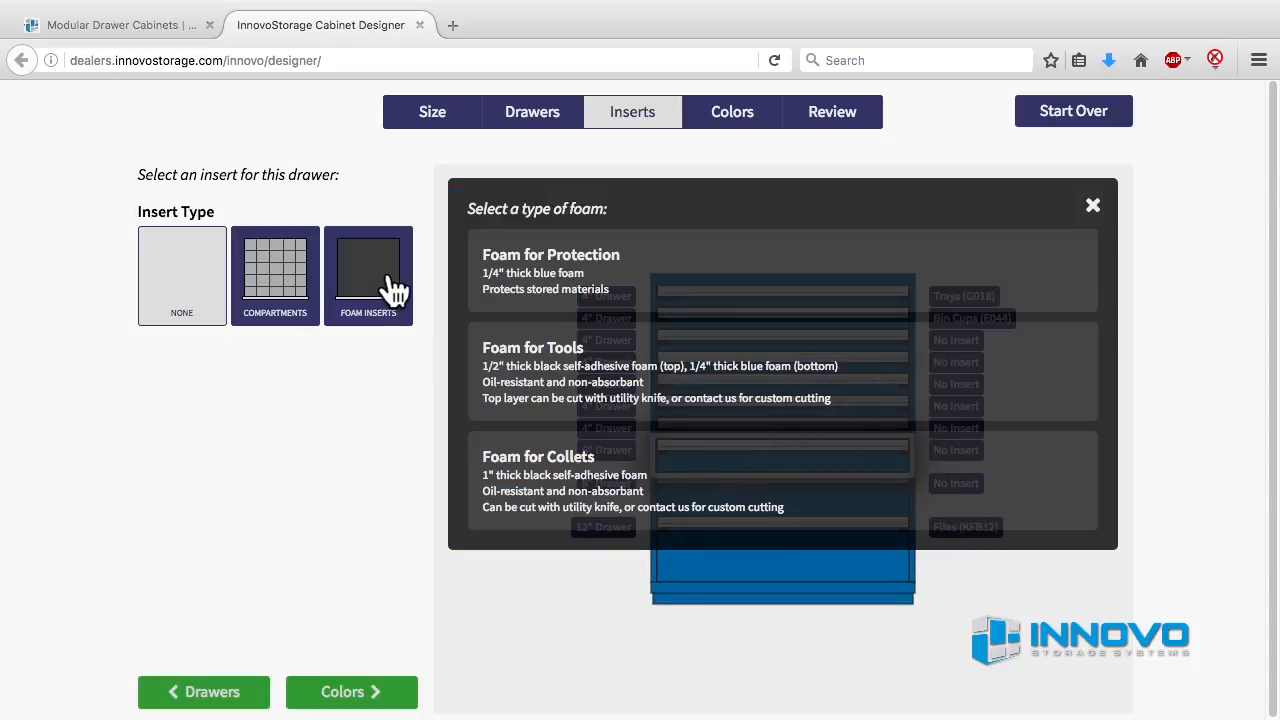
mouse_move(542, 384)
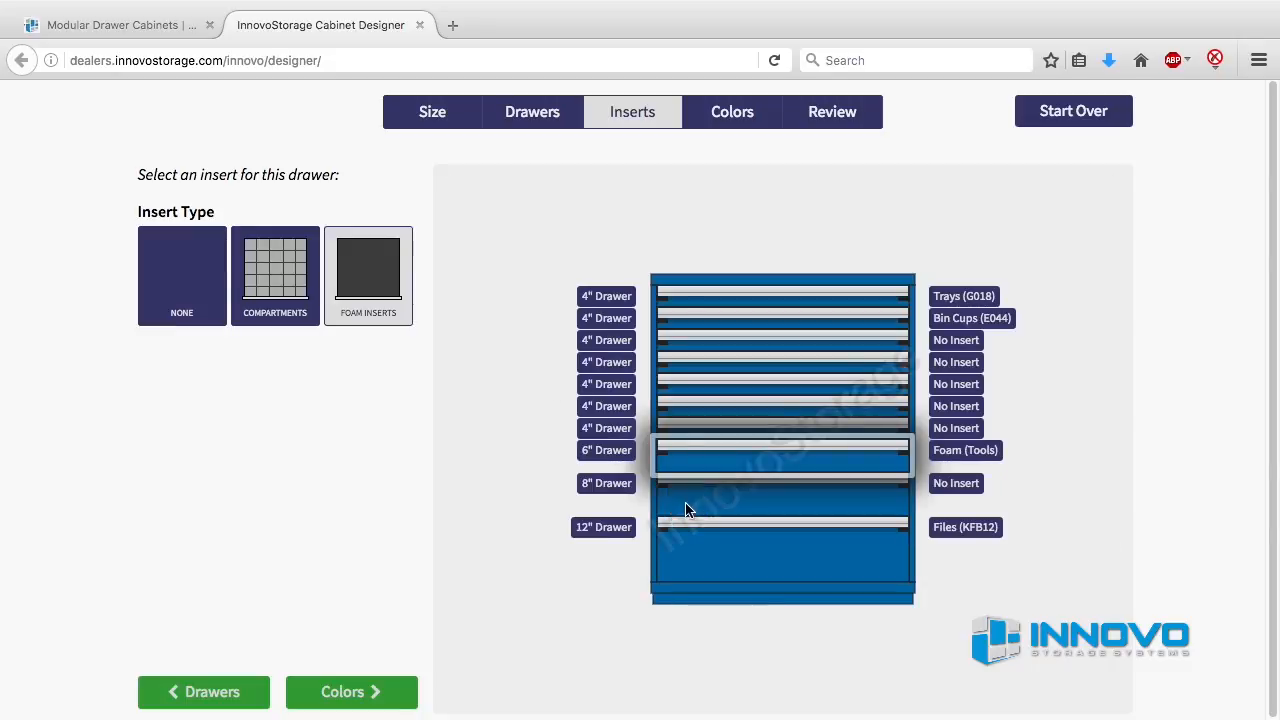
left_click(368, 276)
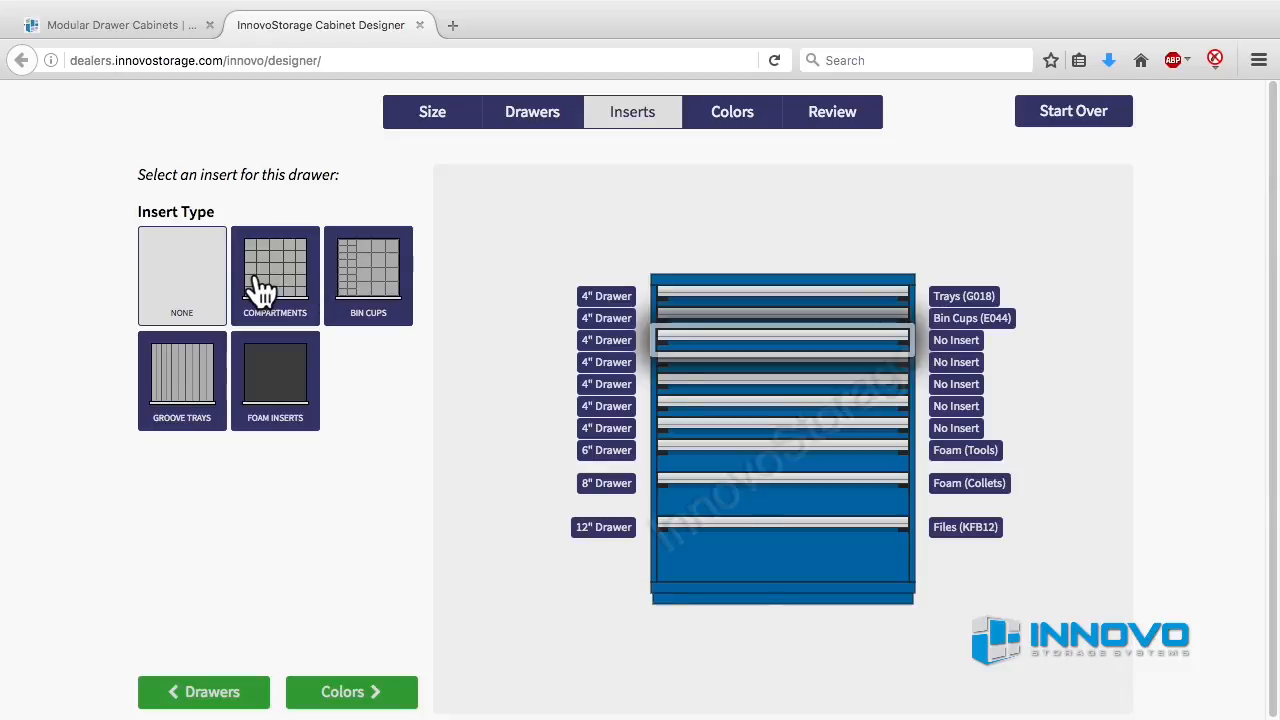
Apply an eight-lane compartment layout to the third and fourth 4" drawers.
left_click(274, 272)
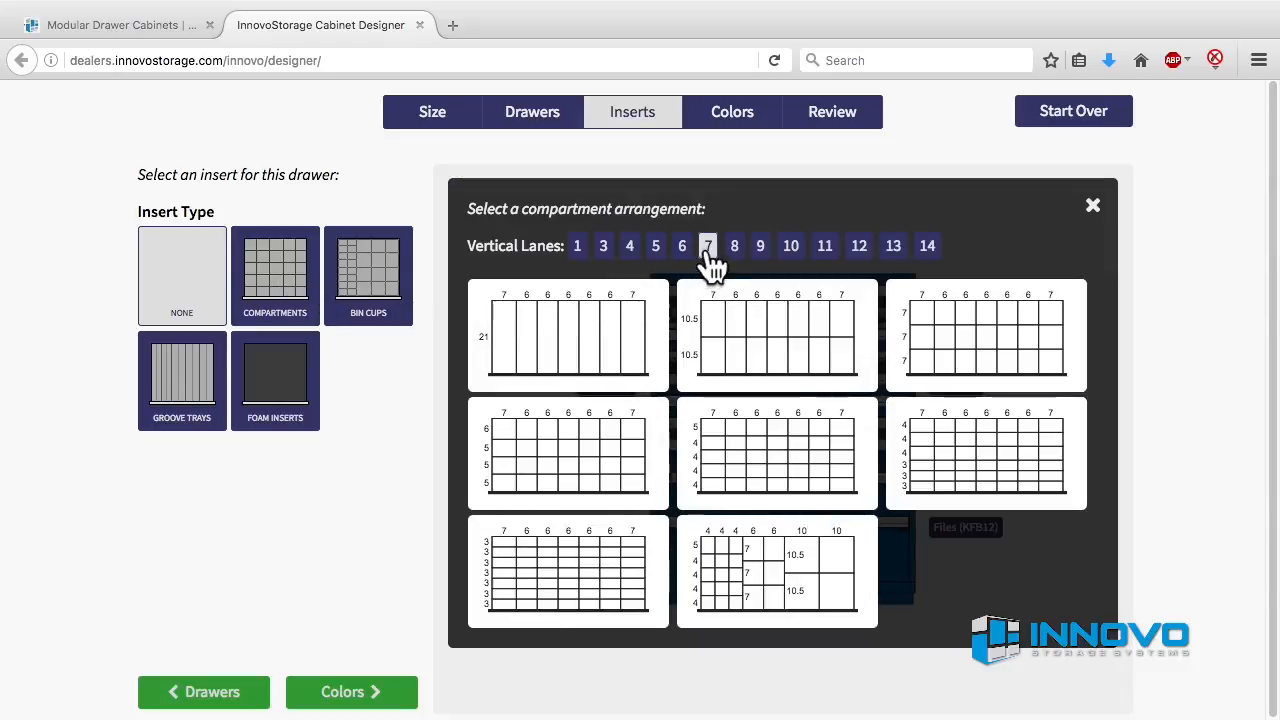
left_click(628, 246)
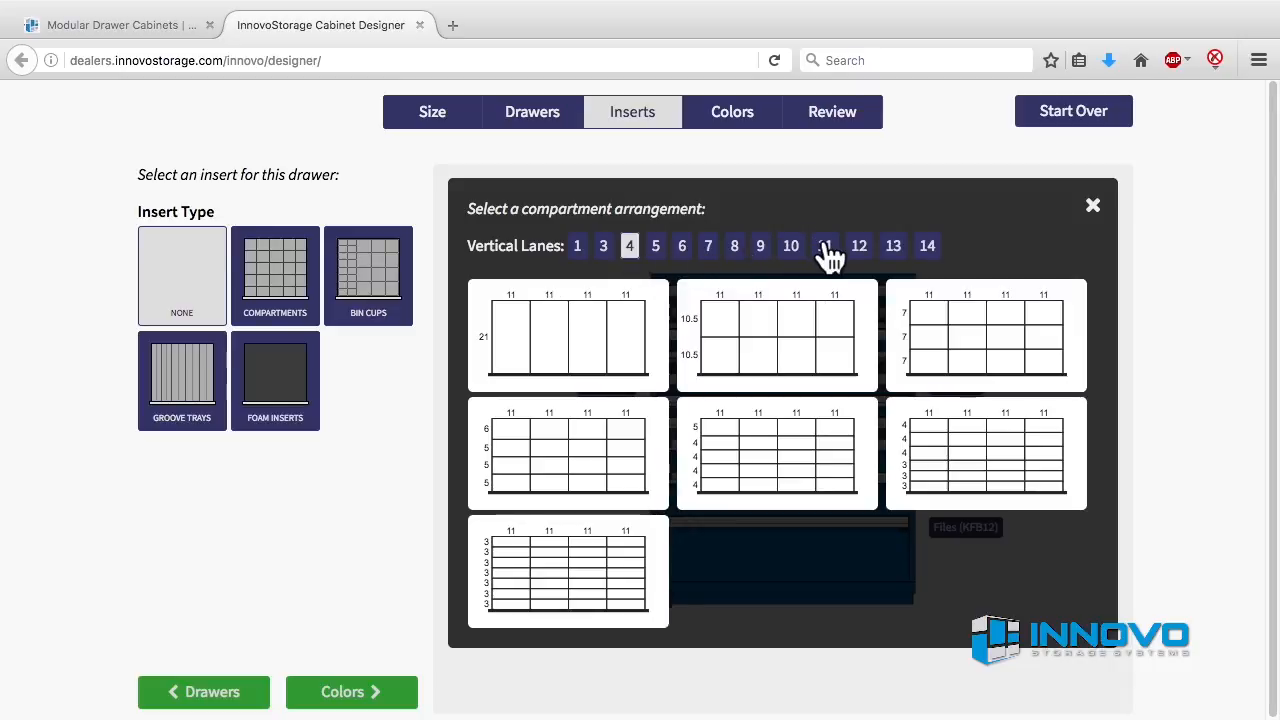
left_click(824, 246)
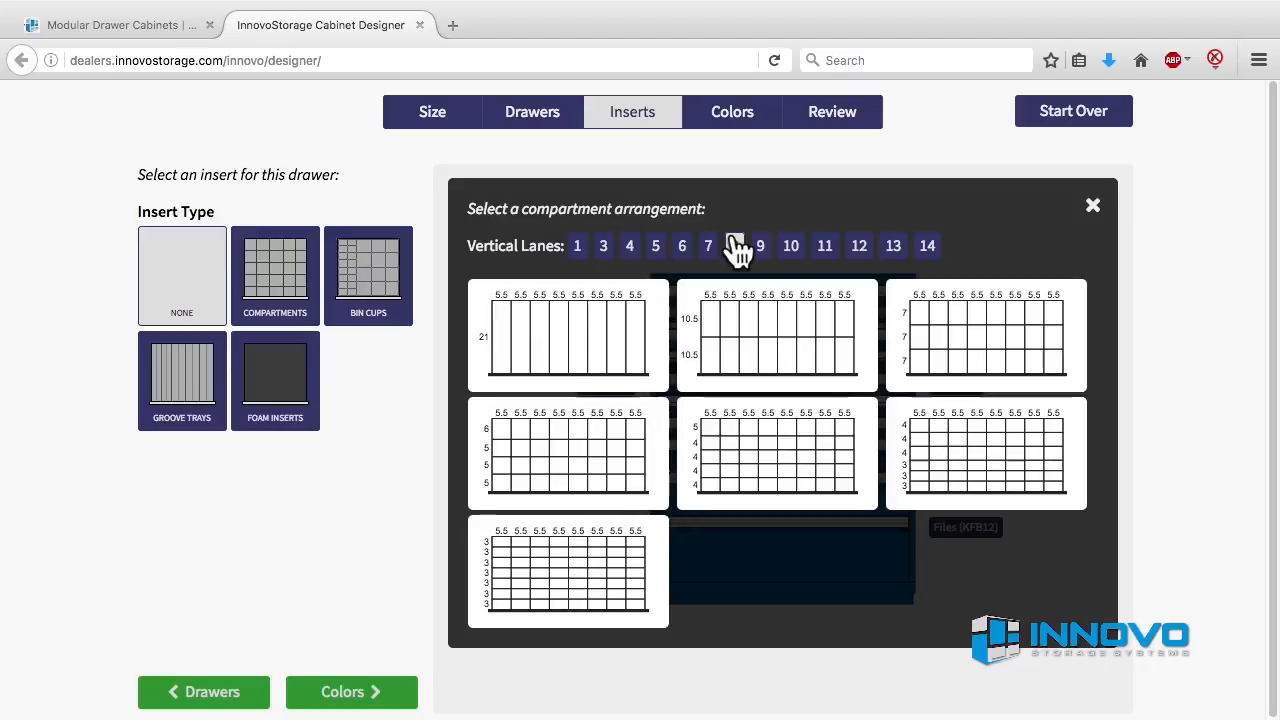
left_click(734, 246)
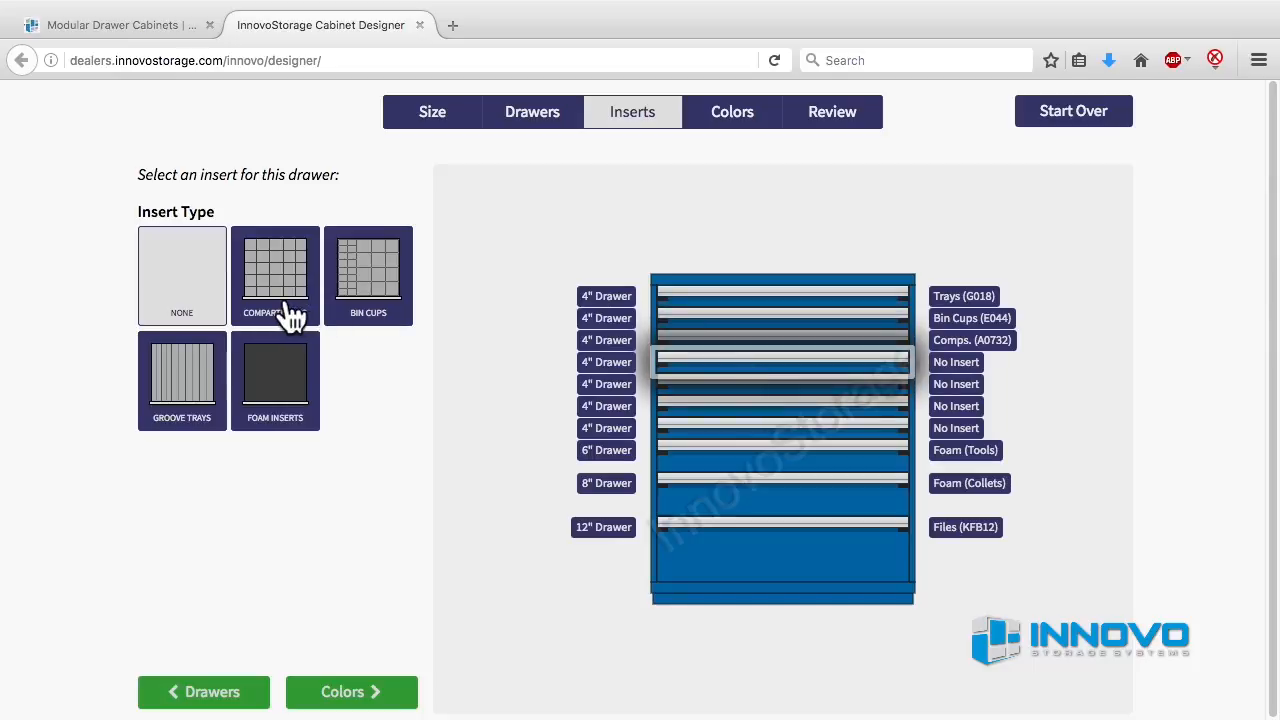
left_click(274, 276)
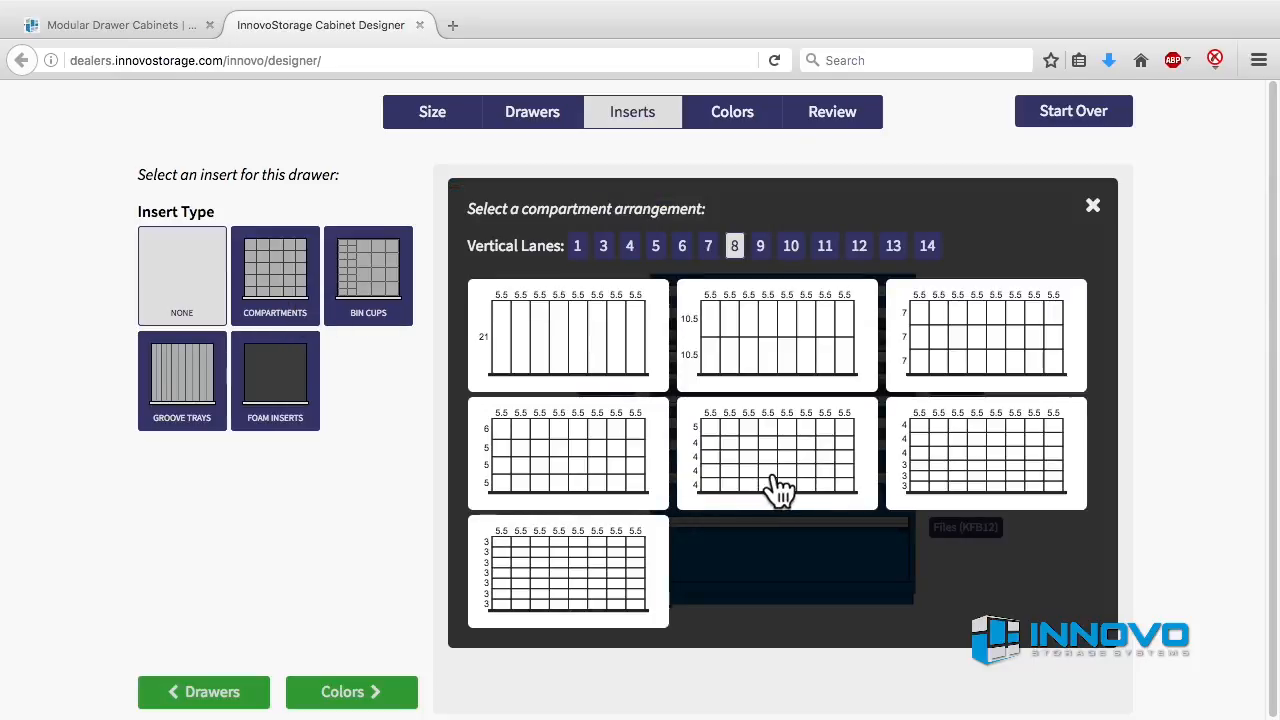
left_click(1092, 204)
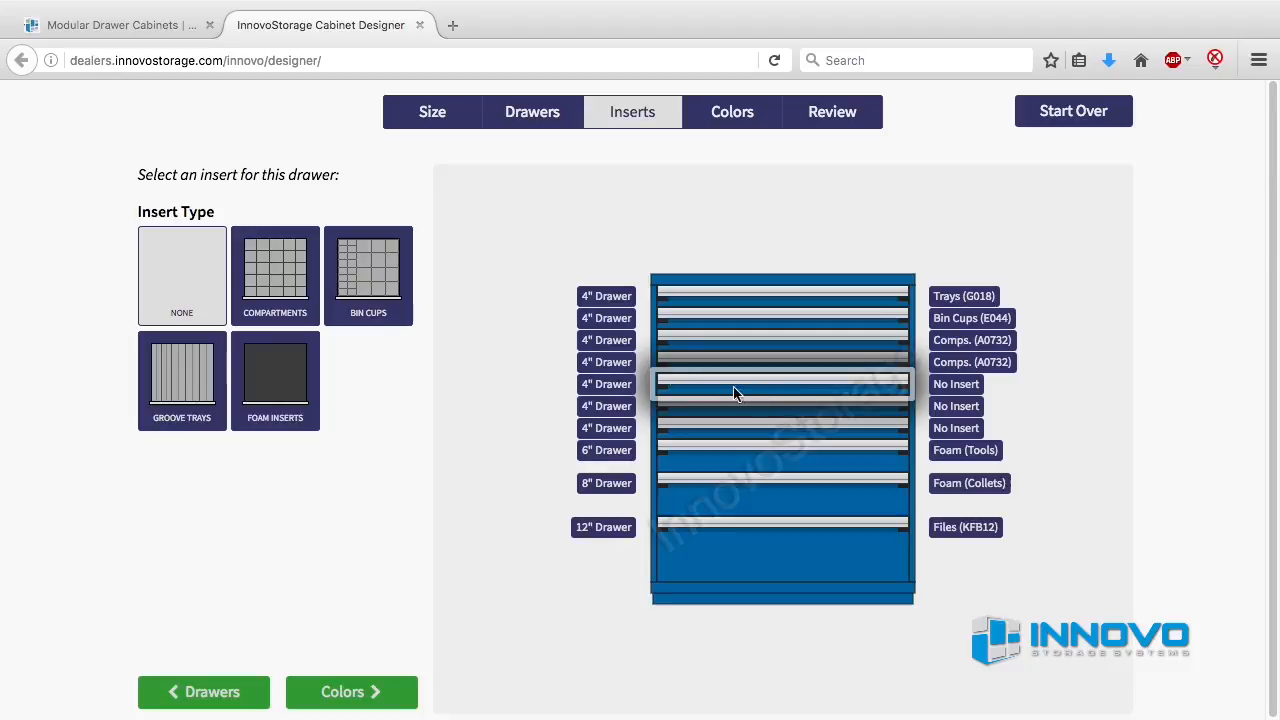
Give the fifth, sixth and seventh drawers the same compartments and move to Colors.
left_click(276, 276)
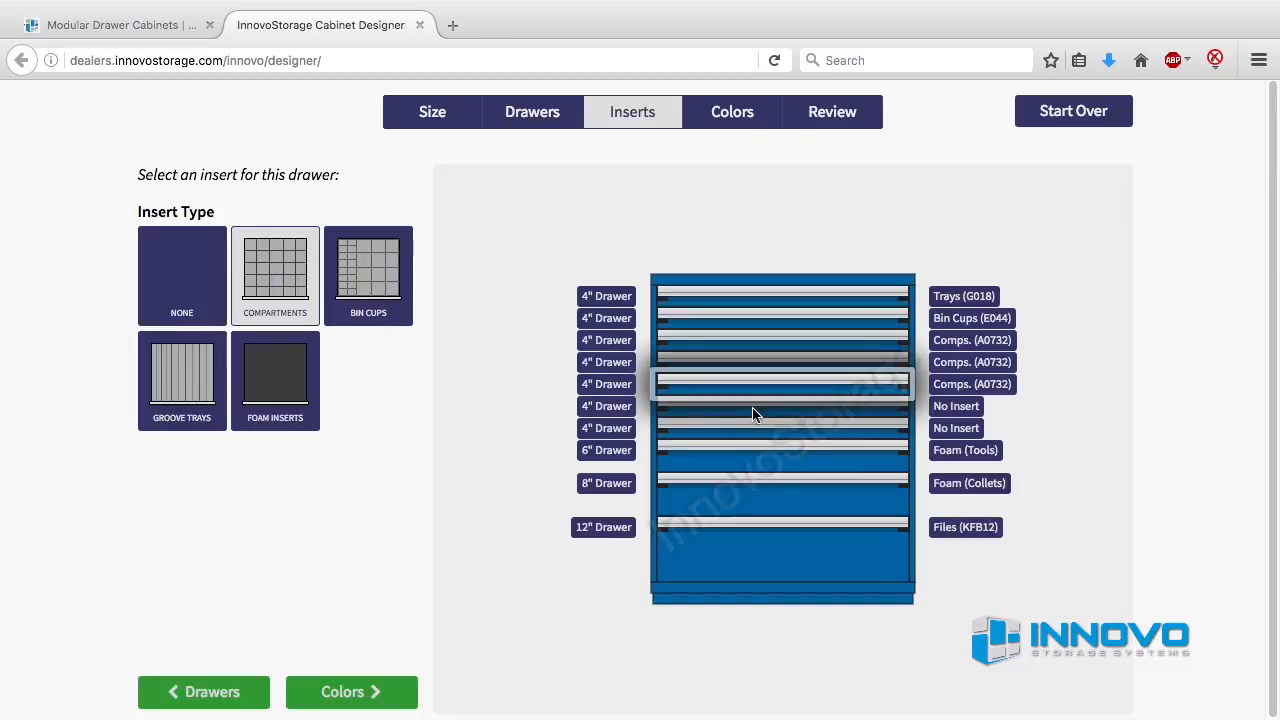
left_click(182, 276)
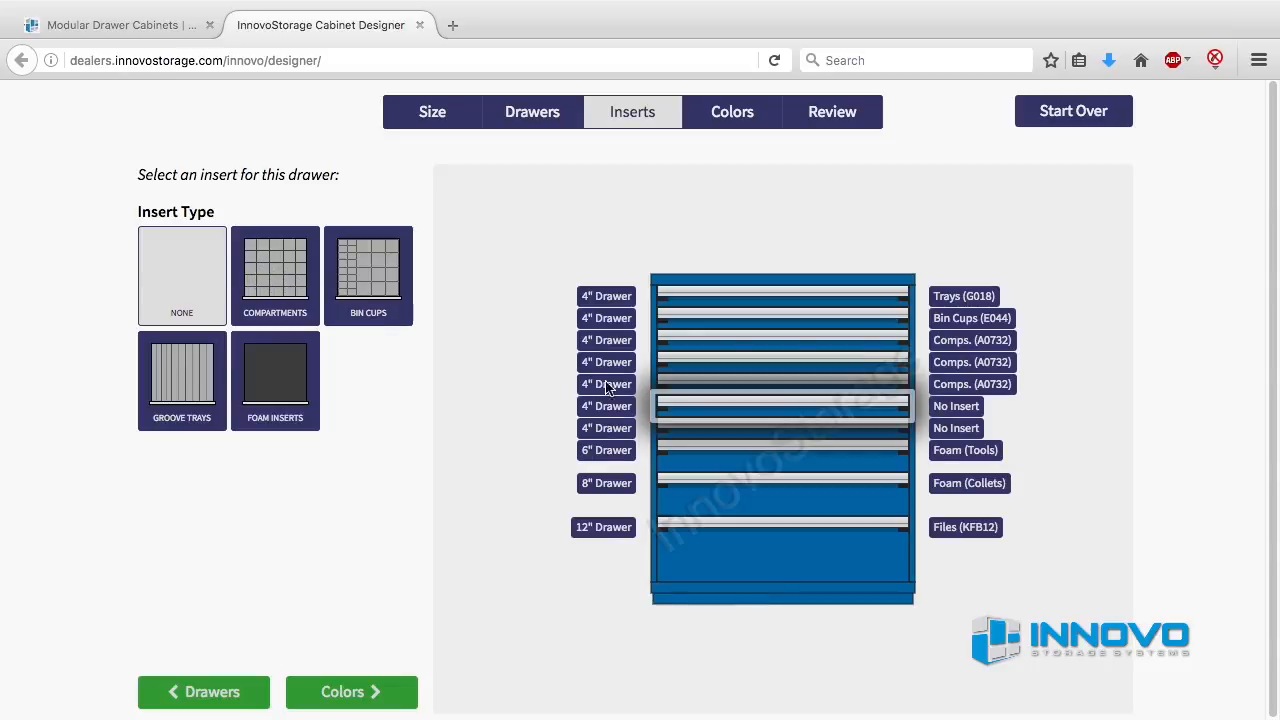
left_click(276, 276)
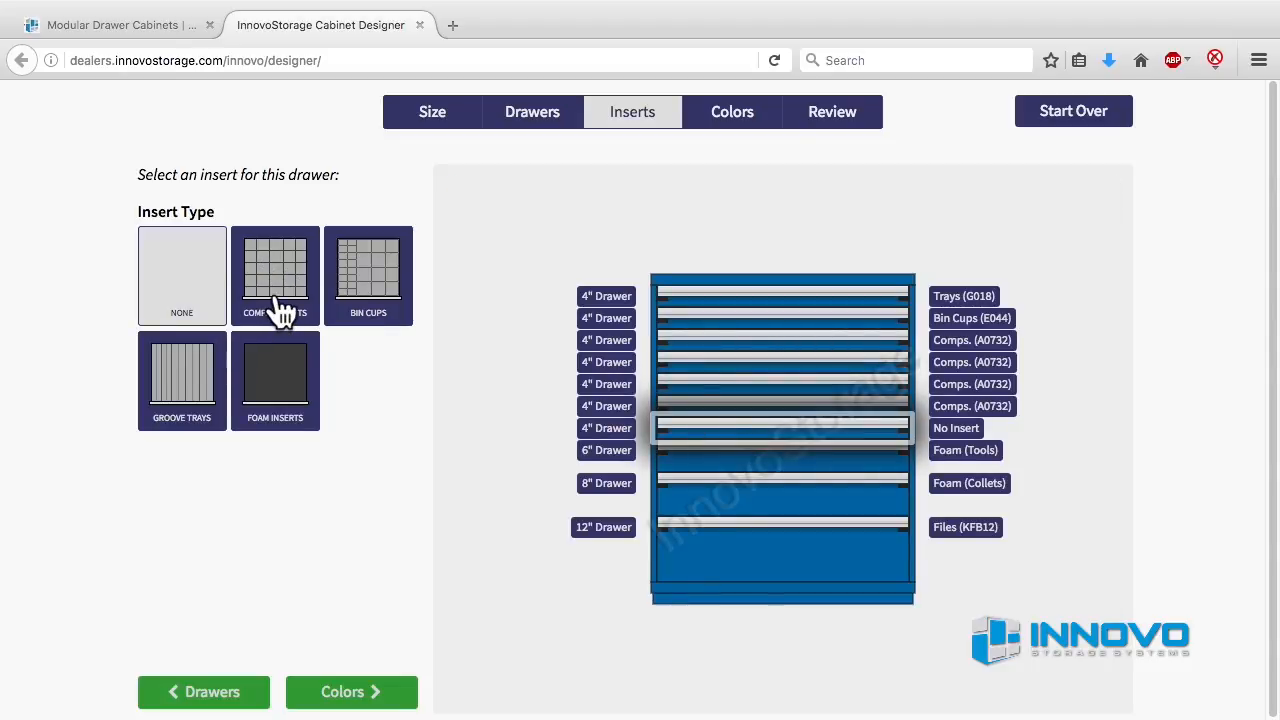
left_click(276, 276)
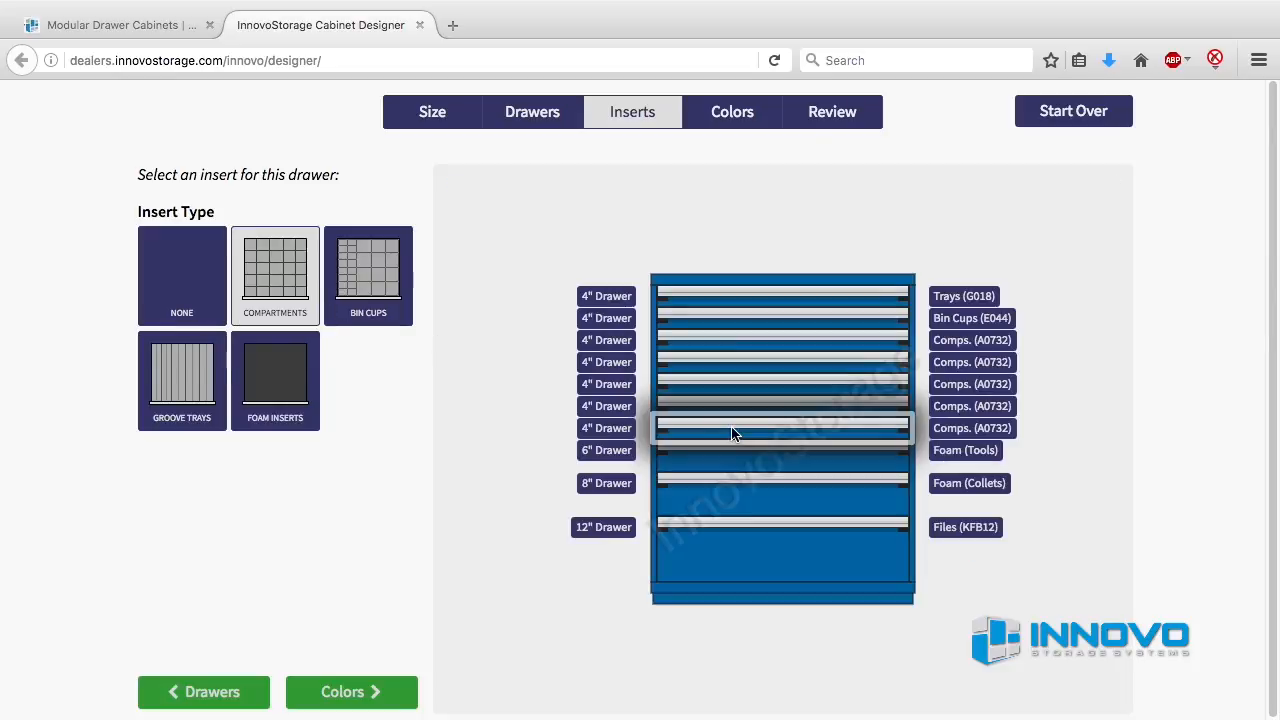
left_click(732, 112)
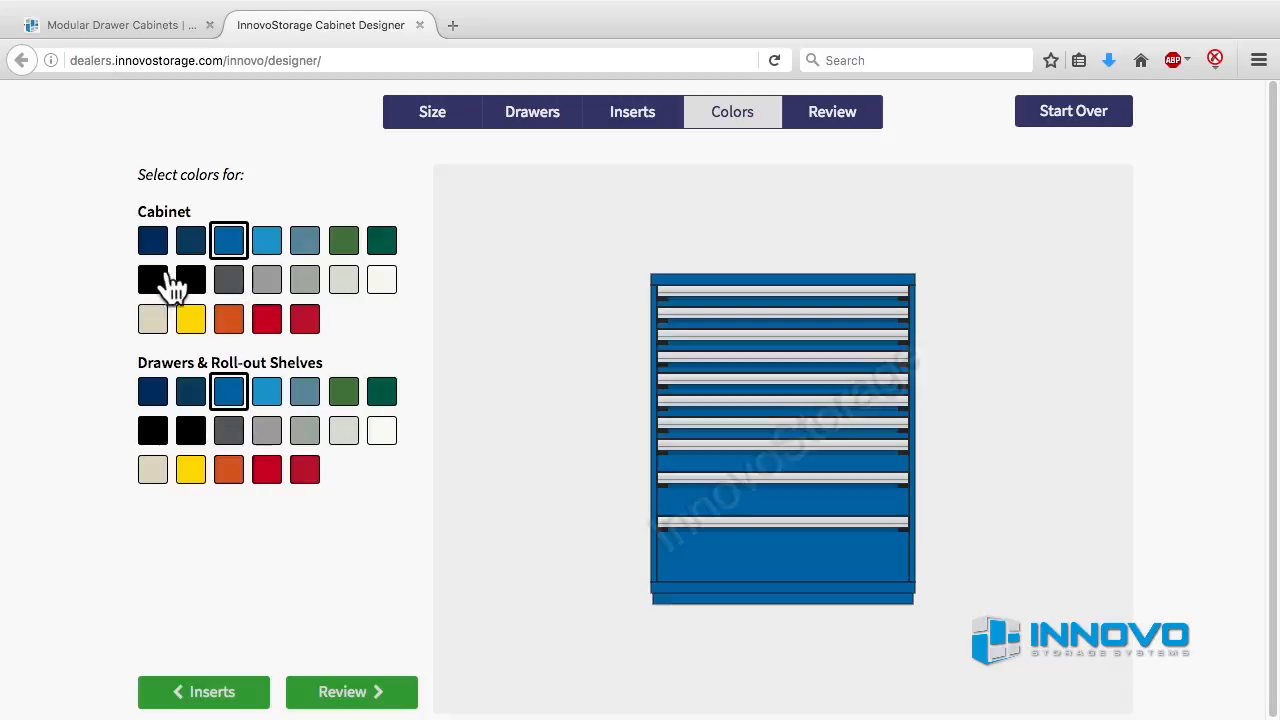
Make the cabinet body charcoal gray and the drawers red, after trying black.
left_click(152, 280)
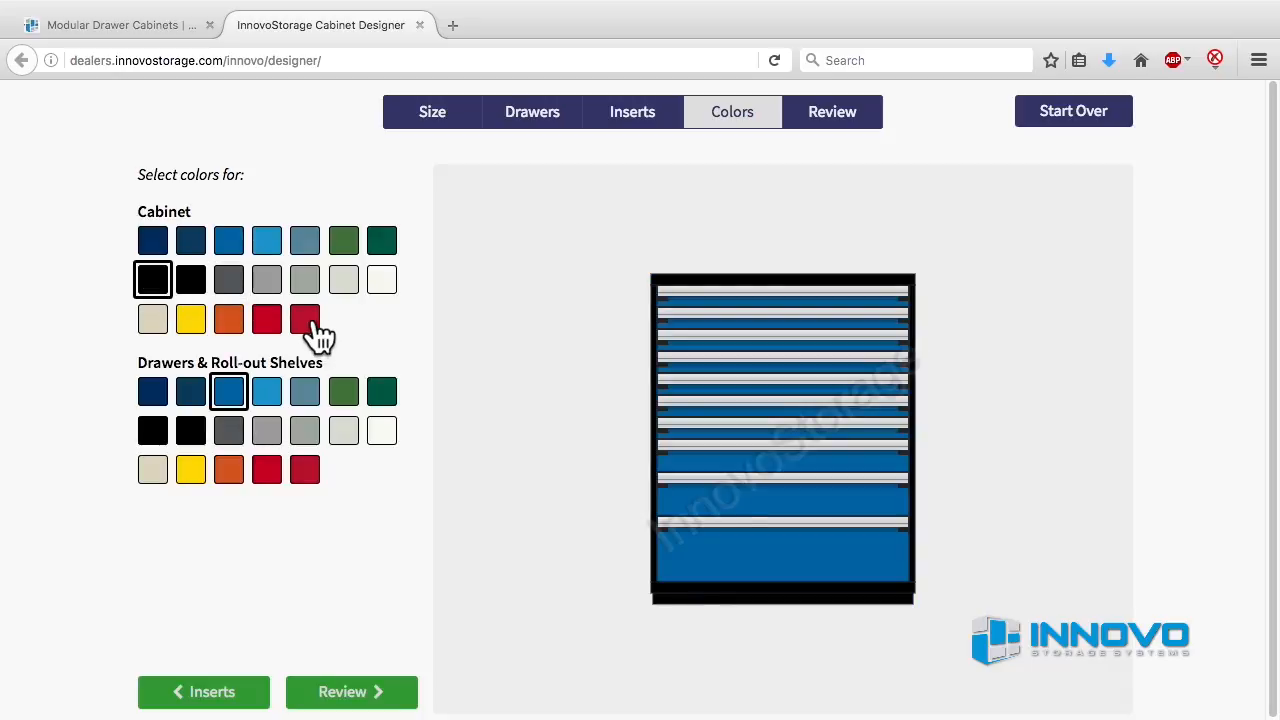
left_click(304, 318)
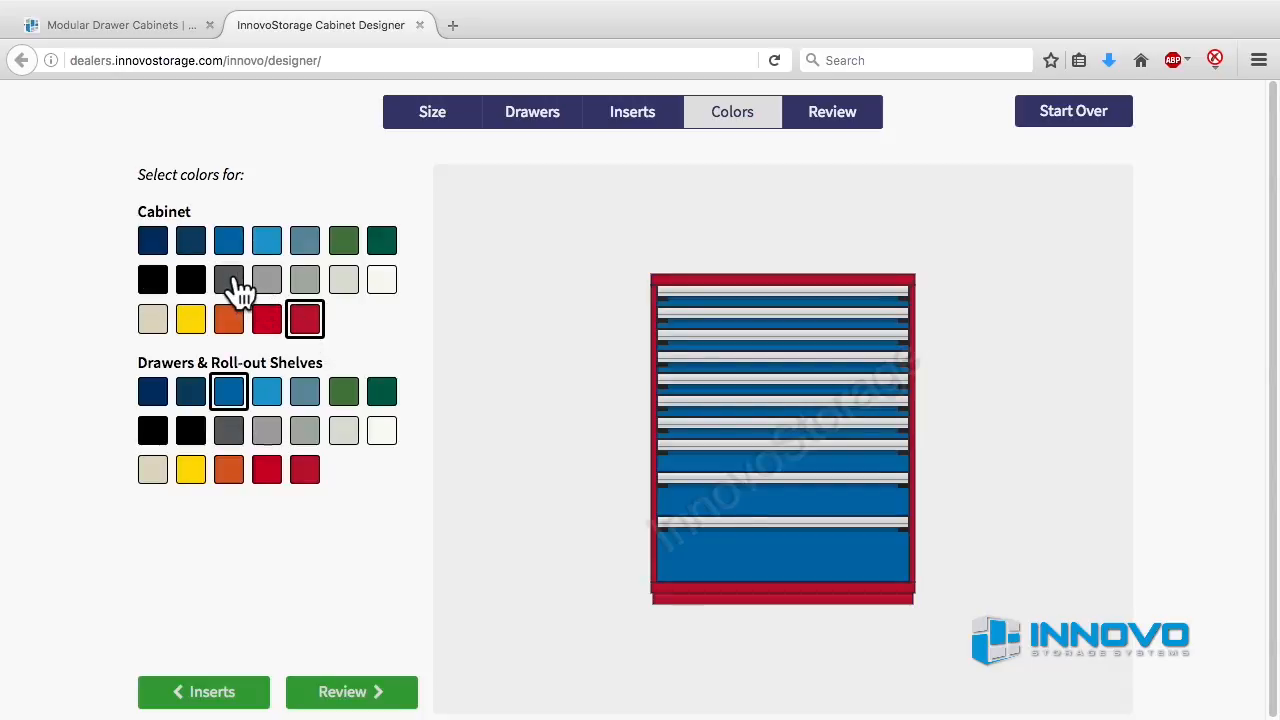
left_click(228, 280)
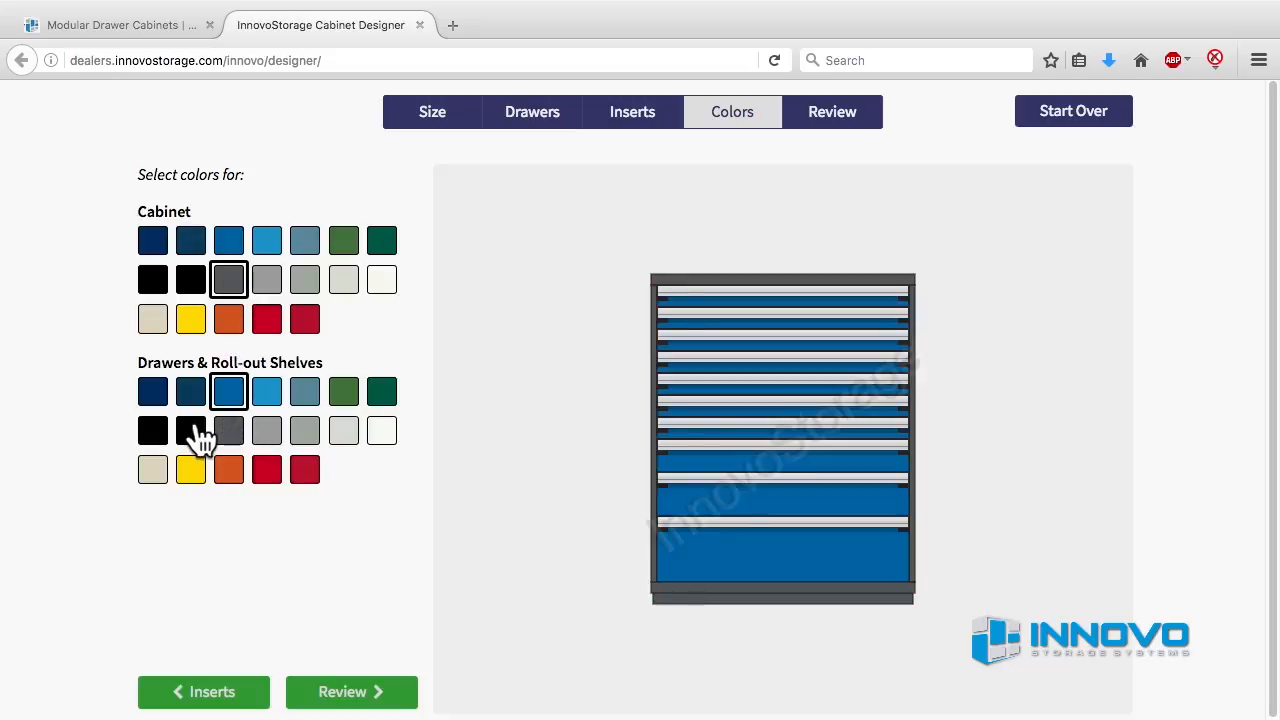
left_click(190, 430)
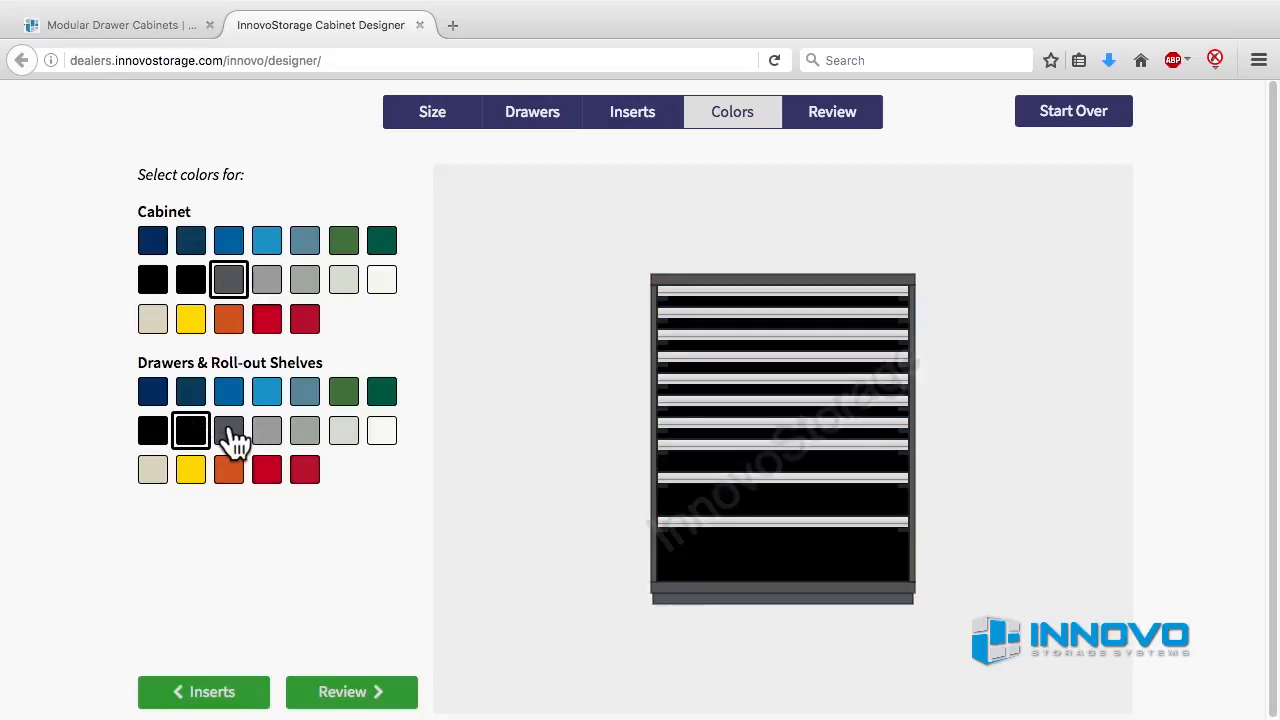
left_click(304, 470)
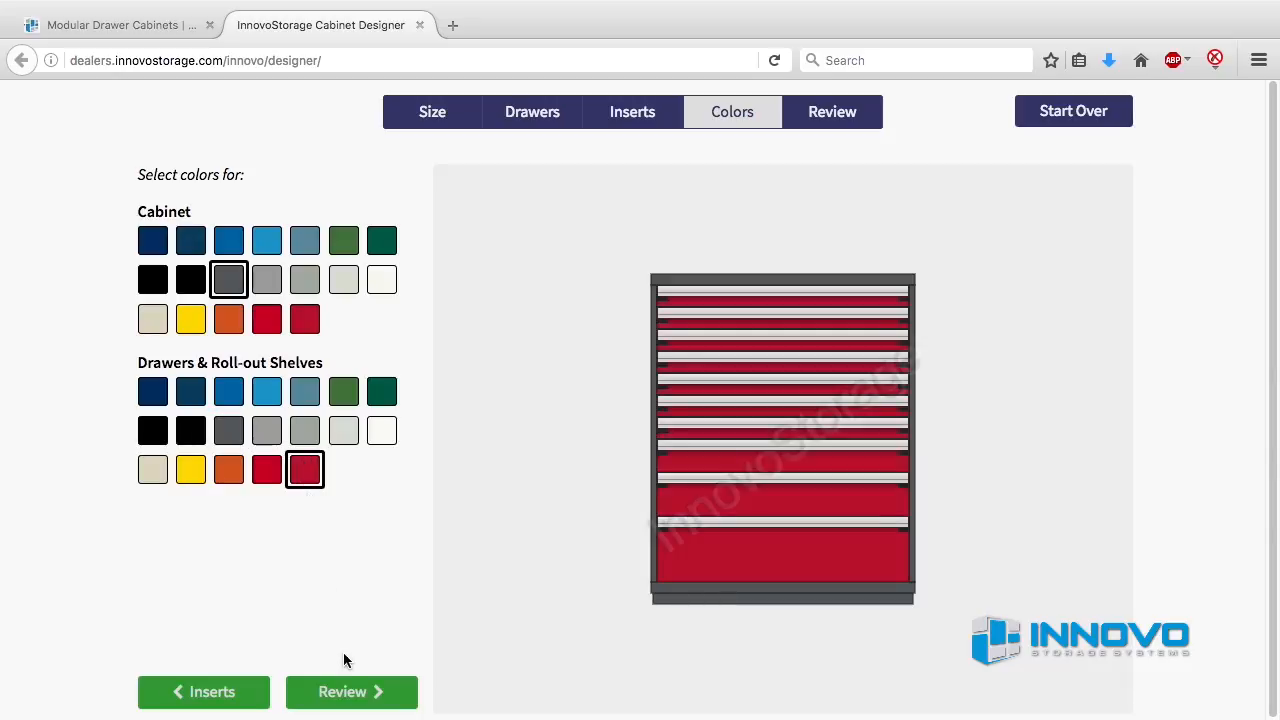
View the cabinet's specification sheet on Review, revisit Drawers, and return to Review.
left_click(352, 692)
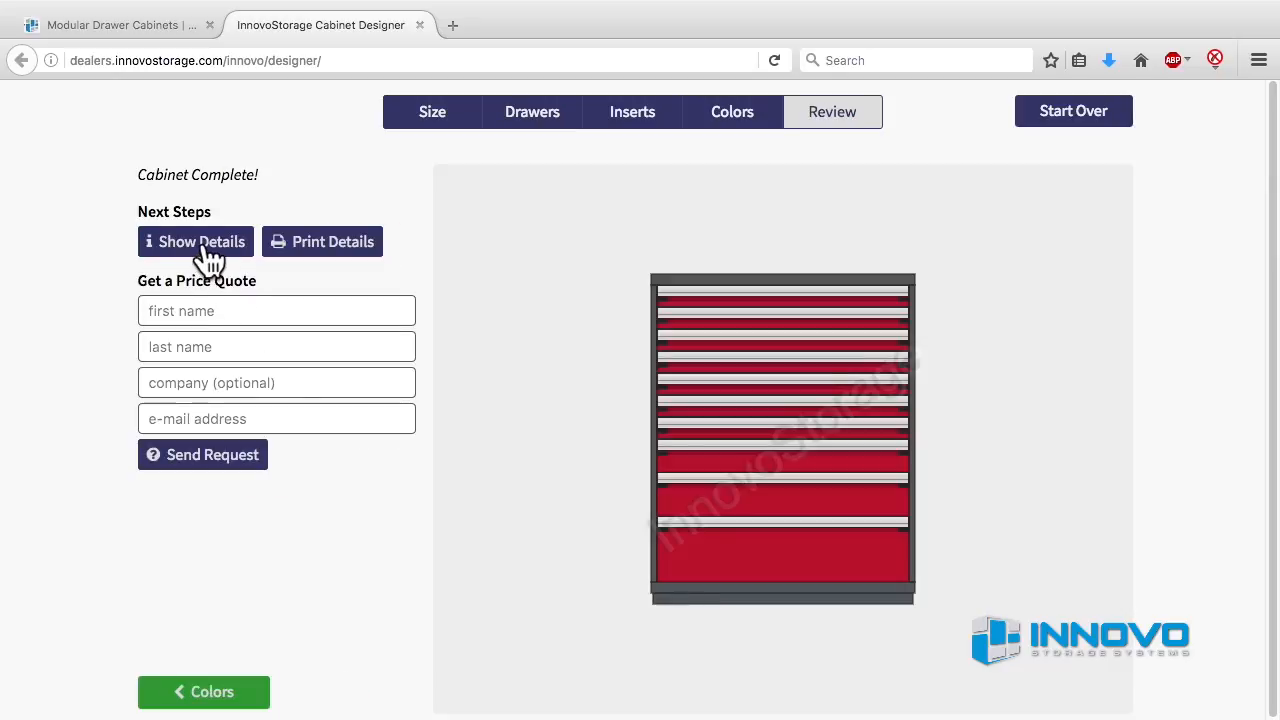
left_click(196, 240)
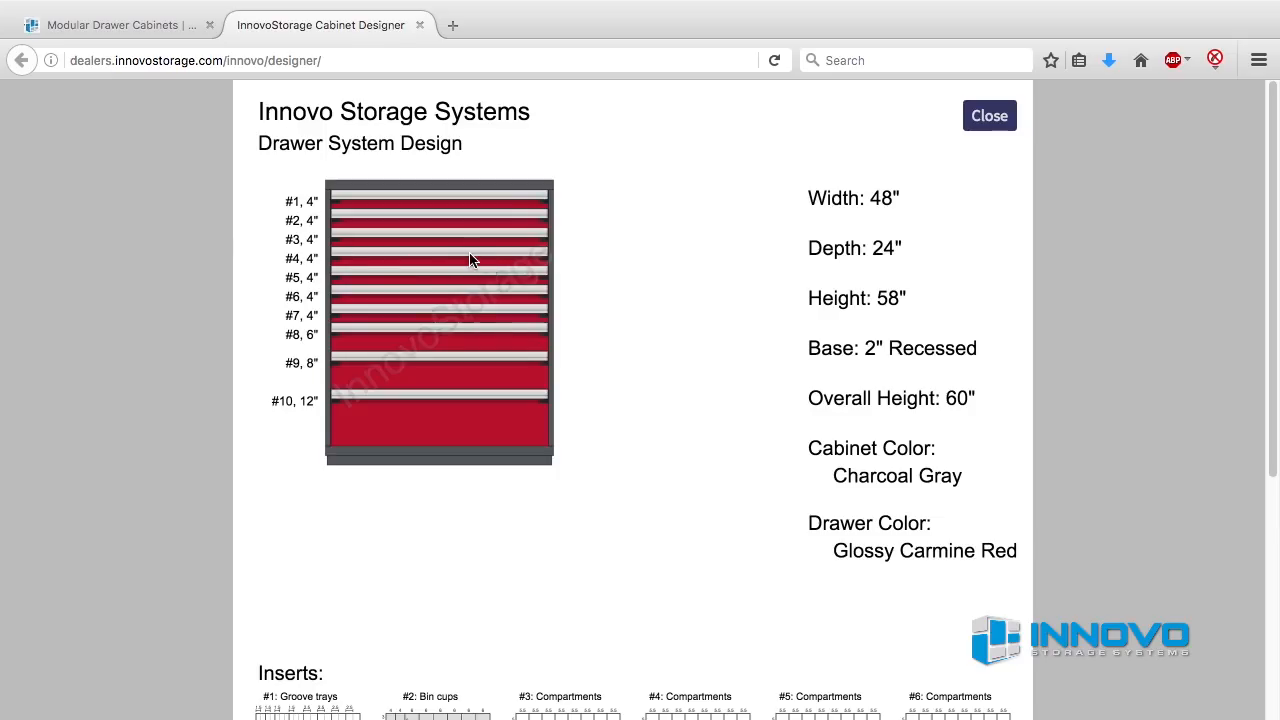
scroll("down", 3)
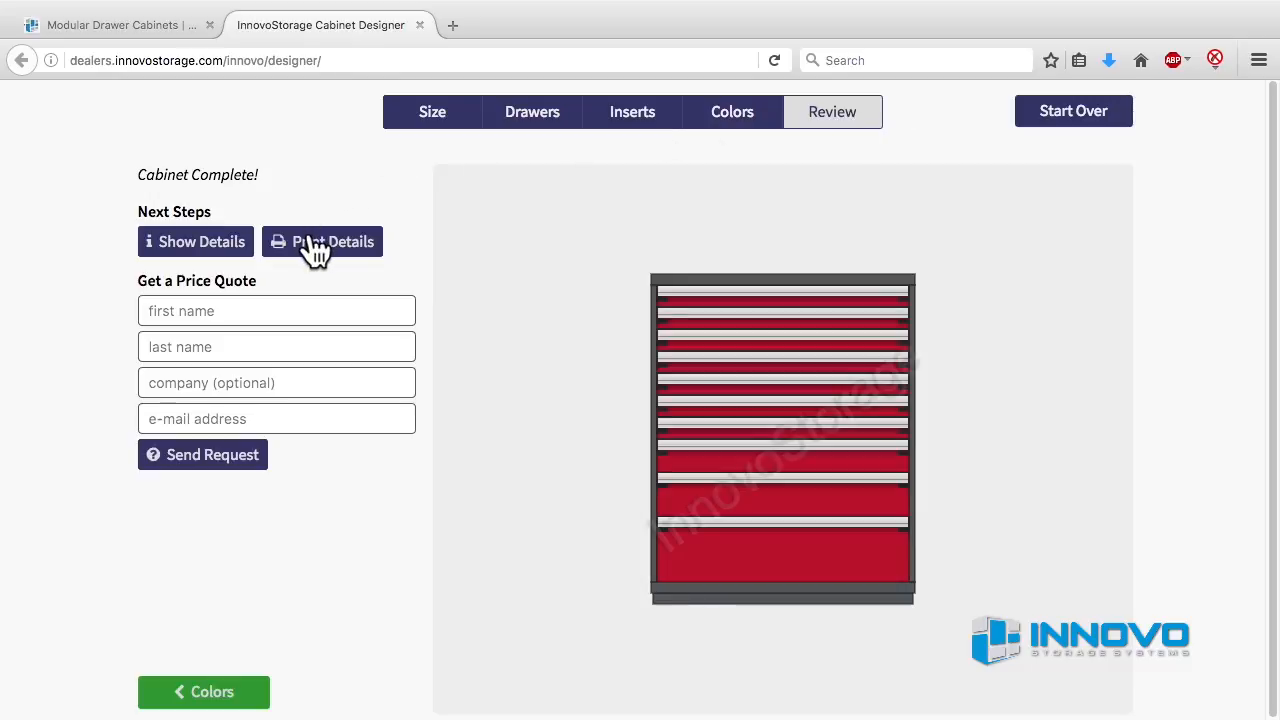
mouse_move(314, 562)
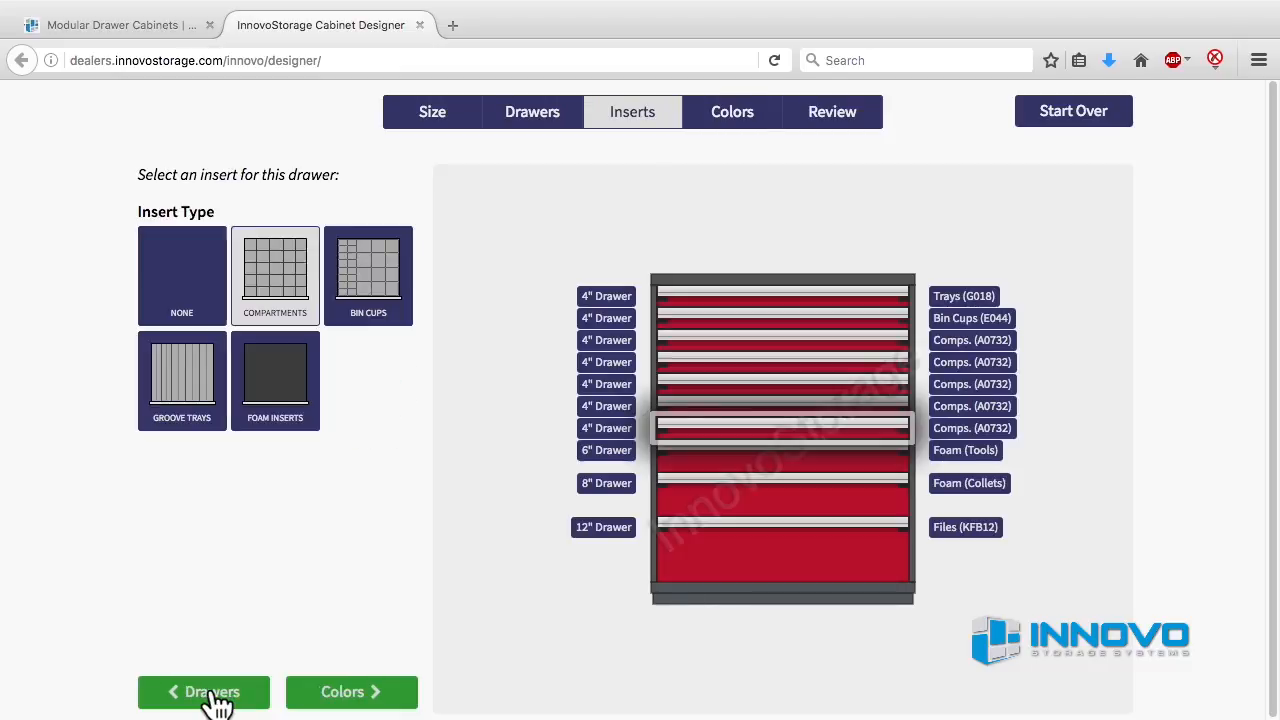
left_click(204, 692)
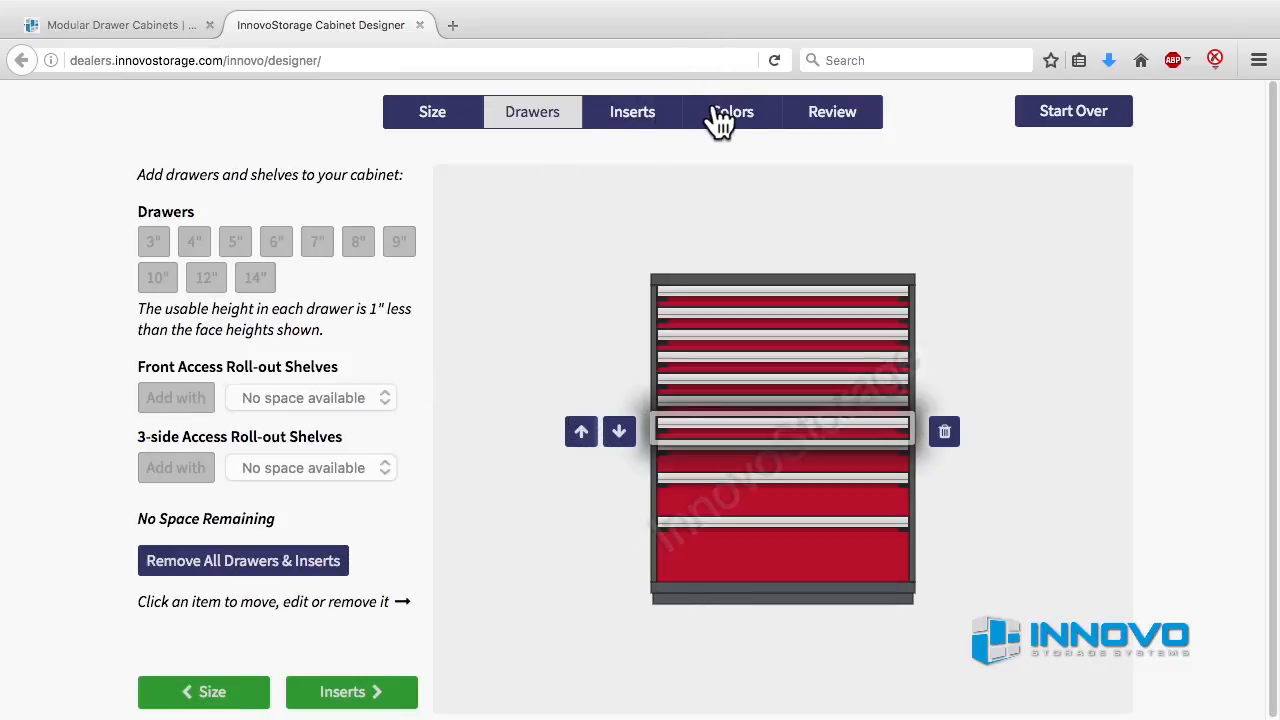
left_click(832, 112)
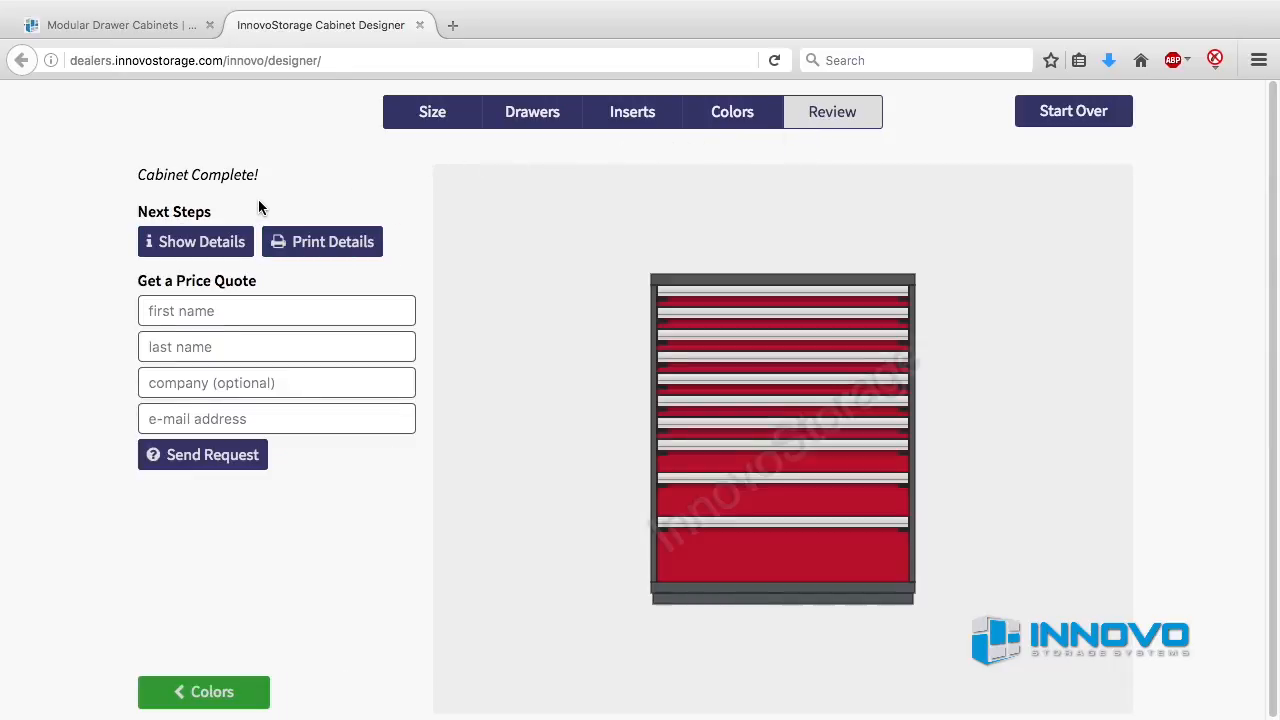
left_click(322, 240)
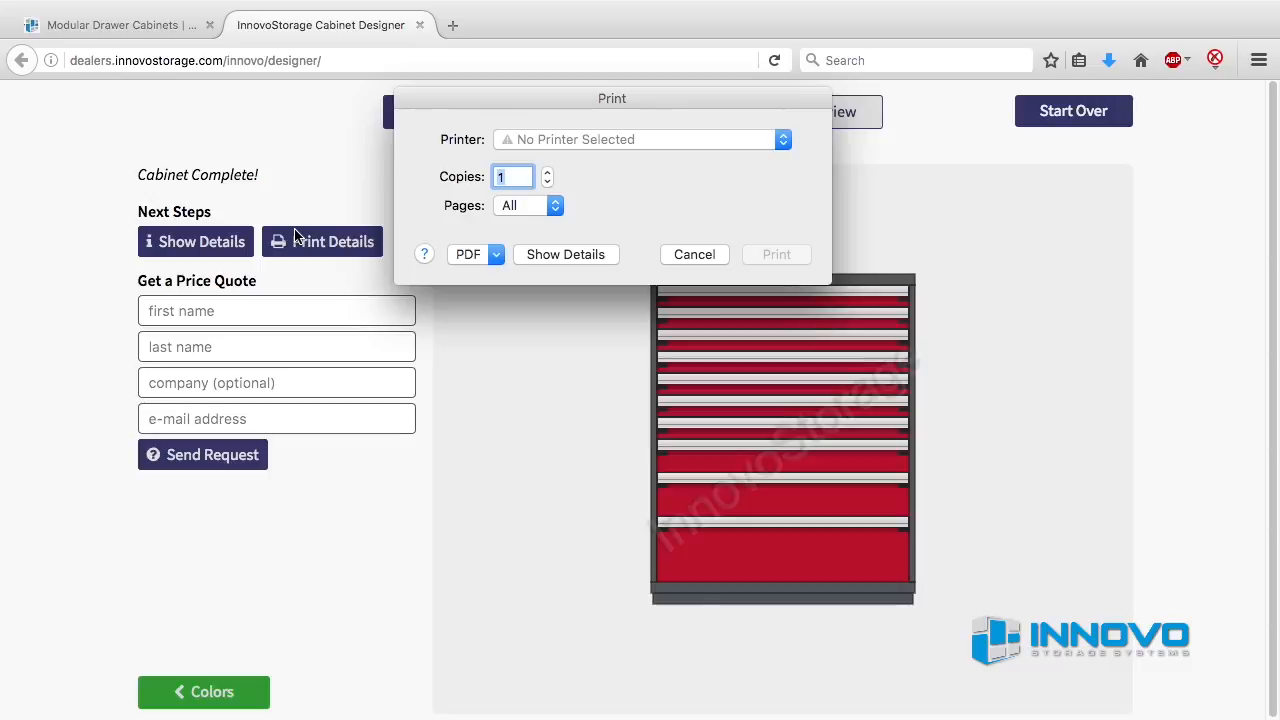
left_click(494, 254)
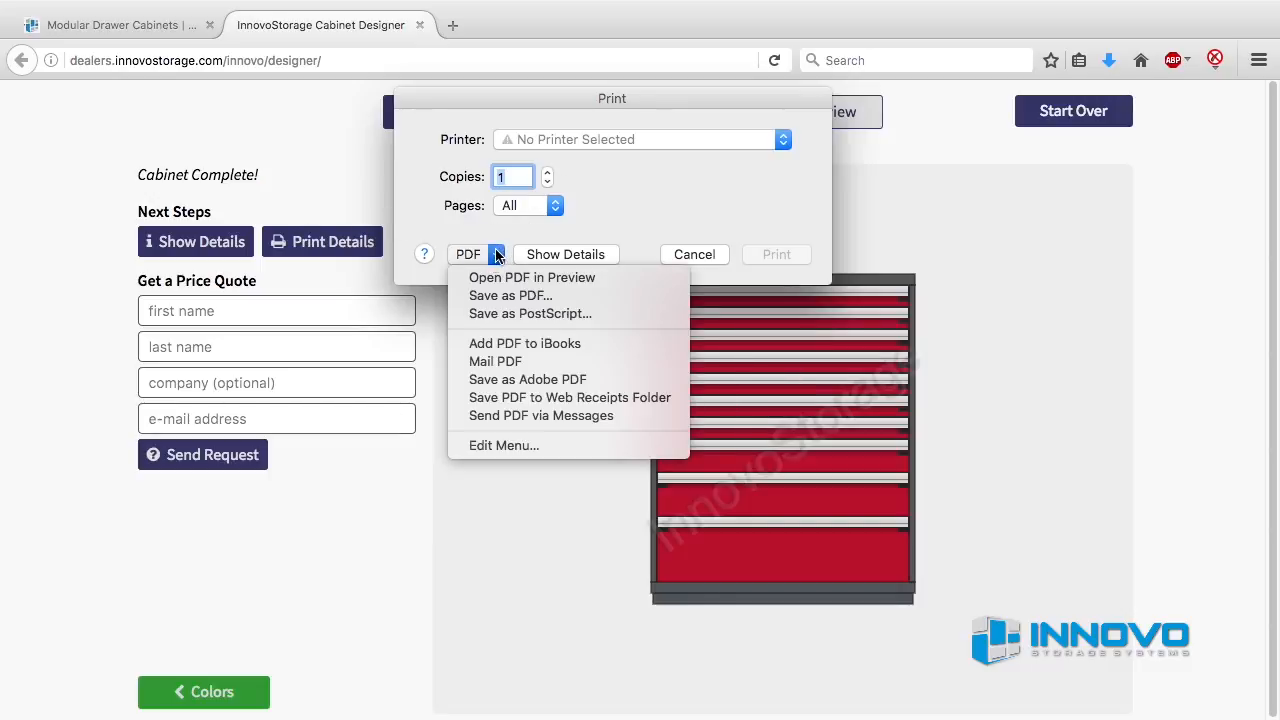
mouse_move(536, 296)
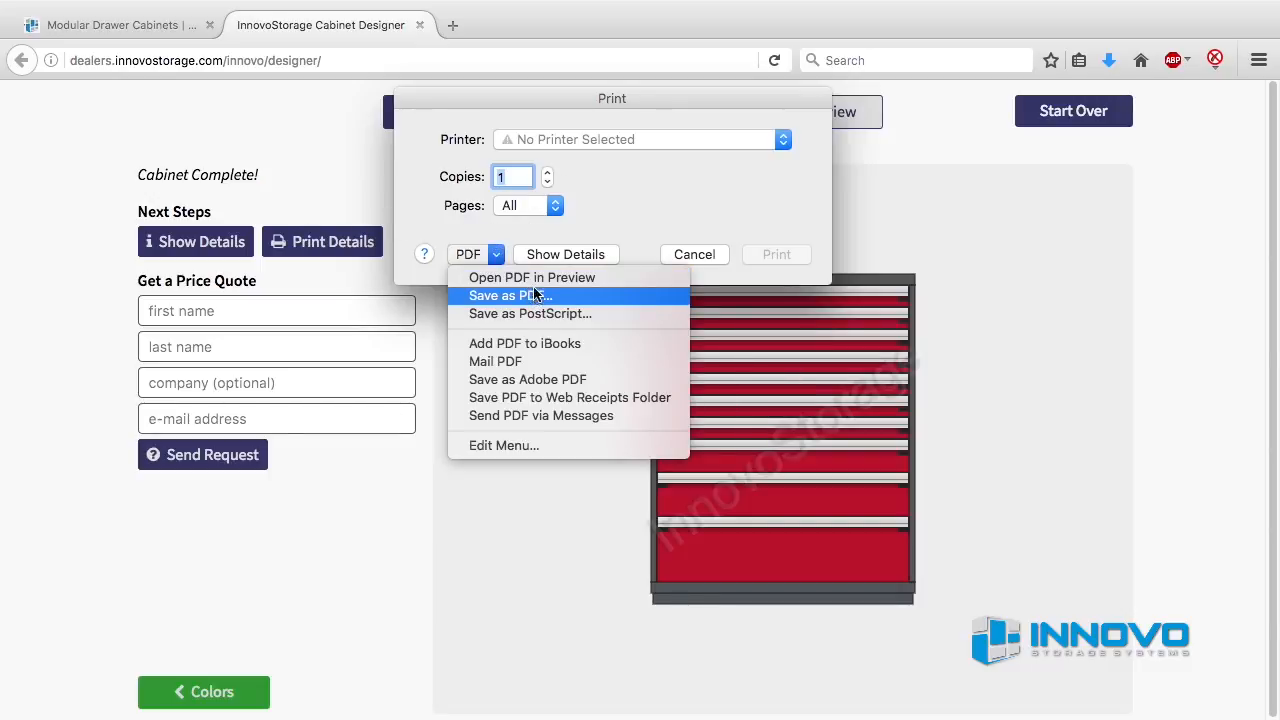
left_click(468, 252)
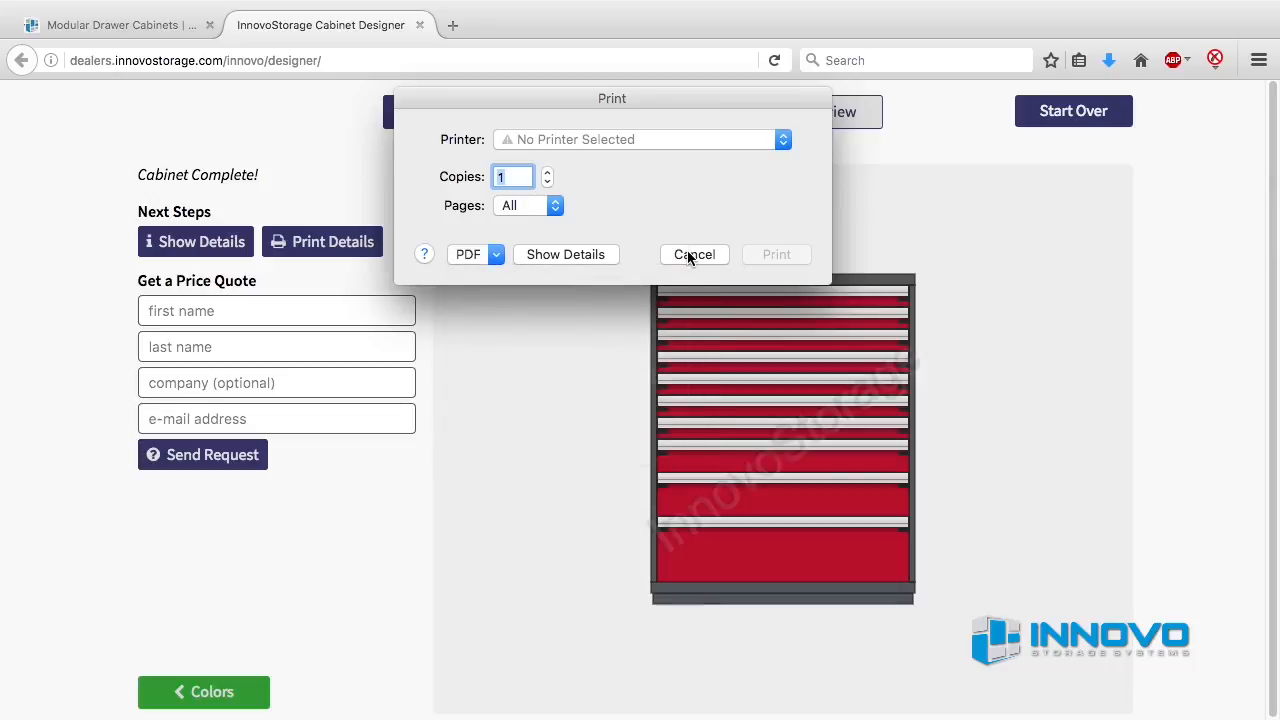
left_click(694, 254)
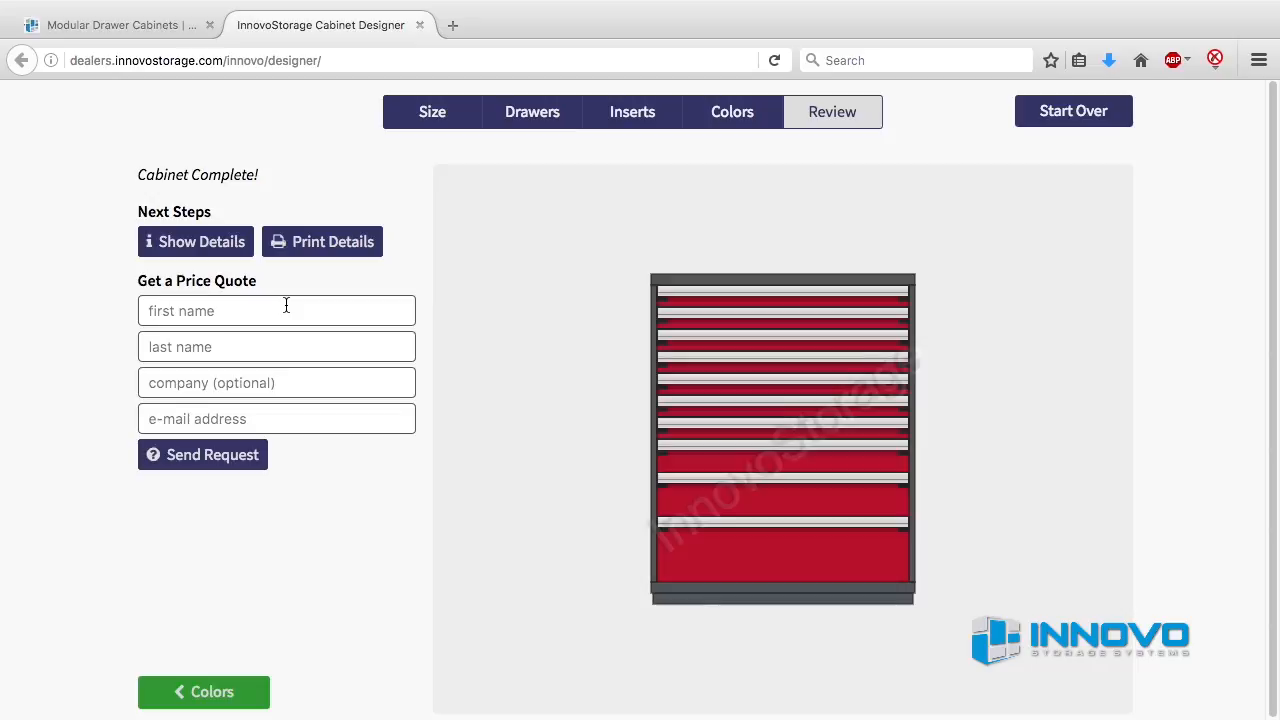
type("John")
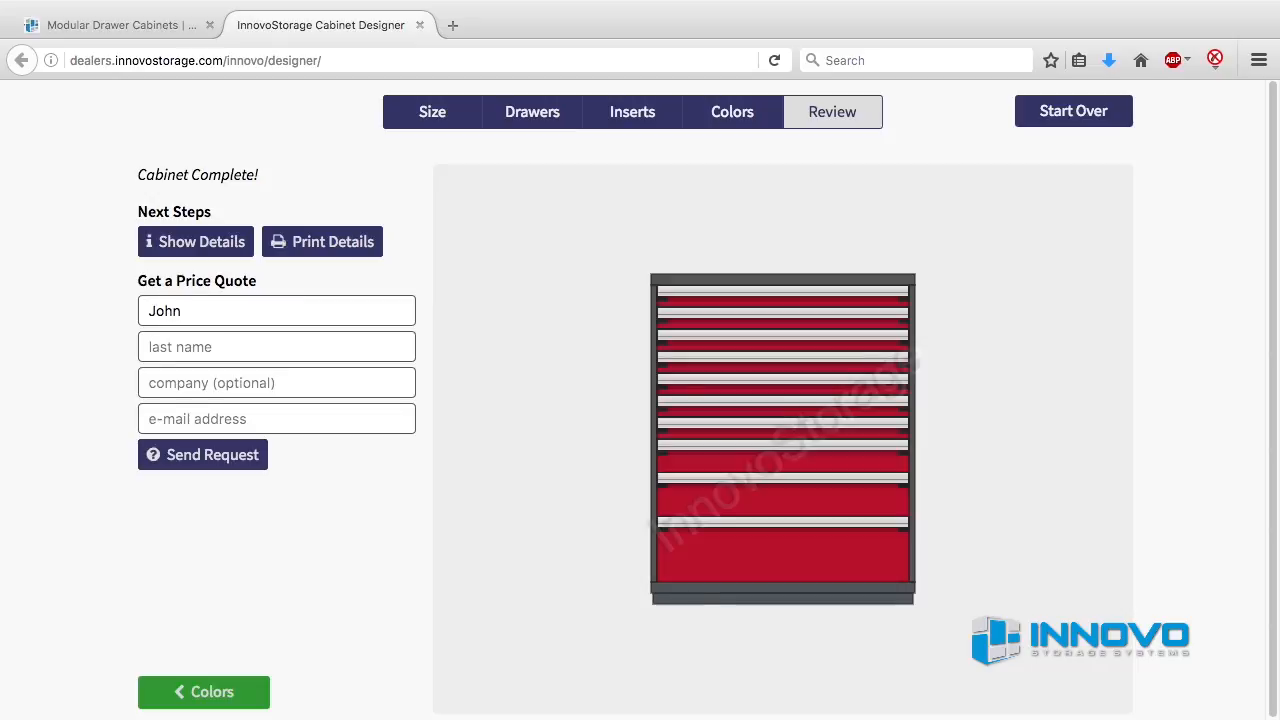
type("Parts Ltd.")
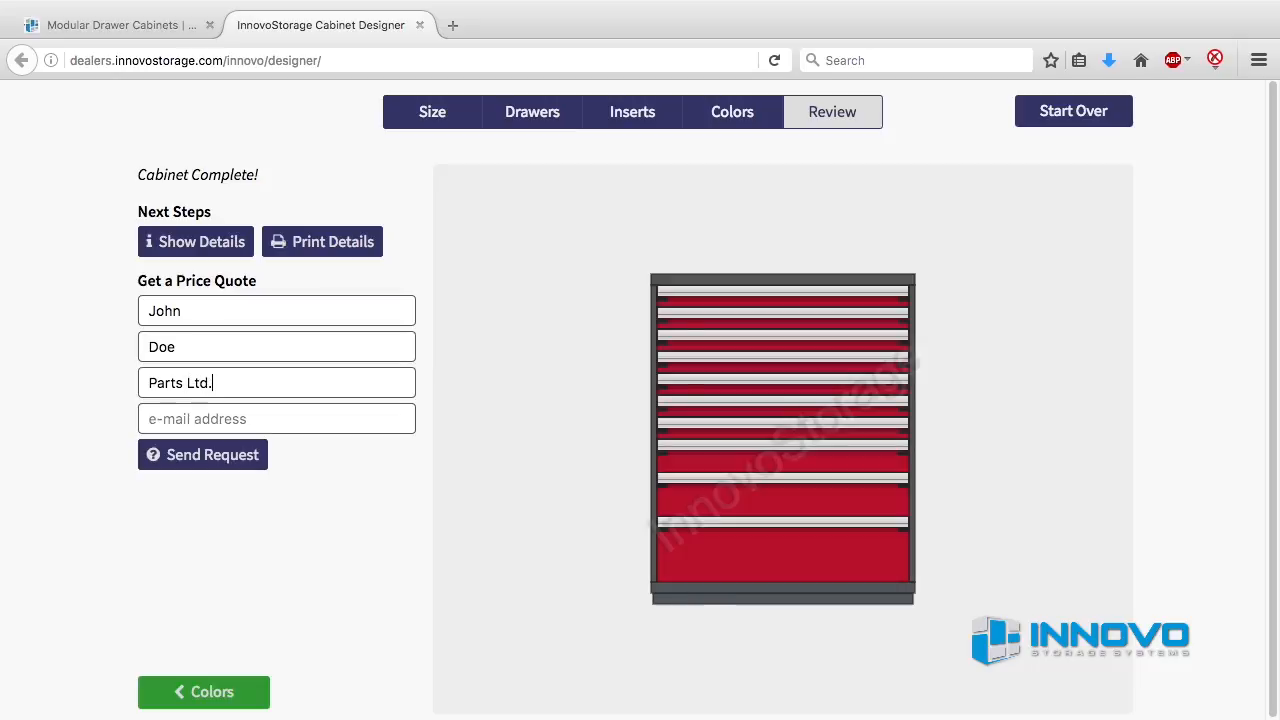
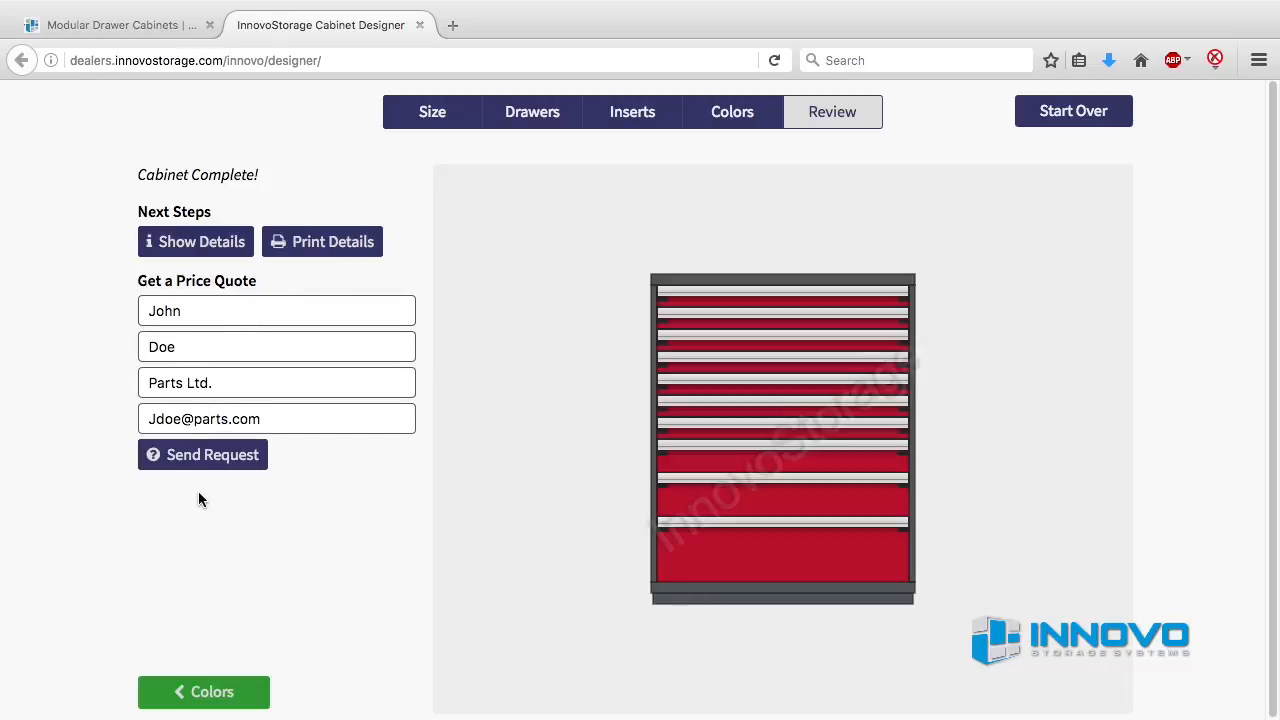
mouse_move(240, 544)
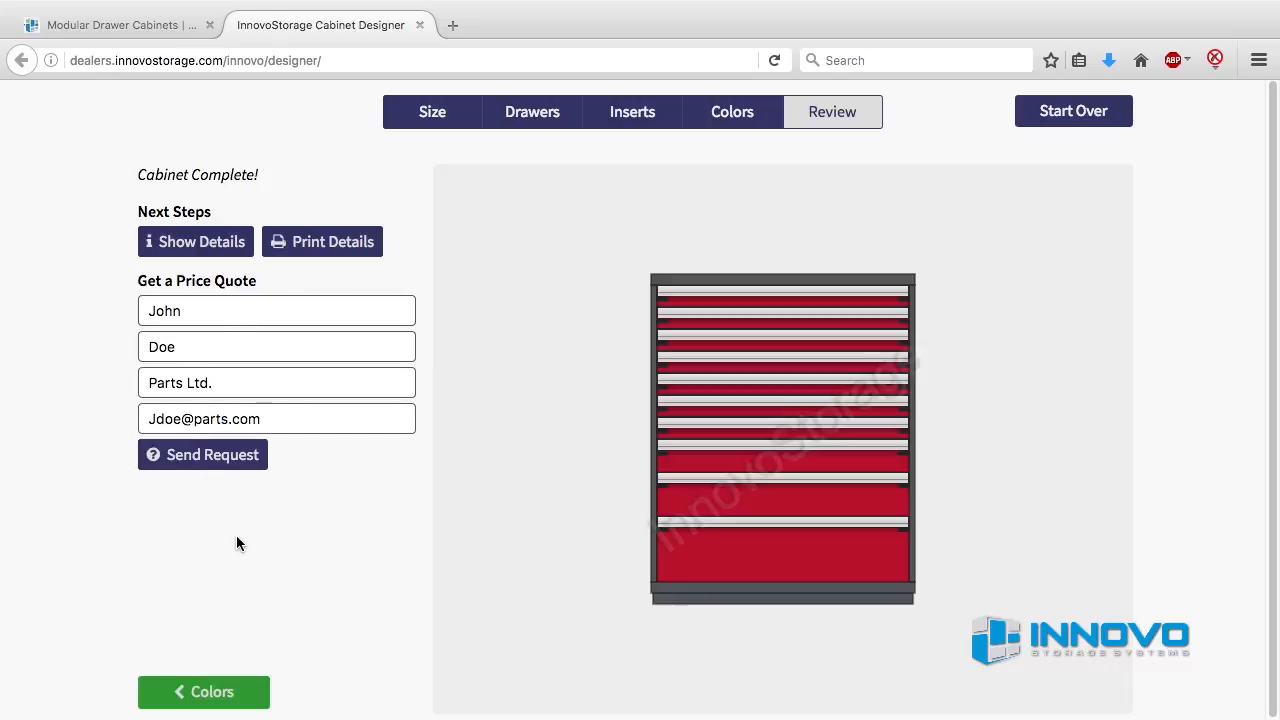
mouse_move(268, 538)
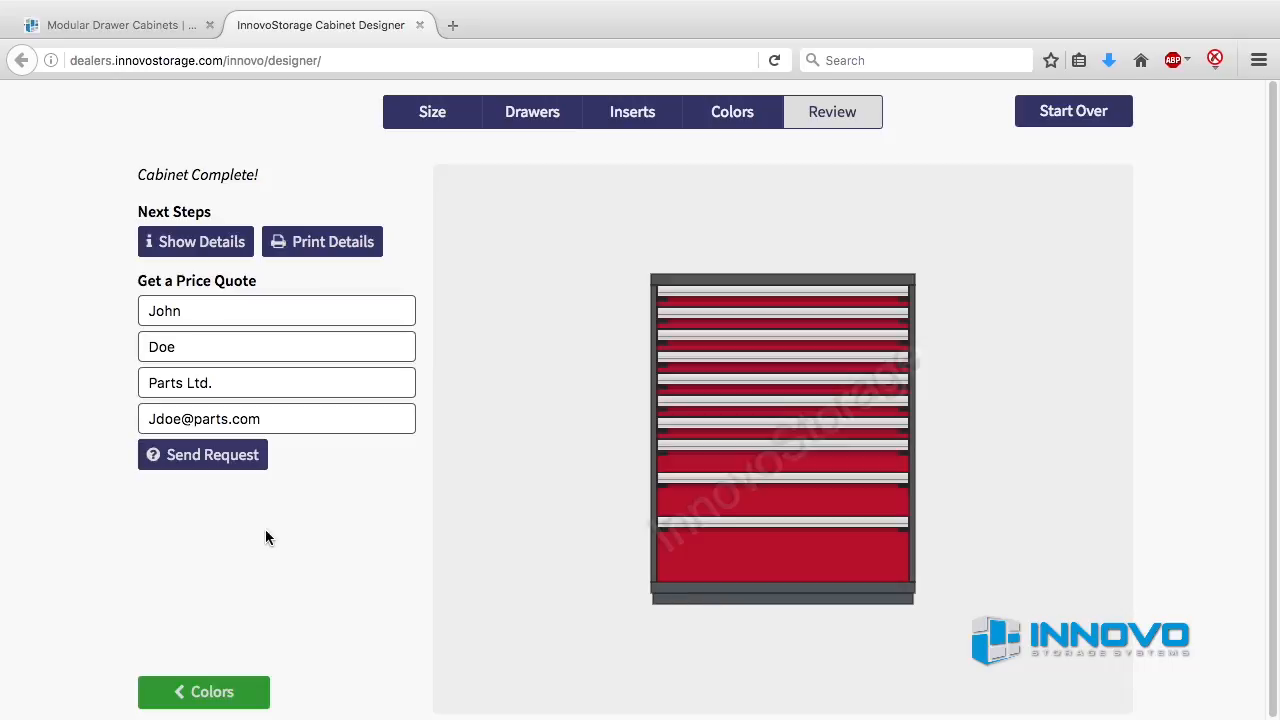
mouse_move(416, 26)
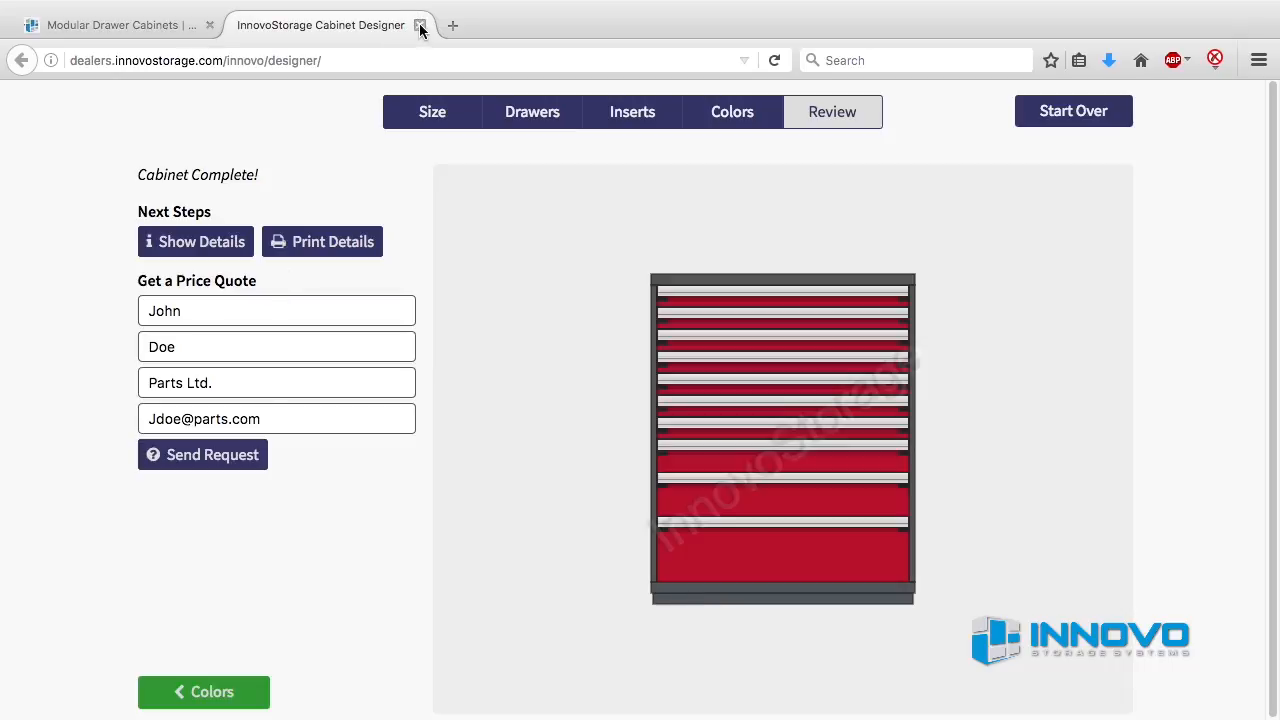
left_click(416, 24)
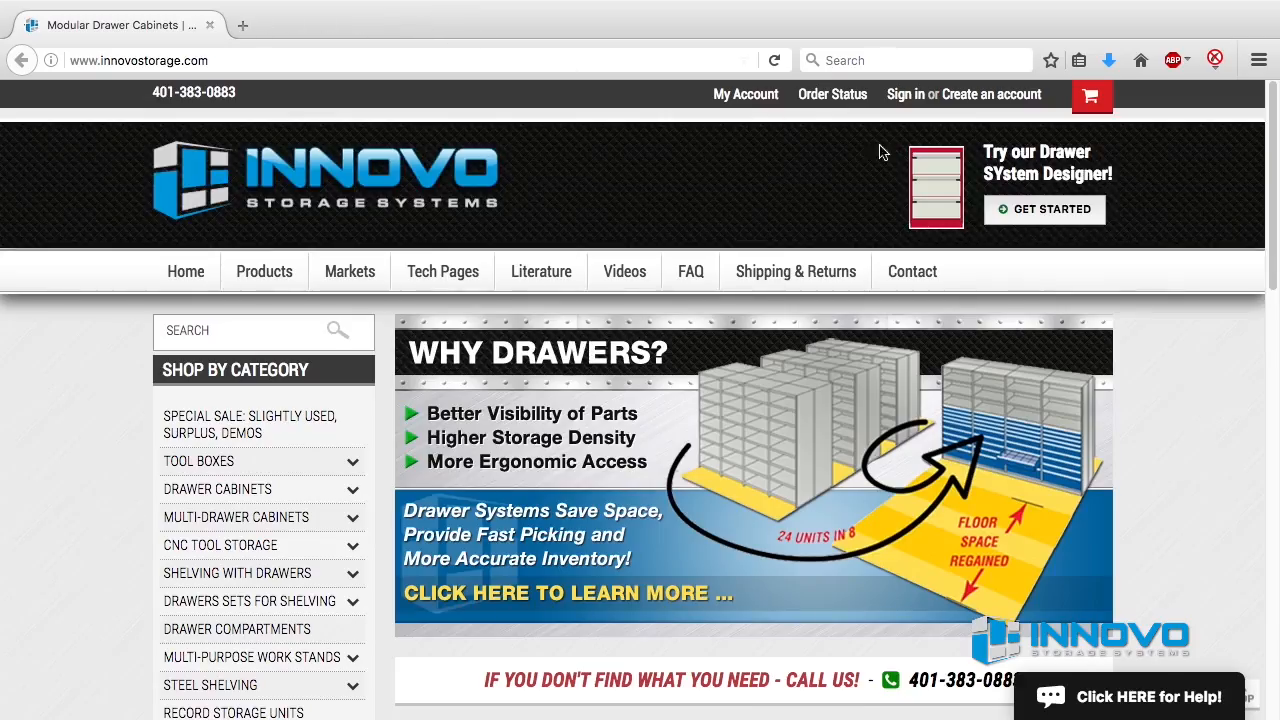
left_click(1044, 210)
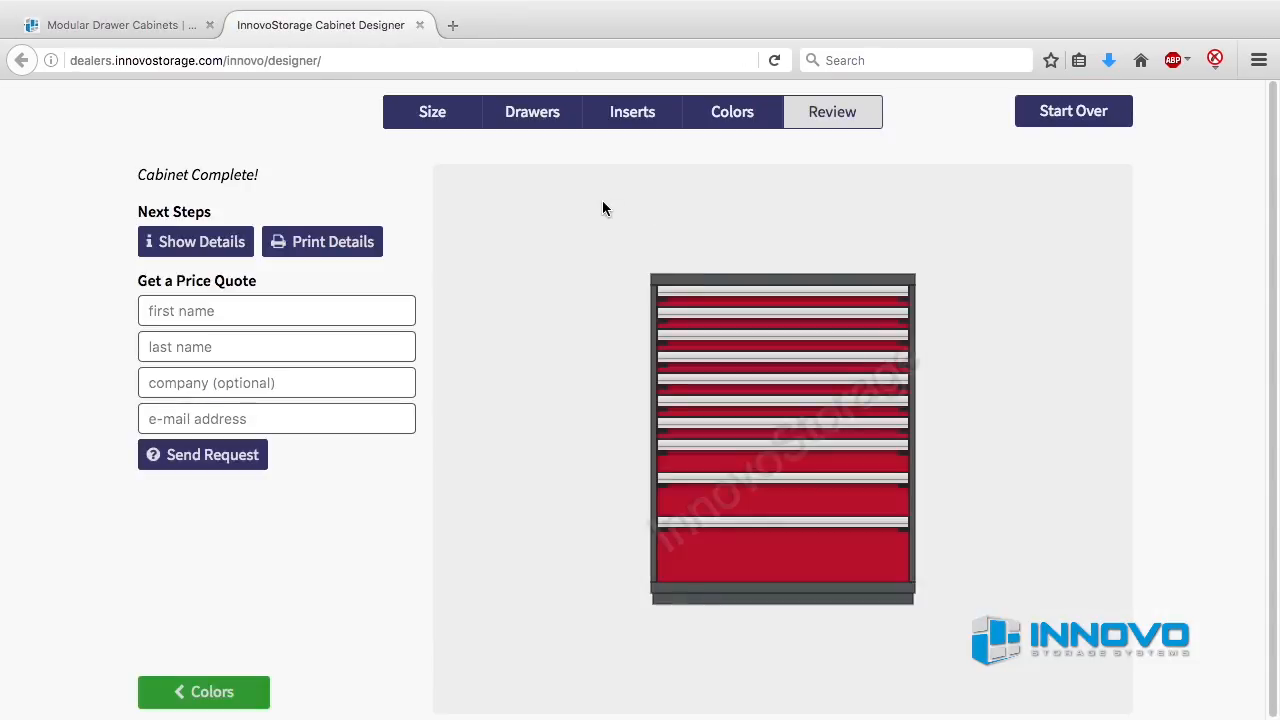
mouse_move(432, 112)
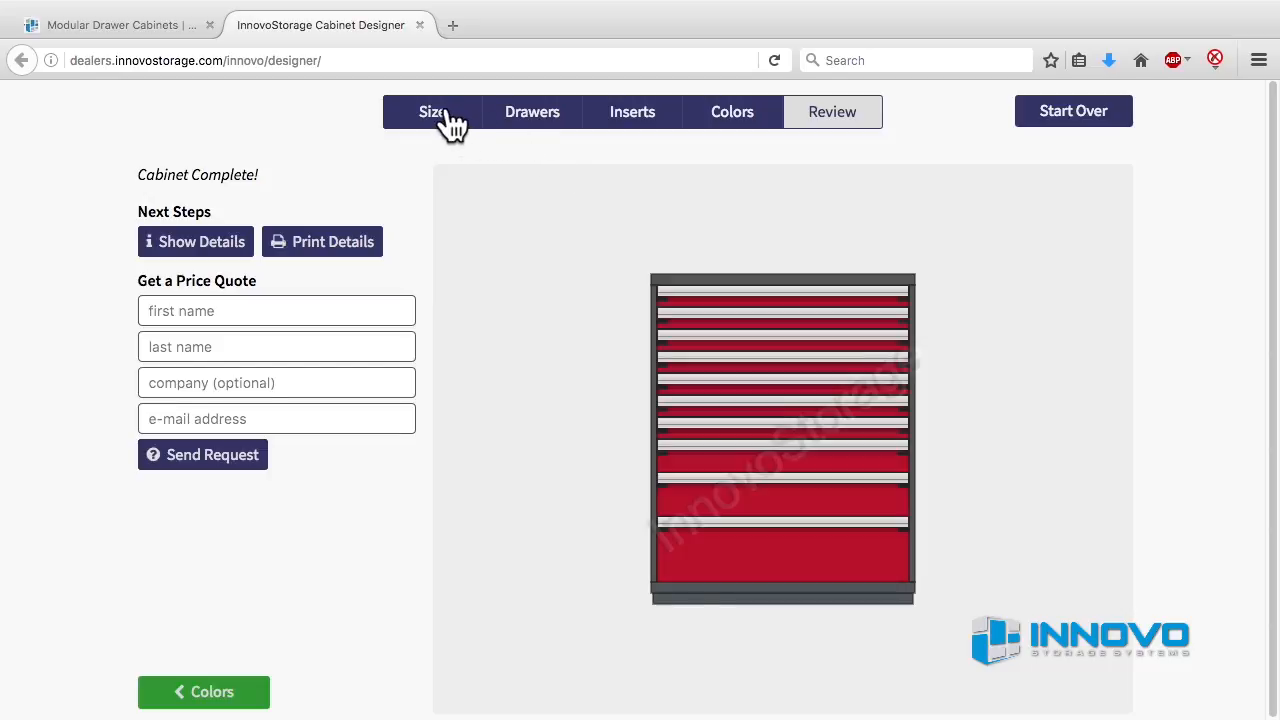
left_click(432, 112)
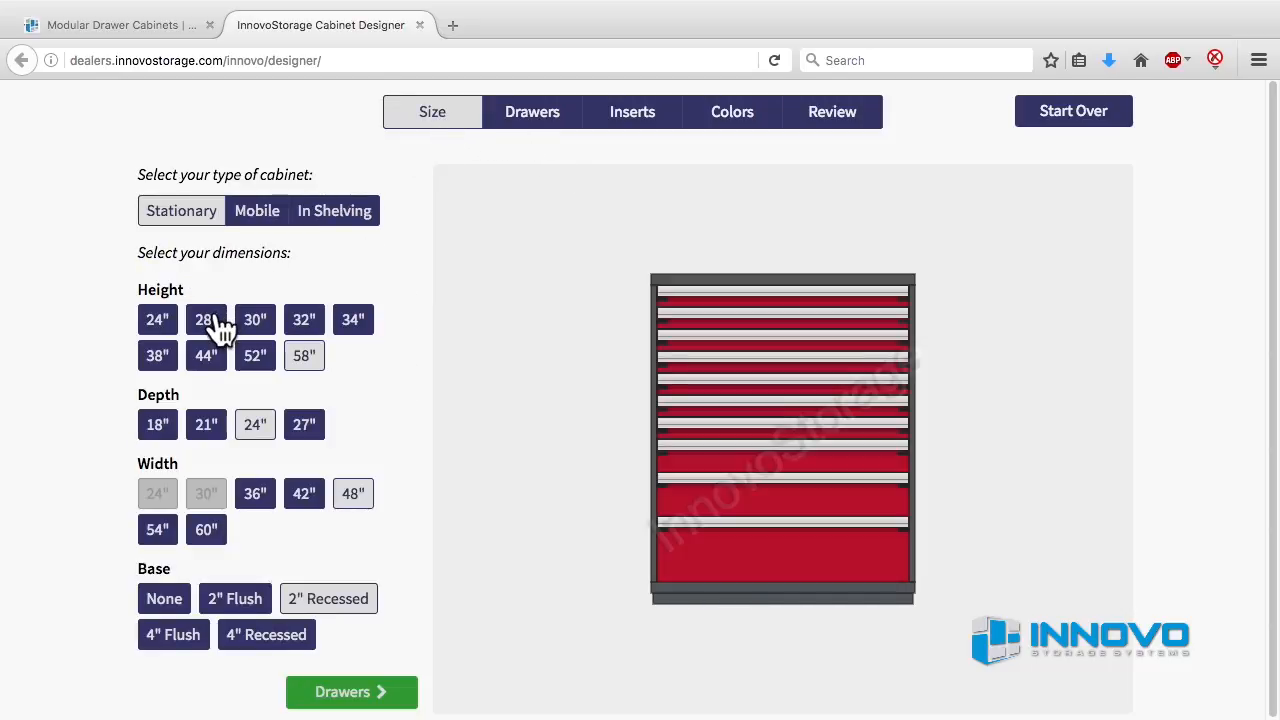
left_click(206, 320)
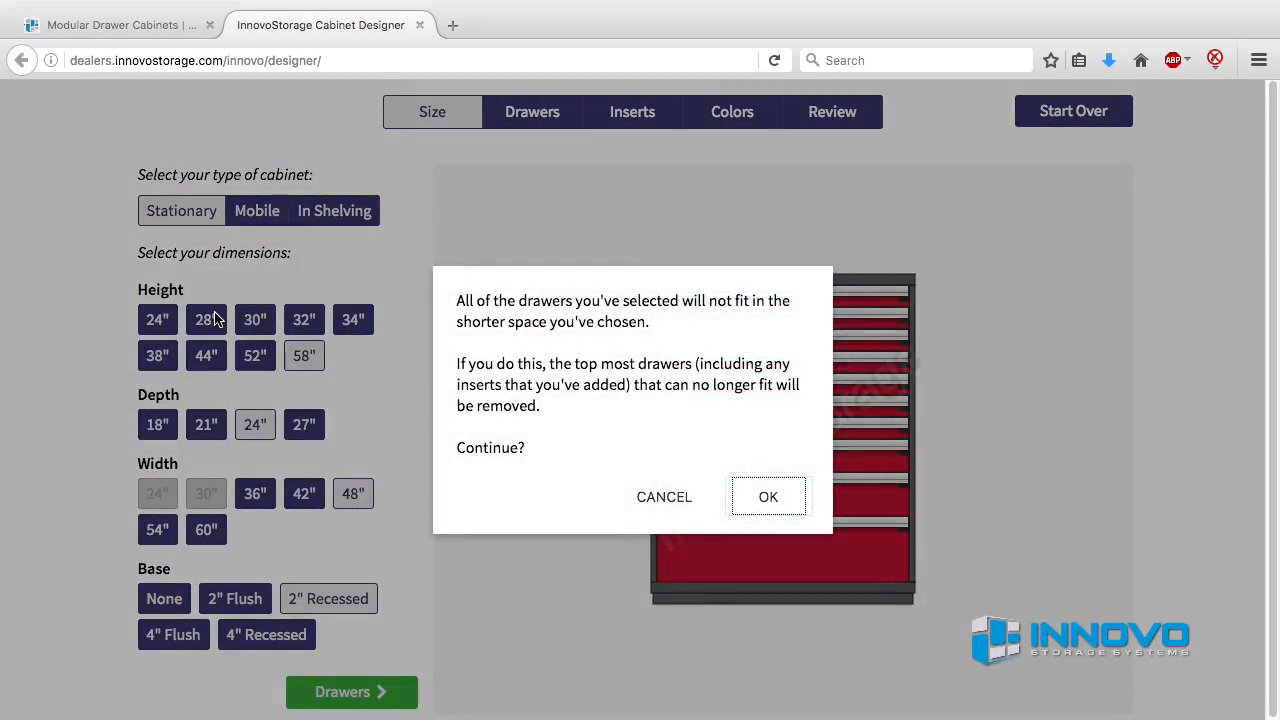
mouse_move(664, 502)
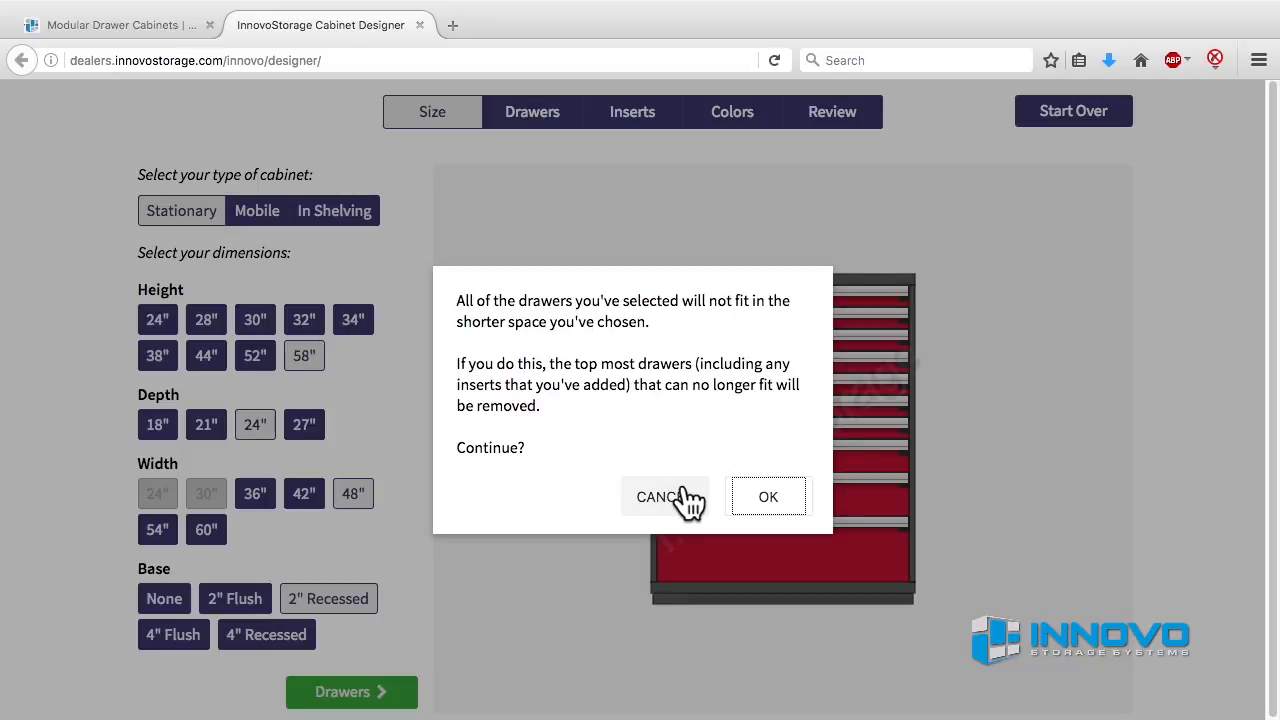
left_click(664, 496)
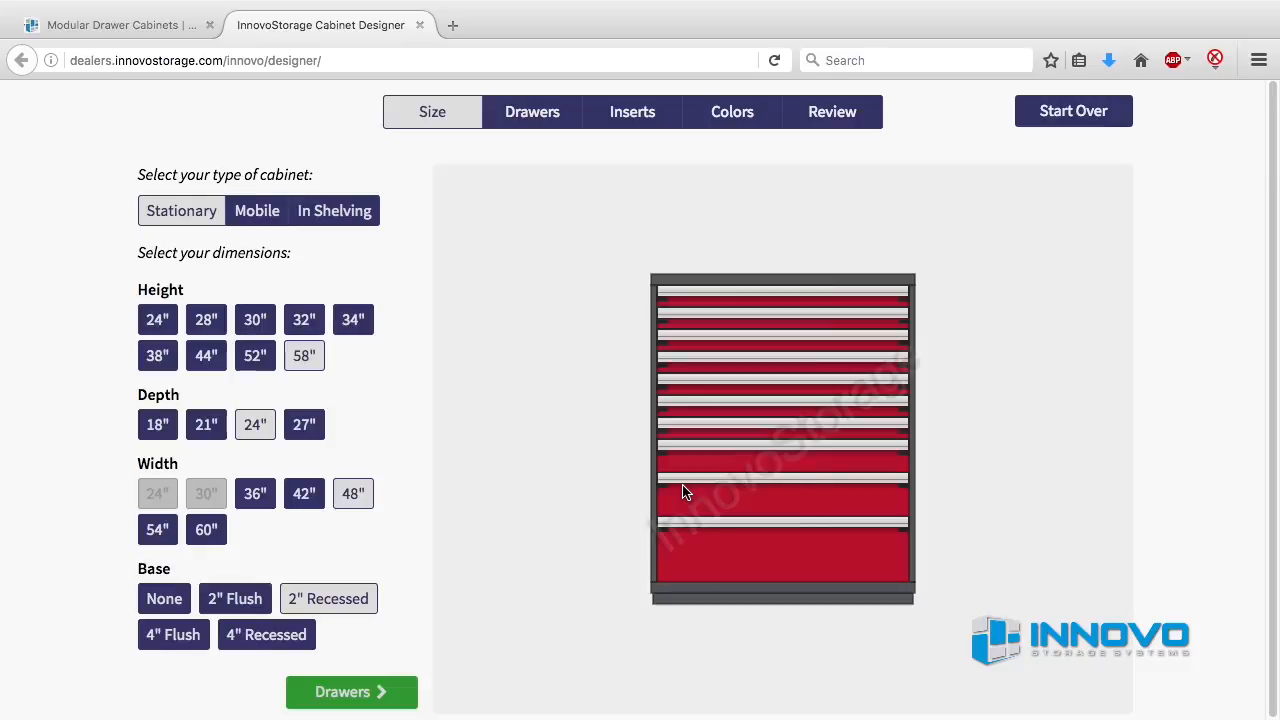
mouse_move(464, 336)
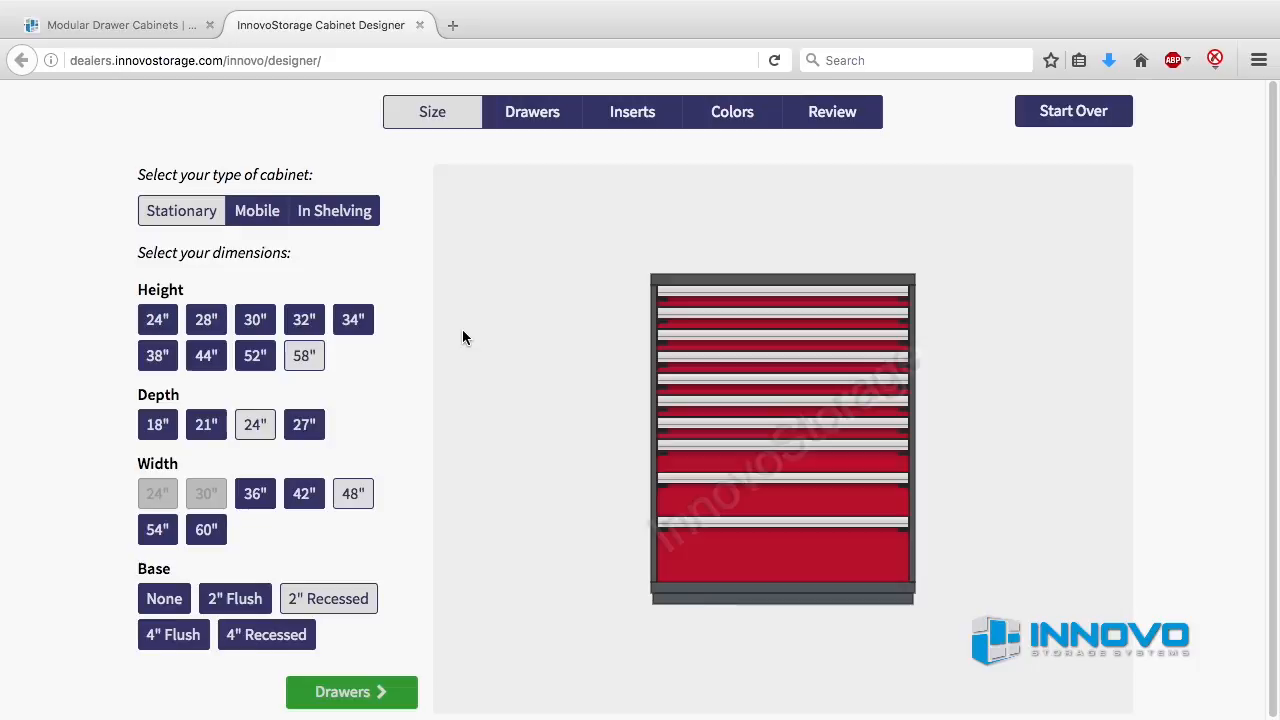
mouse_move(324, 256)
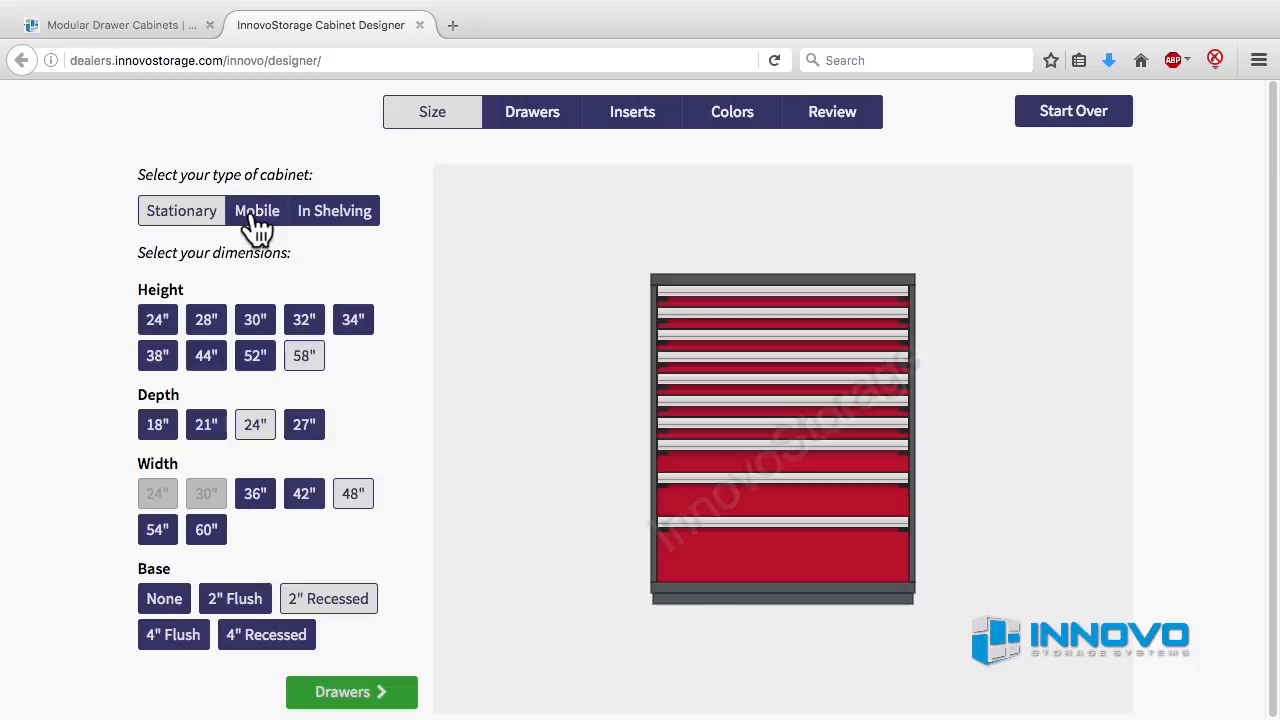
Switch the cabinet to a Mobile unit and accept removing drawers that no longer fit.
left_click(256, 210)
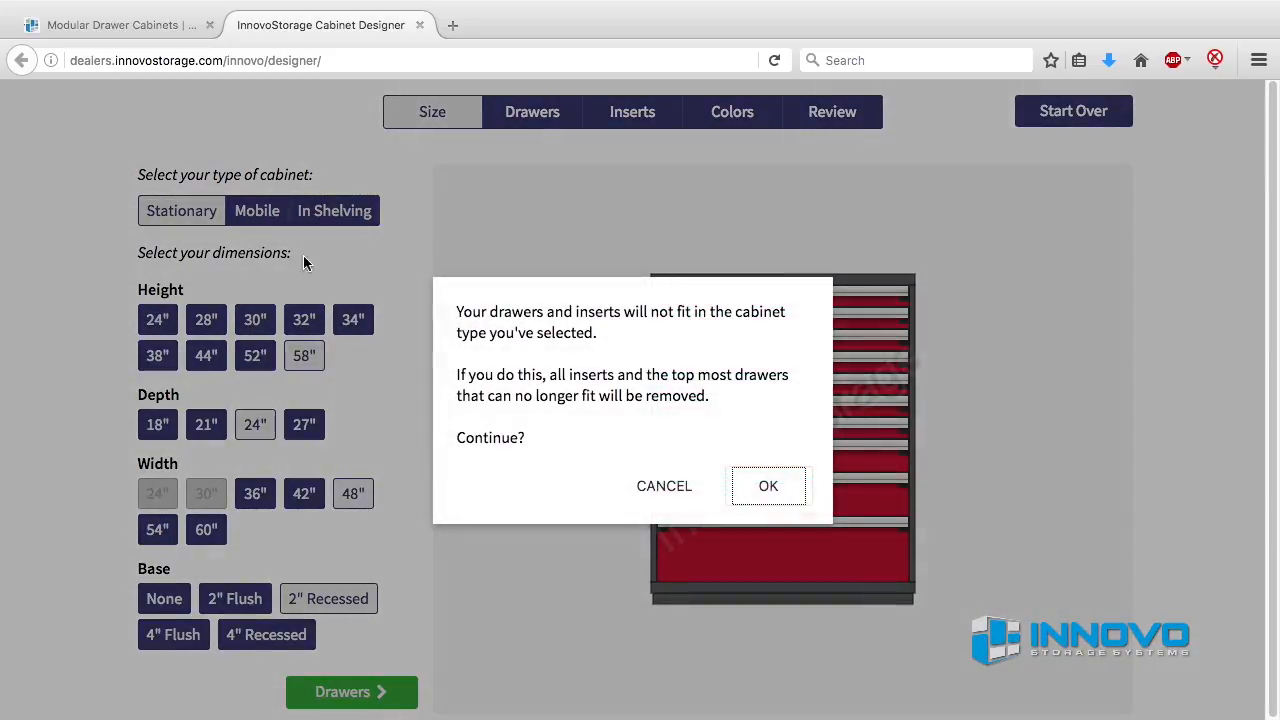
mouse_move(780, 496)
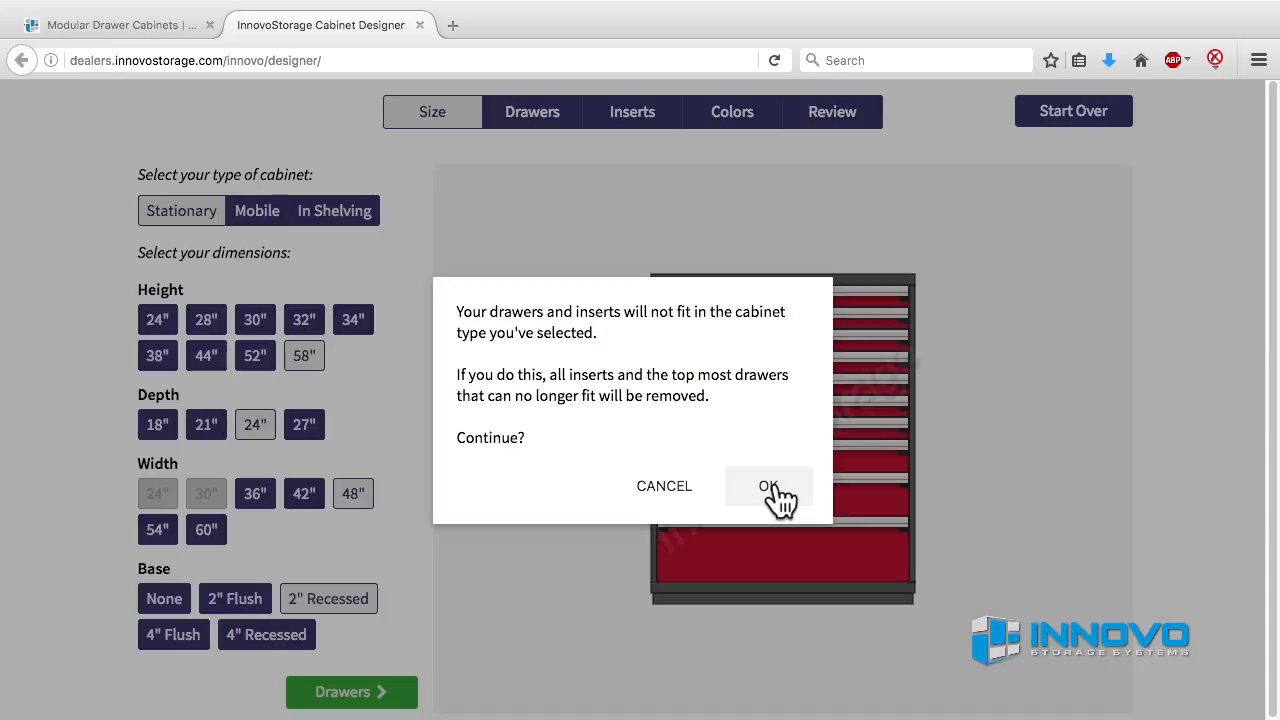
left_click(770, 486)
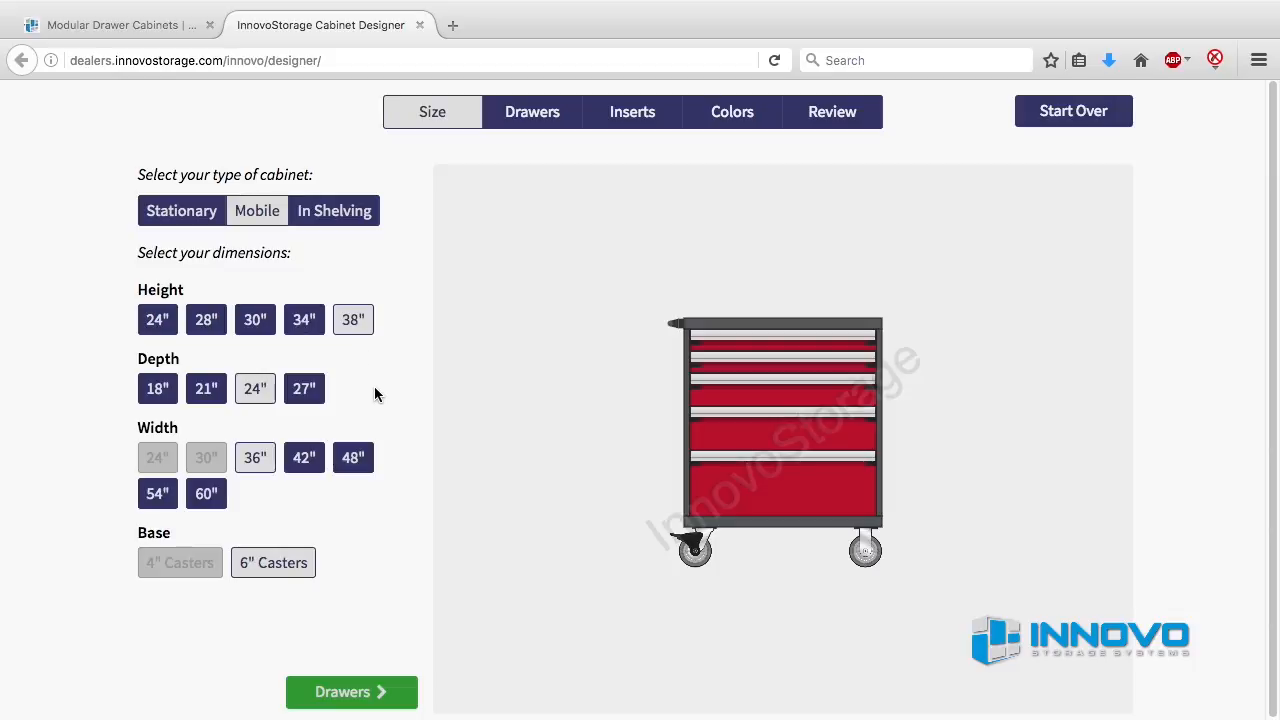
mouse_move(384, 394)
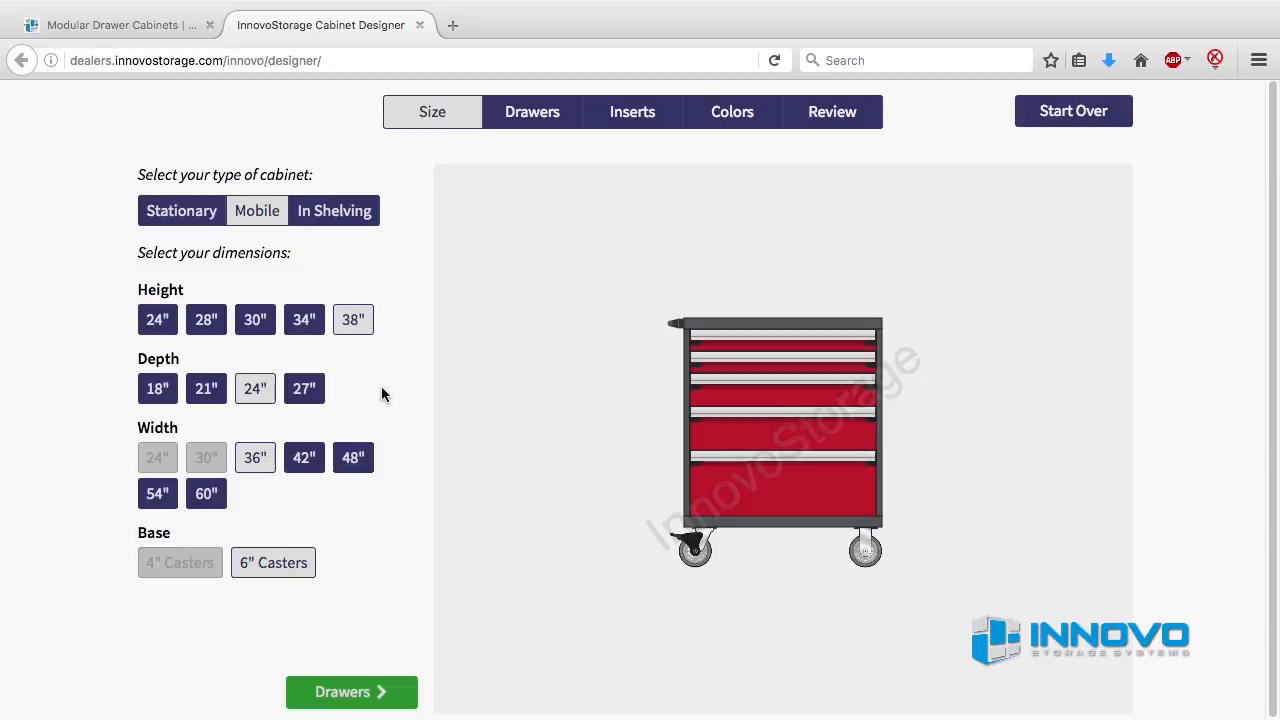
mouse_move(392, 394)
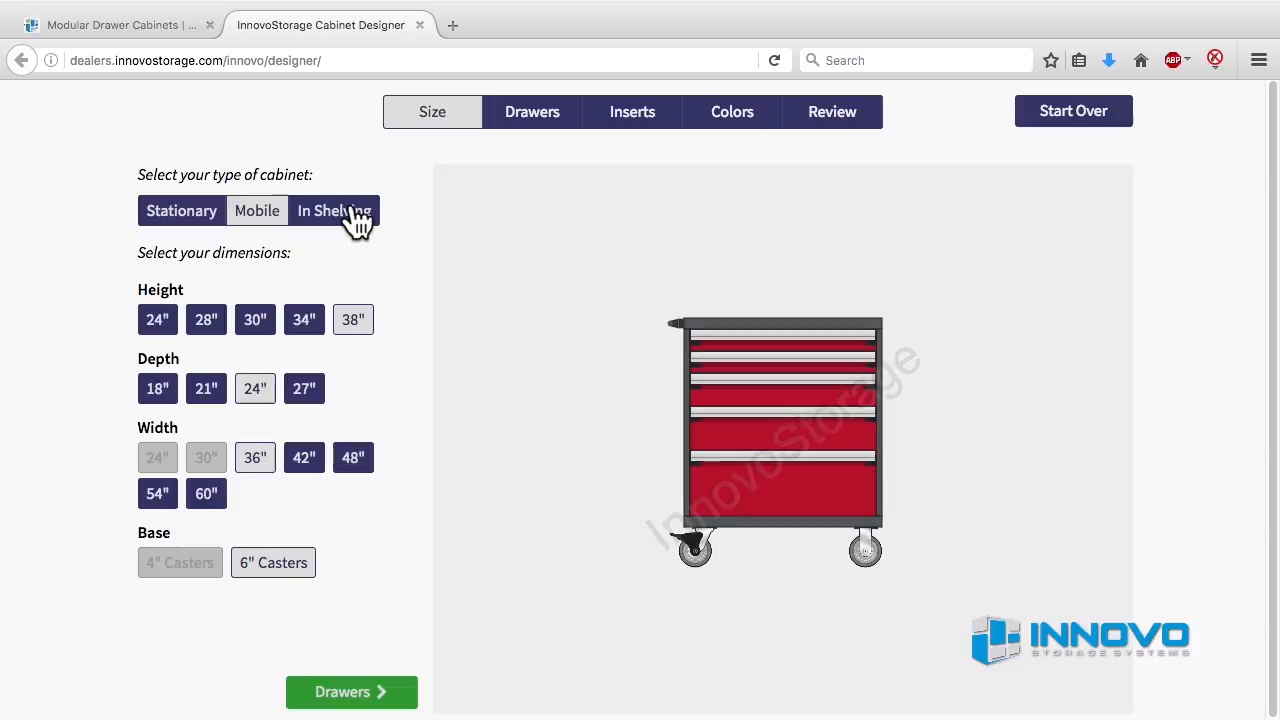
Switch the cabinet type to In Shelving, accepting removal of drawers and inserts, and proceed to shelves.
left_click(334, 210)
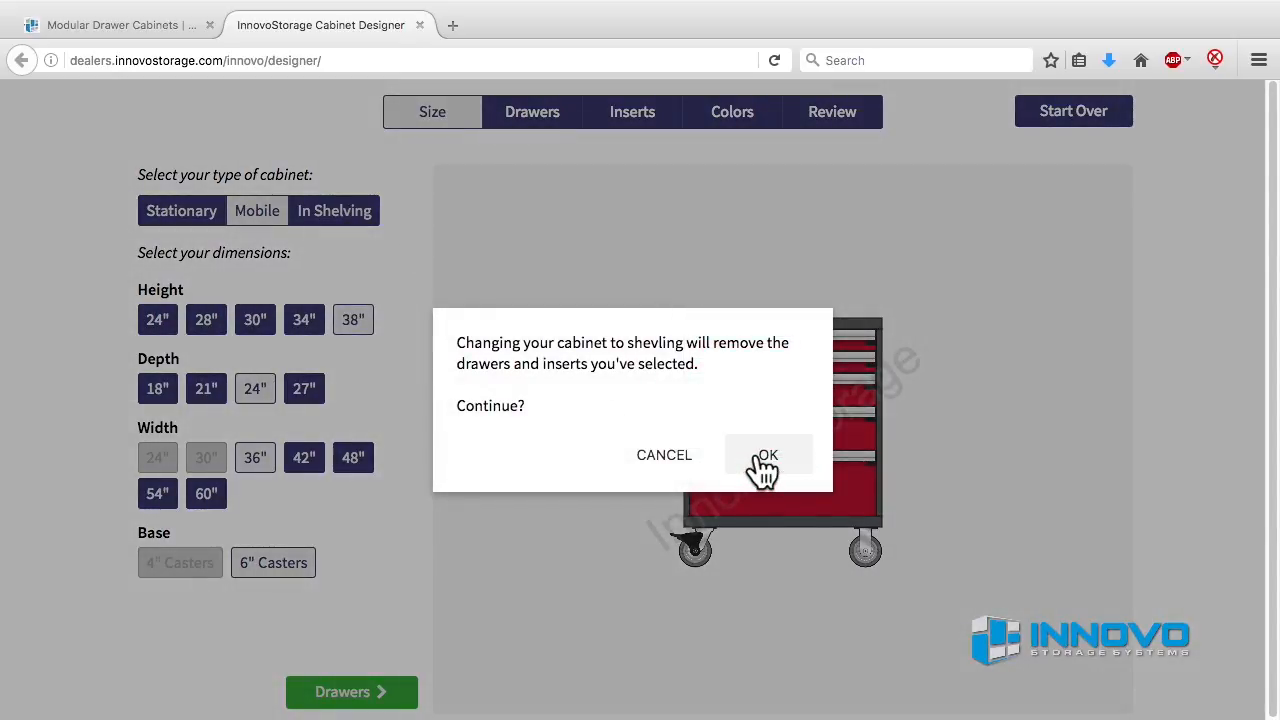
left_click(768, 454)
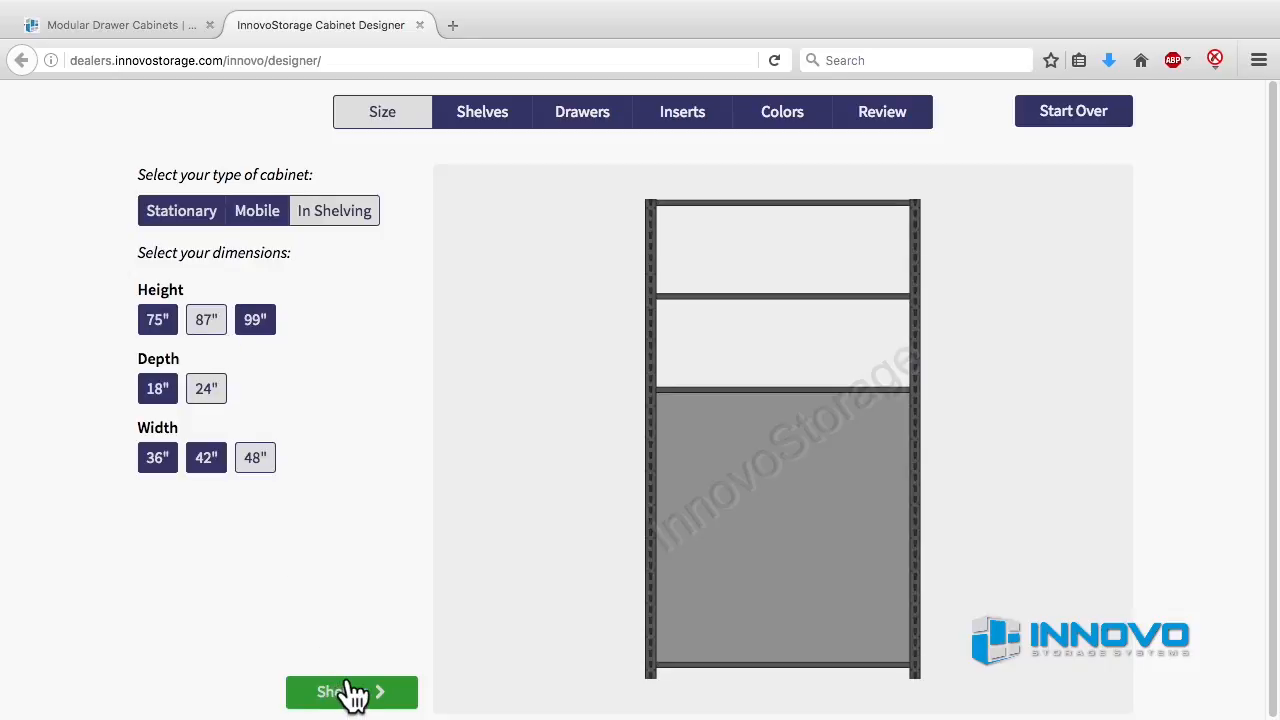
left_click(340, 692)
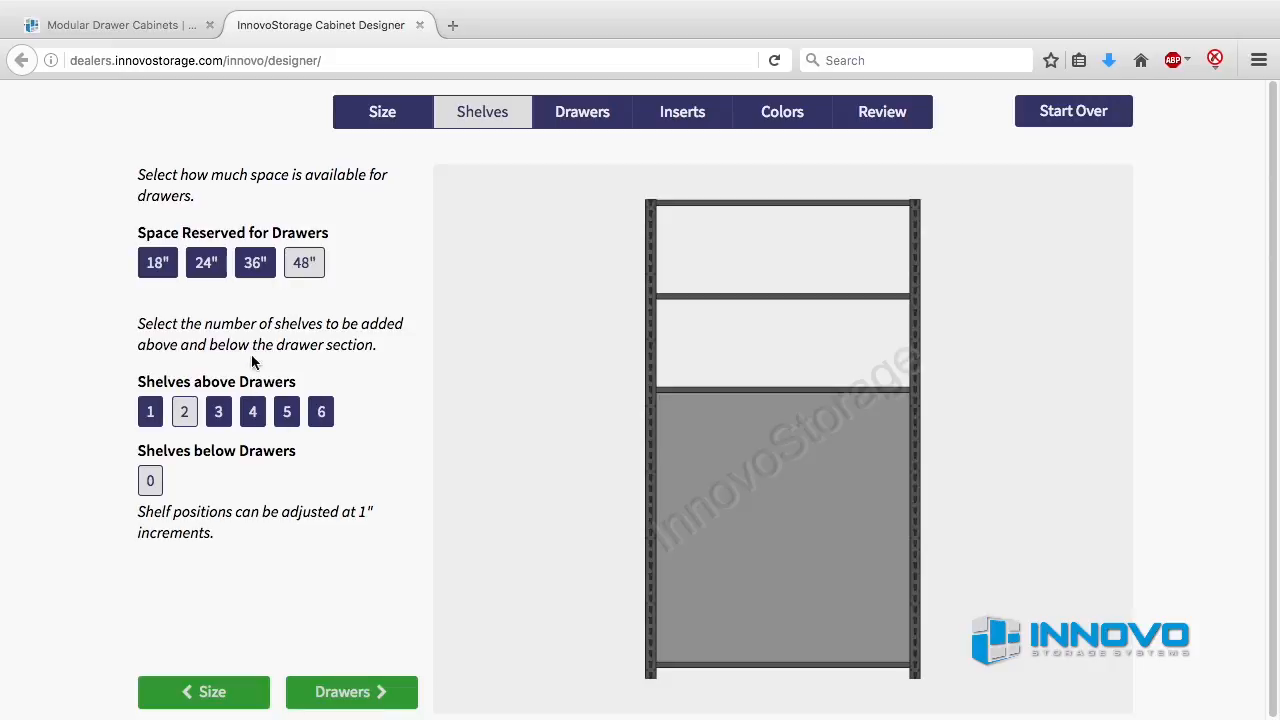
mouse_move(304, 262)
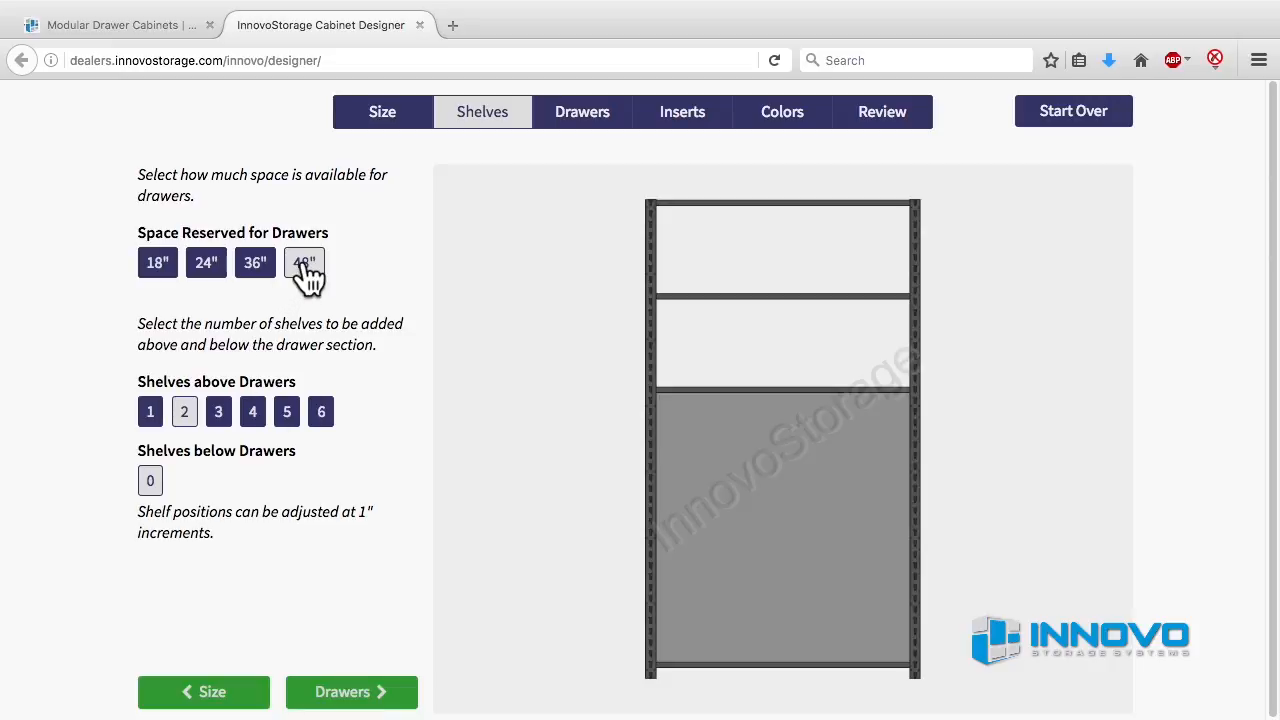
Reserve 24 inches of drawer space with three shelves above and two below.
left_click(206, 262)
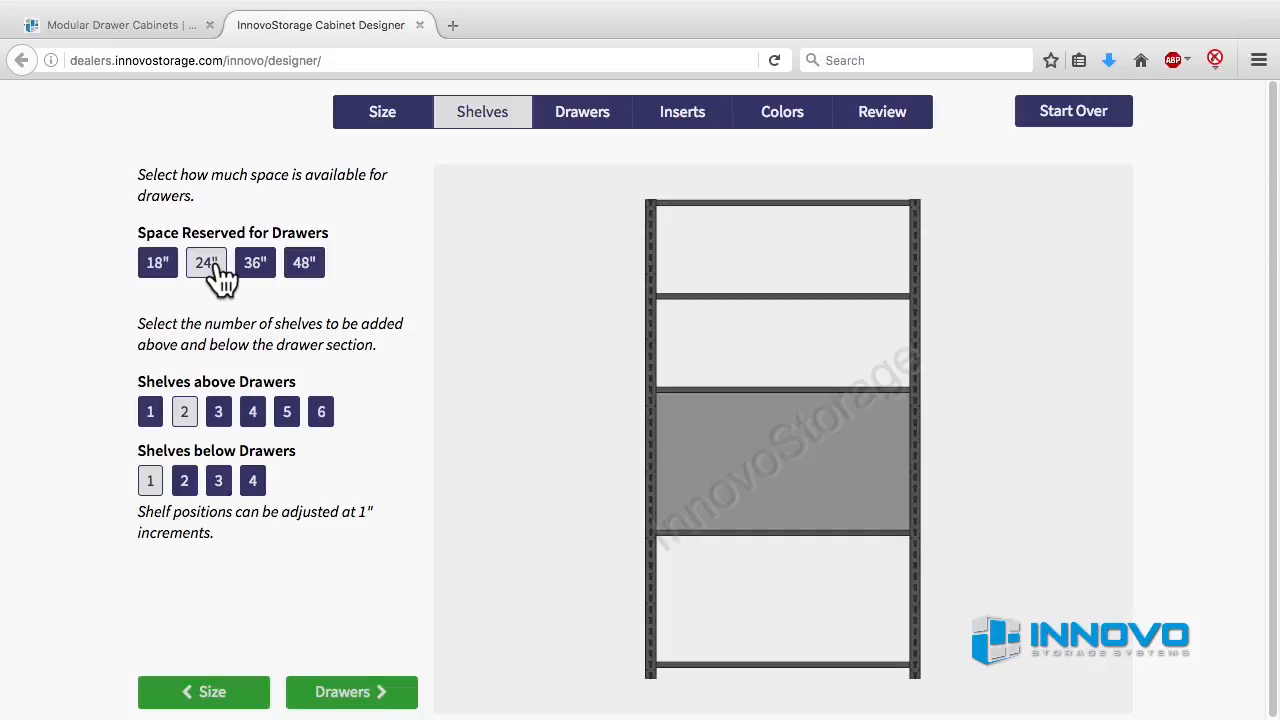
mouse_move(726, 430)
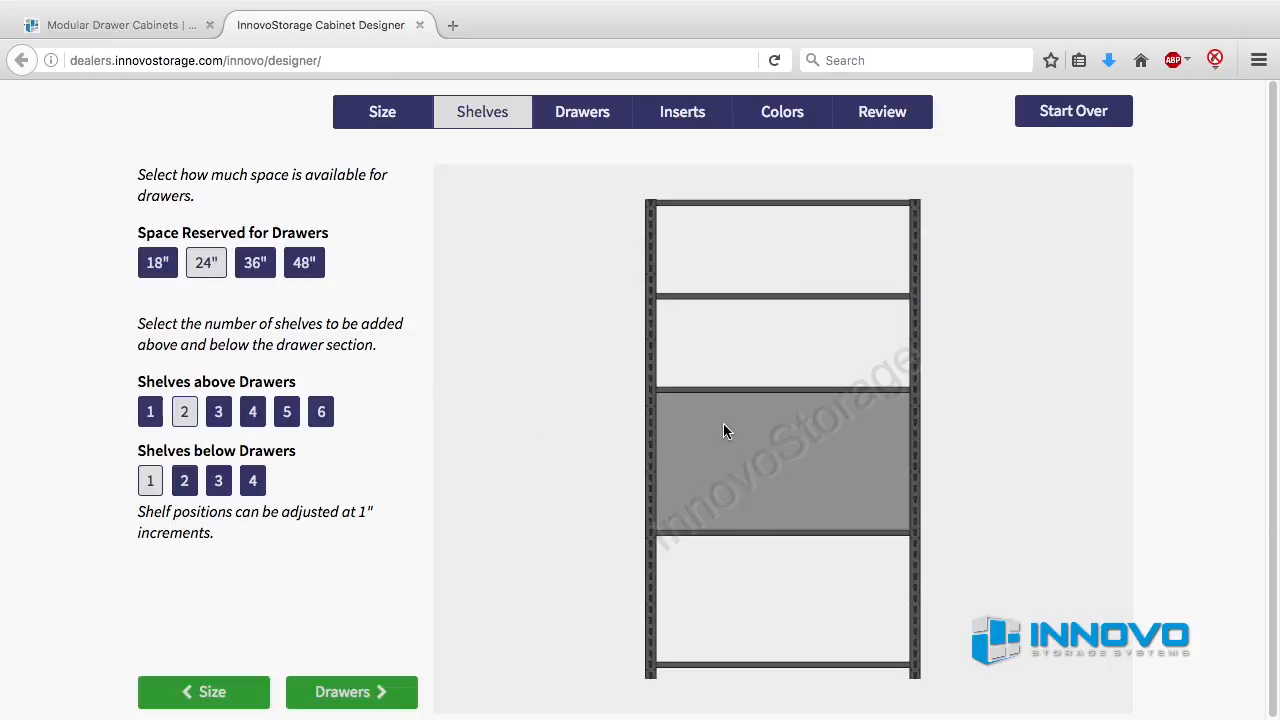
mouse_move(382, 300)
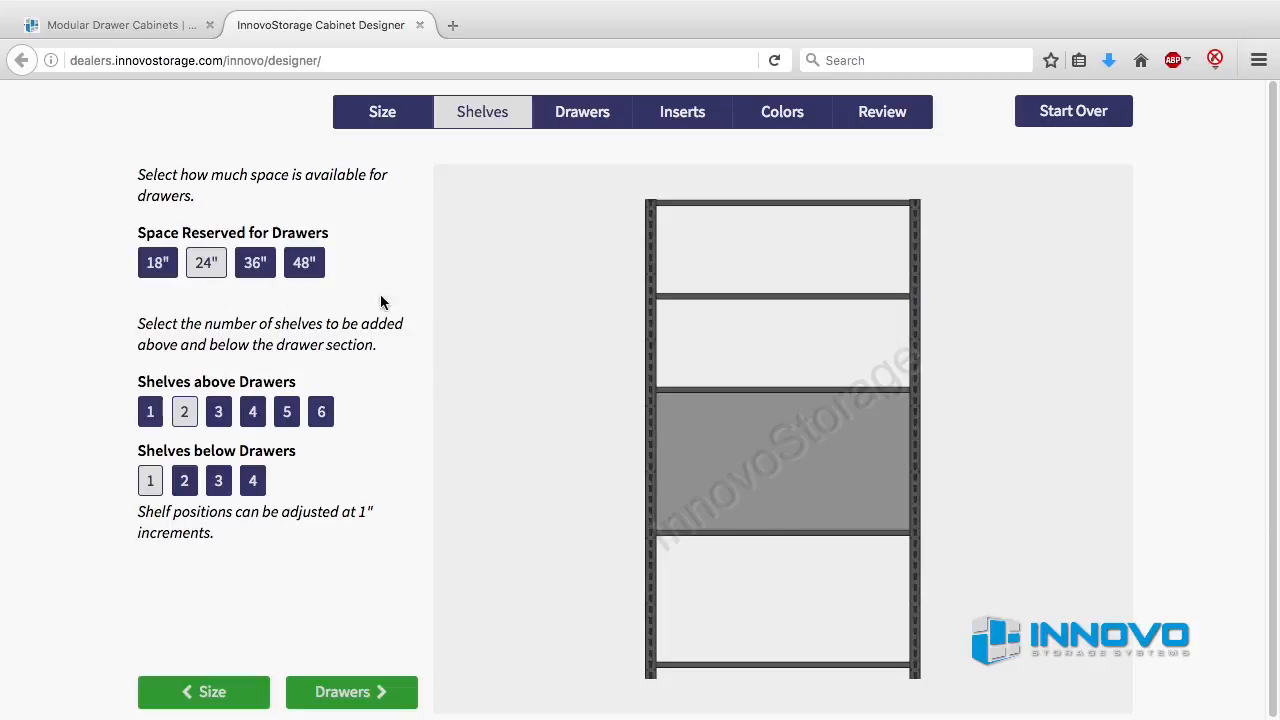
left_click(218, 412)
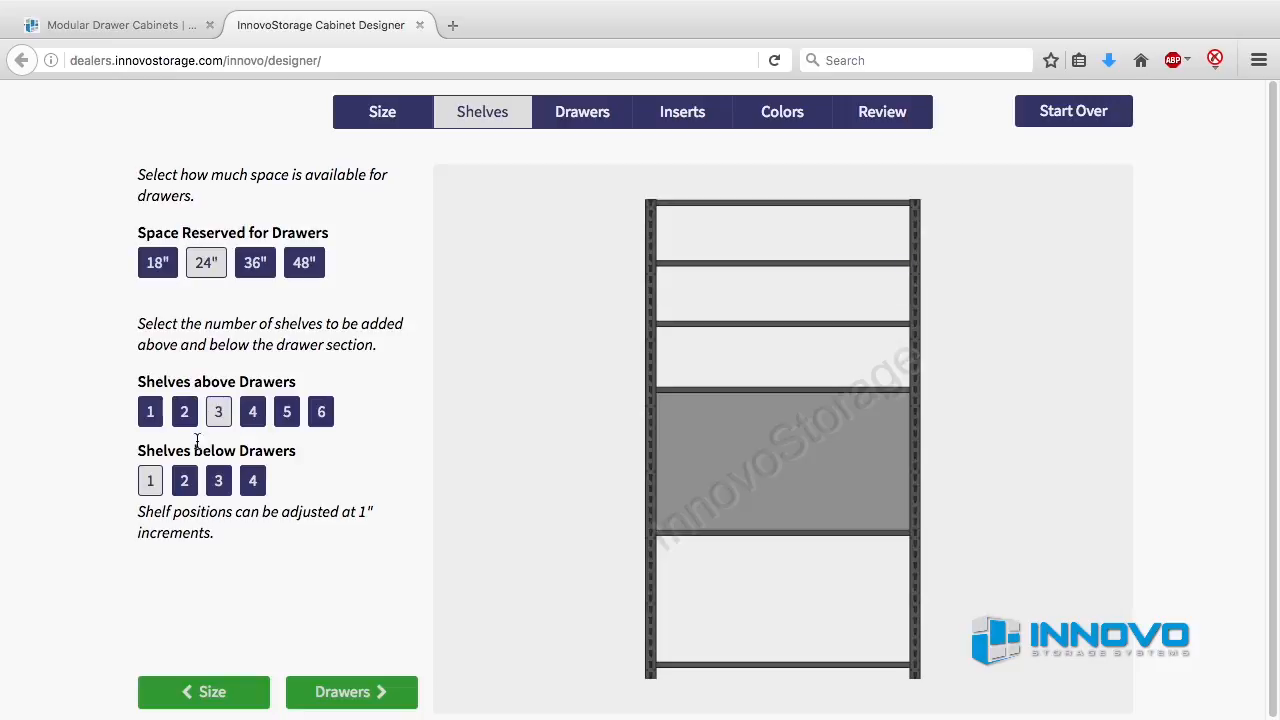
left_click(184, 480)
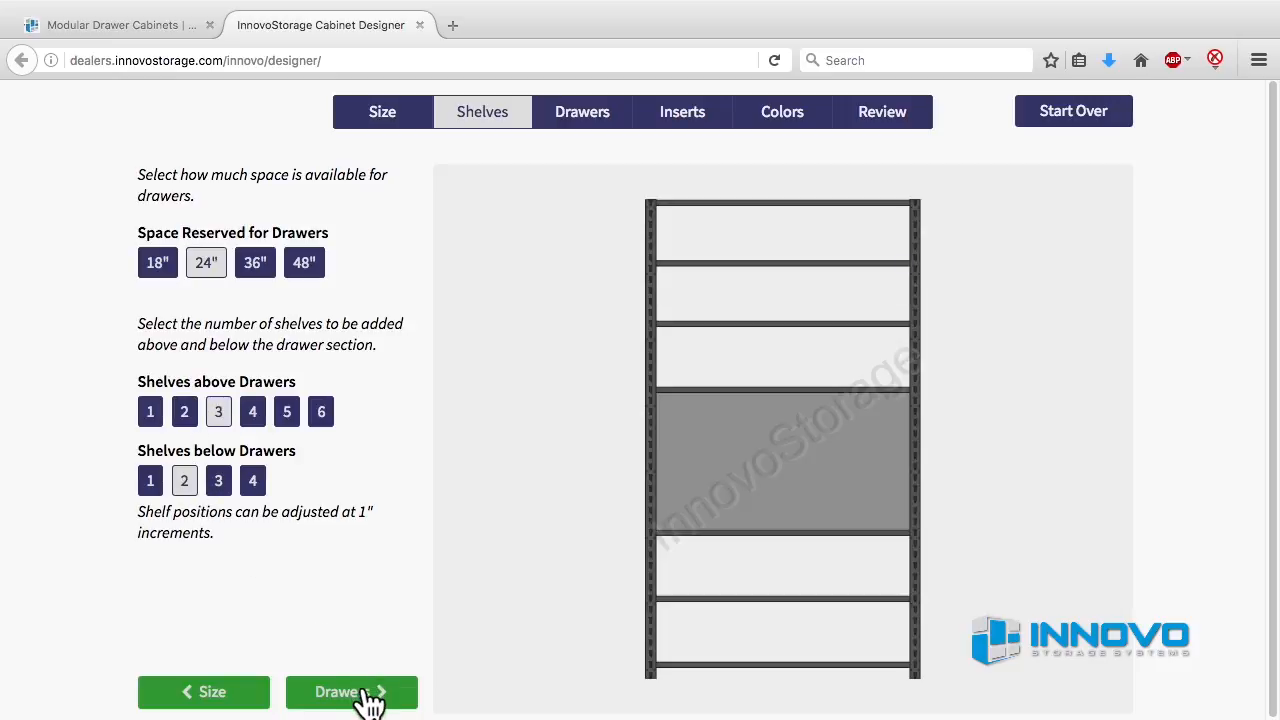
Add a 4-inch drawer to fill the remaining space and go to the review.
left_click(352, 692)
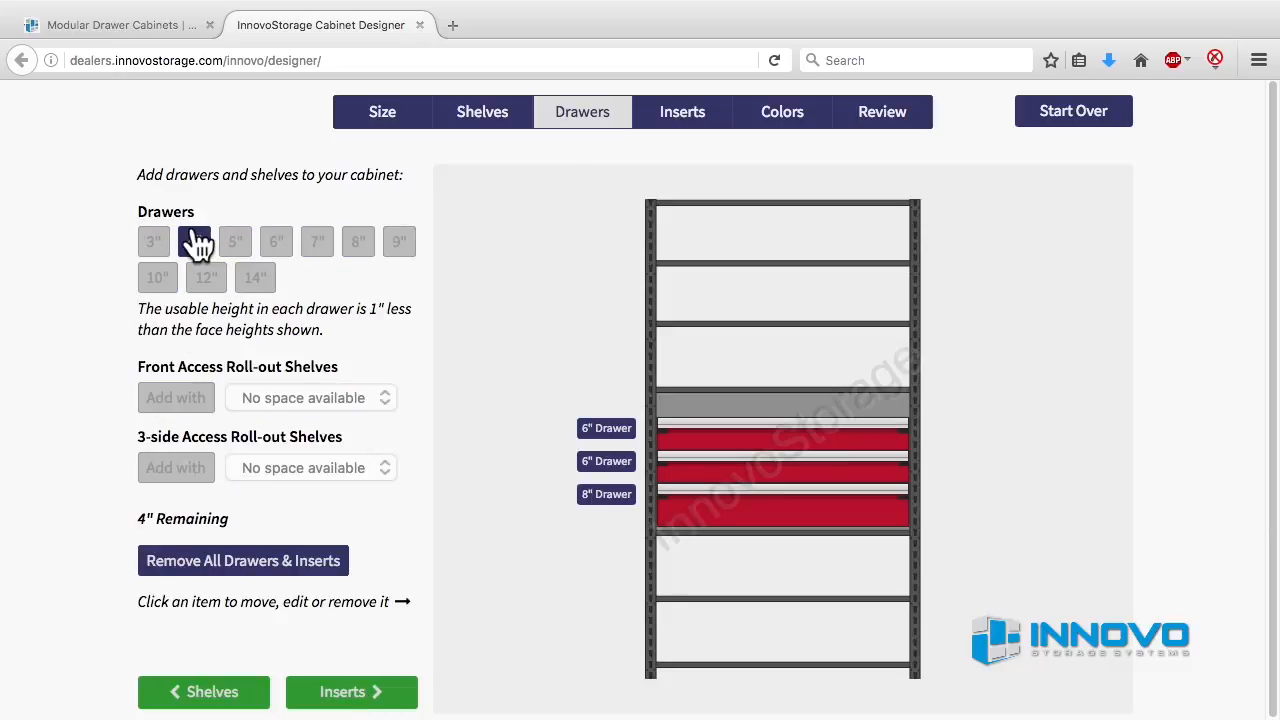
left_click(194, 240)
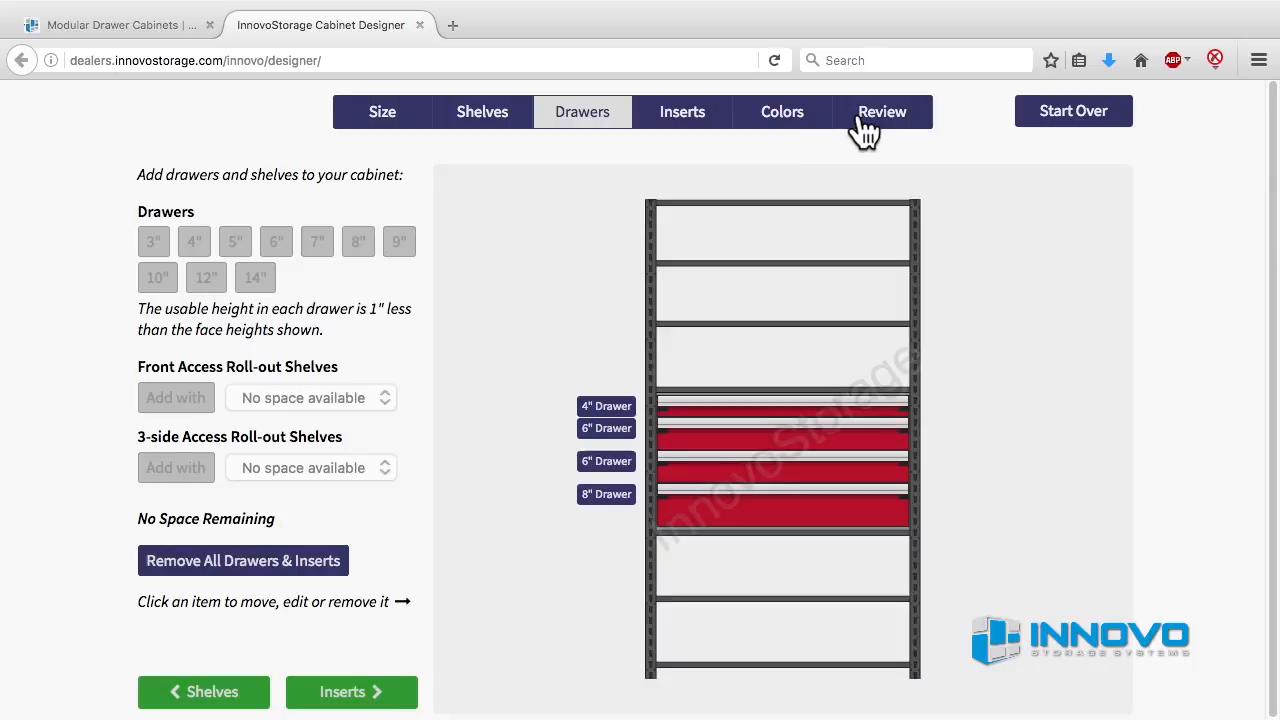
left_click(882, 112)
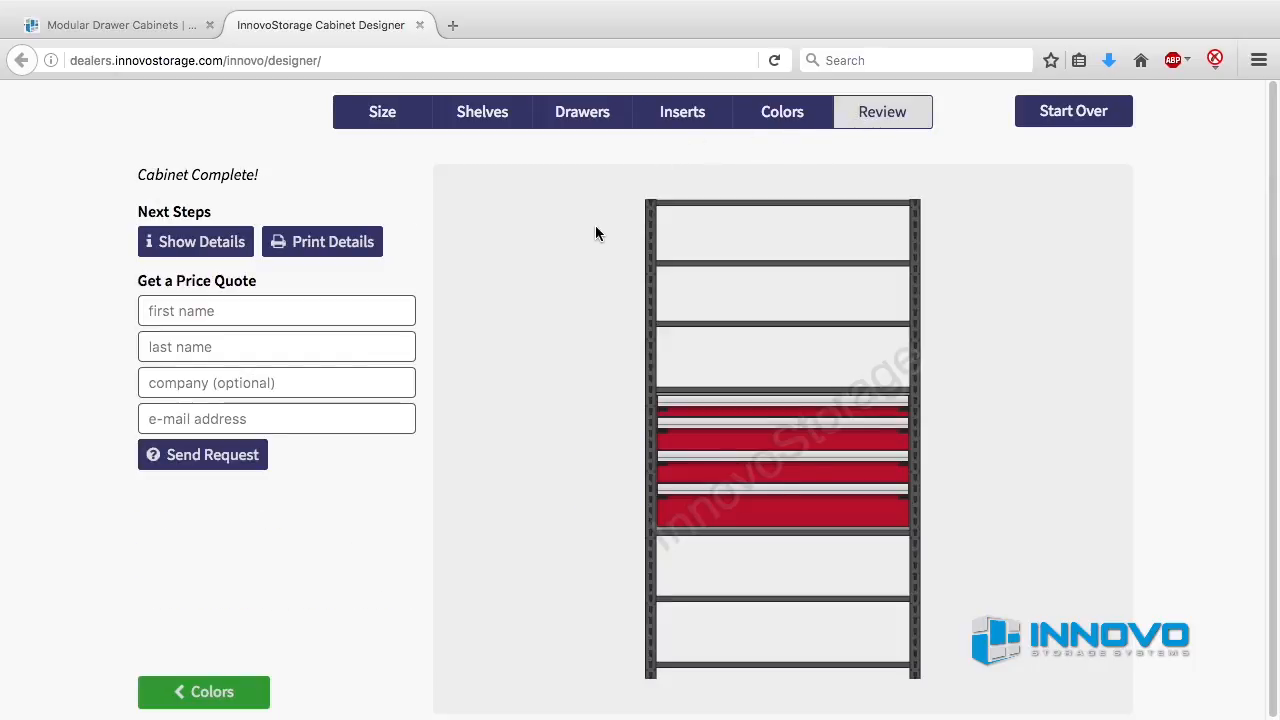